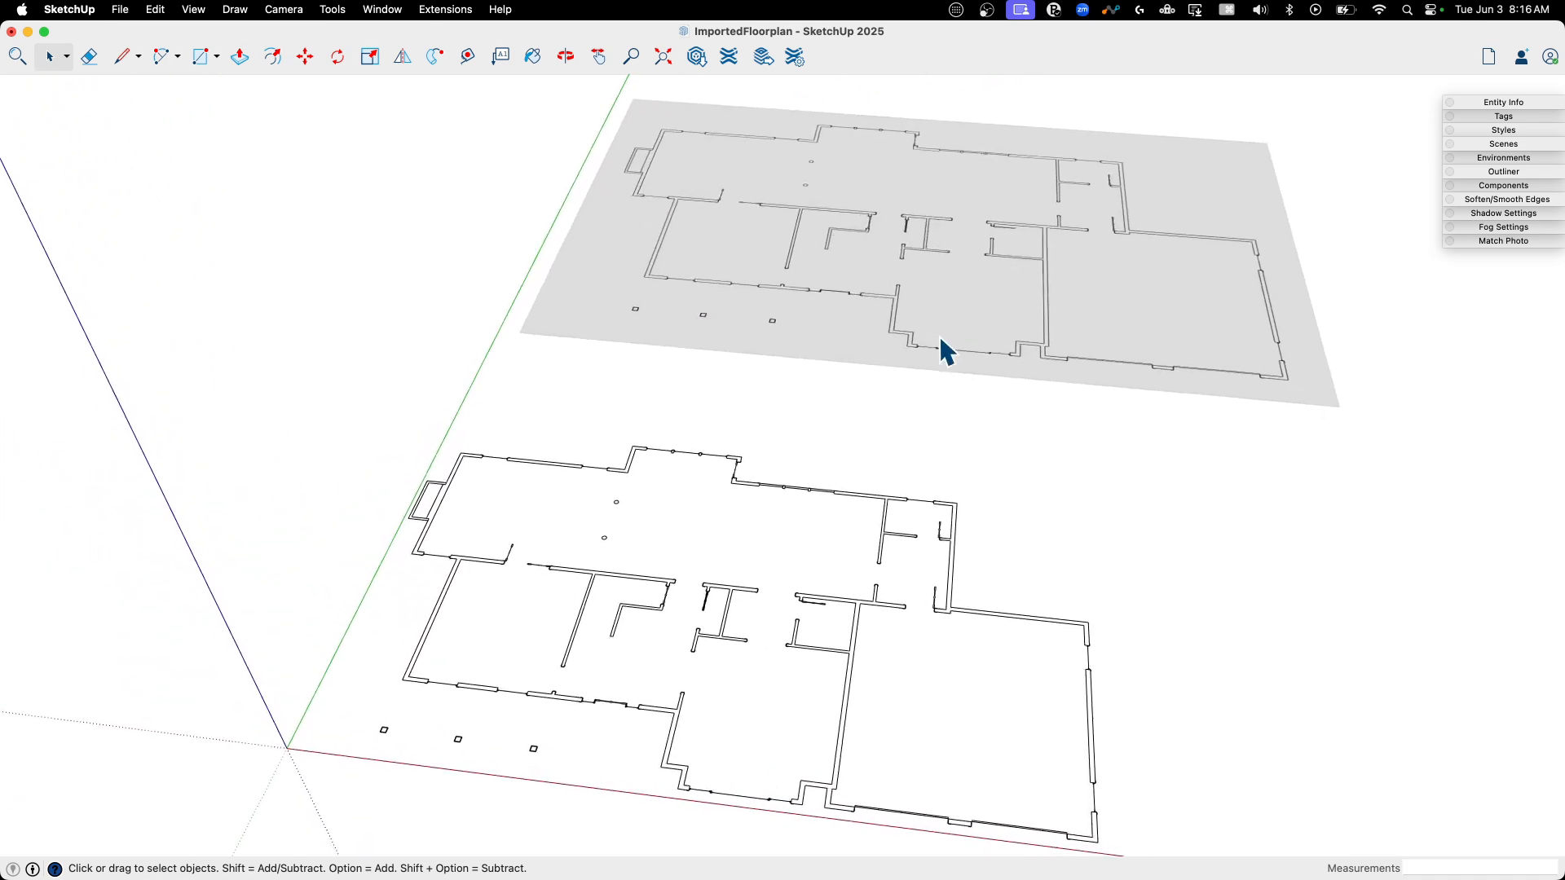
# Draw a line across the open end of a short lower-wall window segment to form its face
pyautogui.scroll(3)
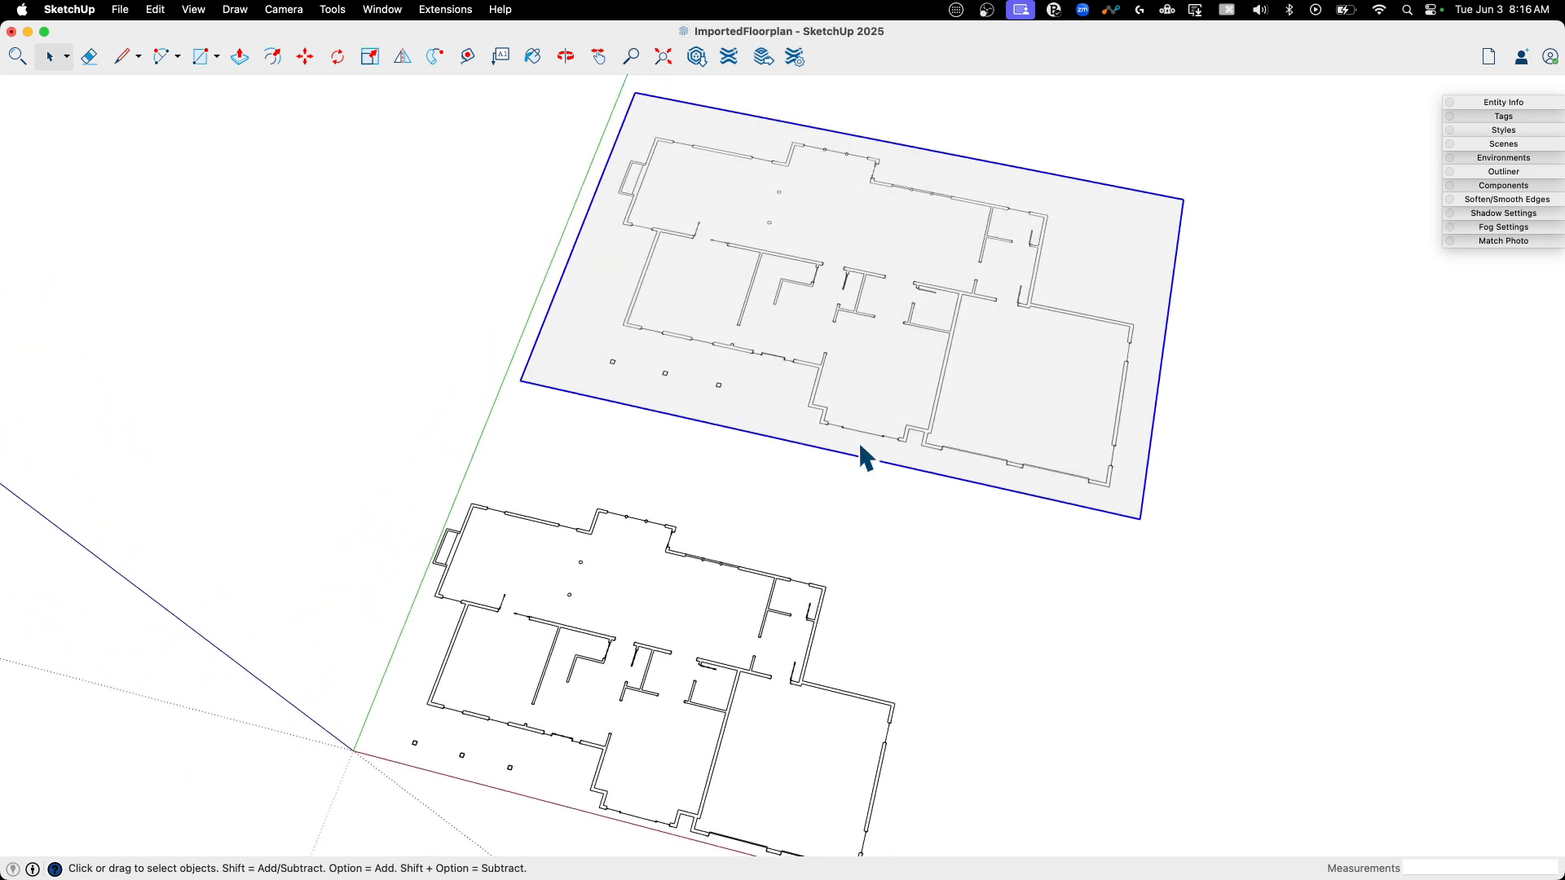
pyautogui.scroll(-3)
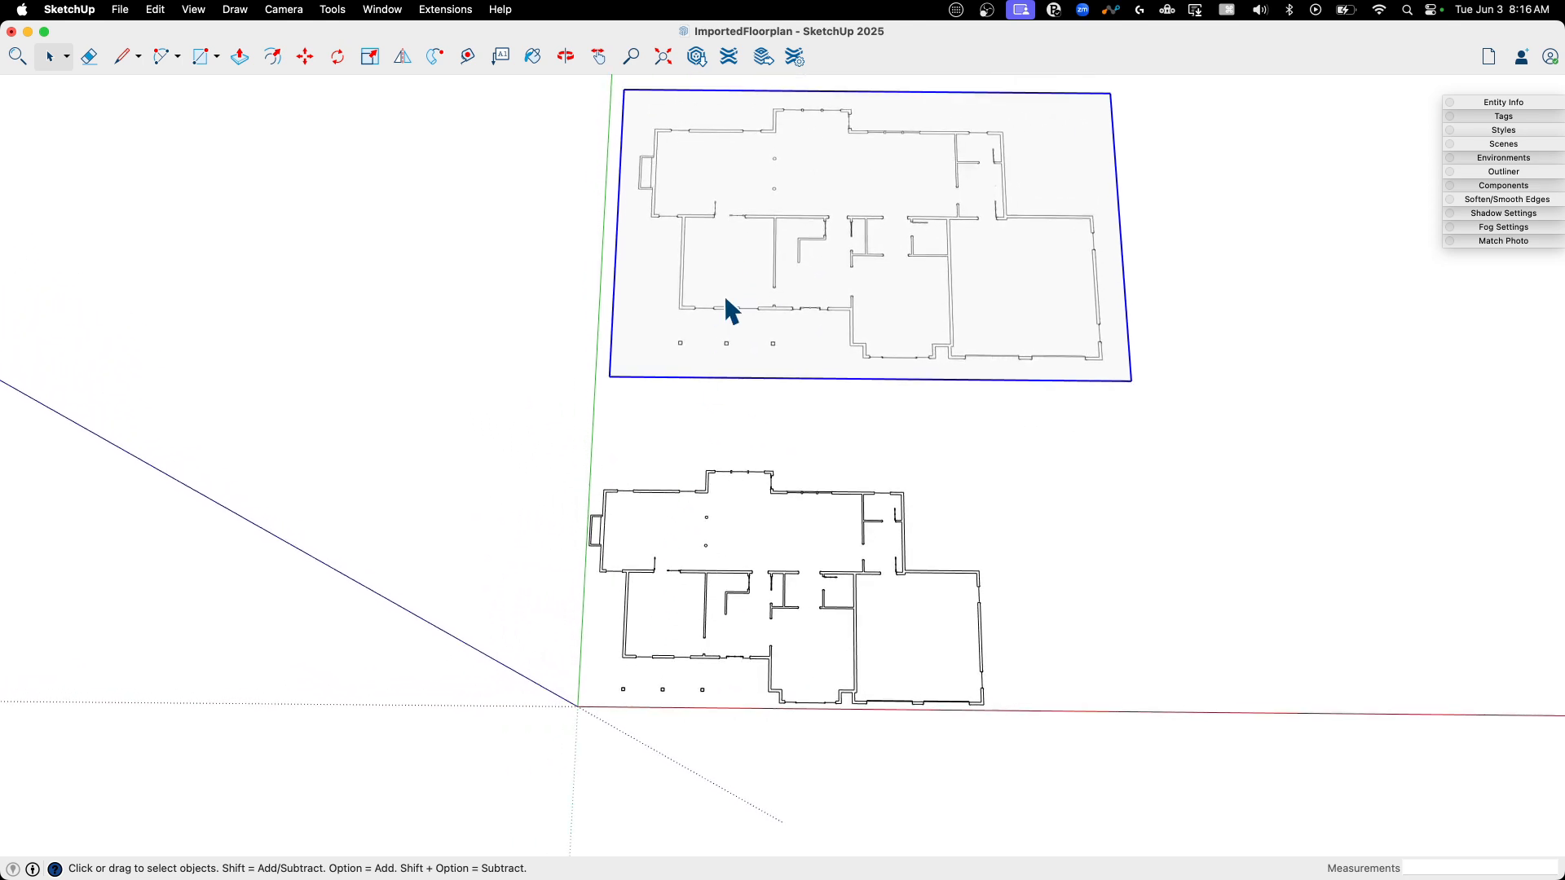
pyautogui.moveTo(674, 410)
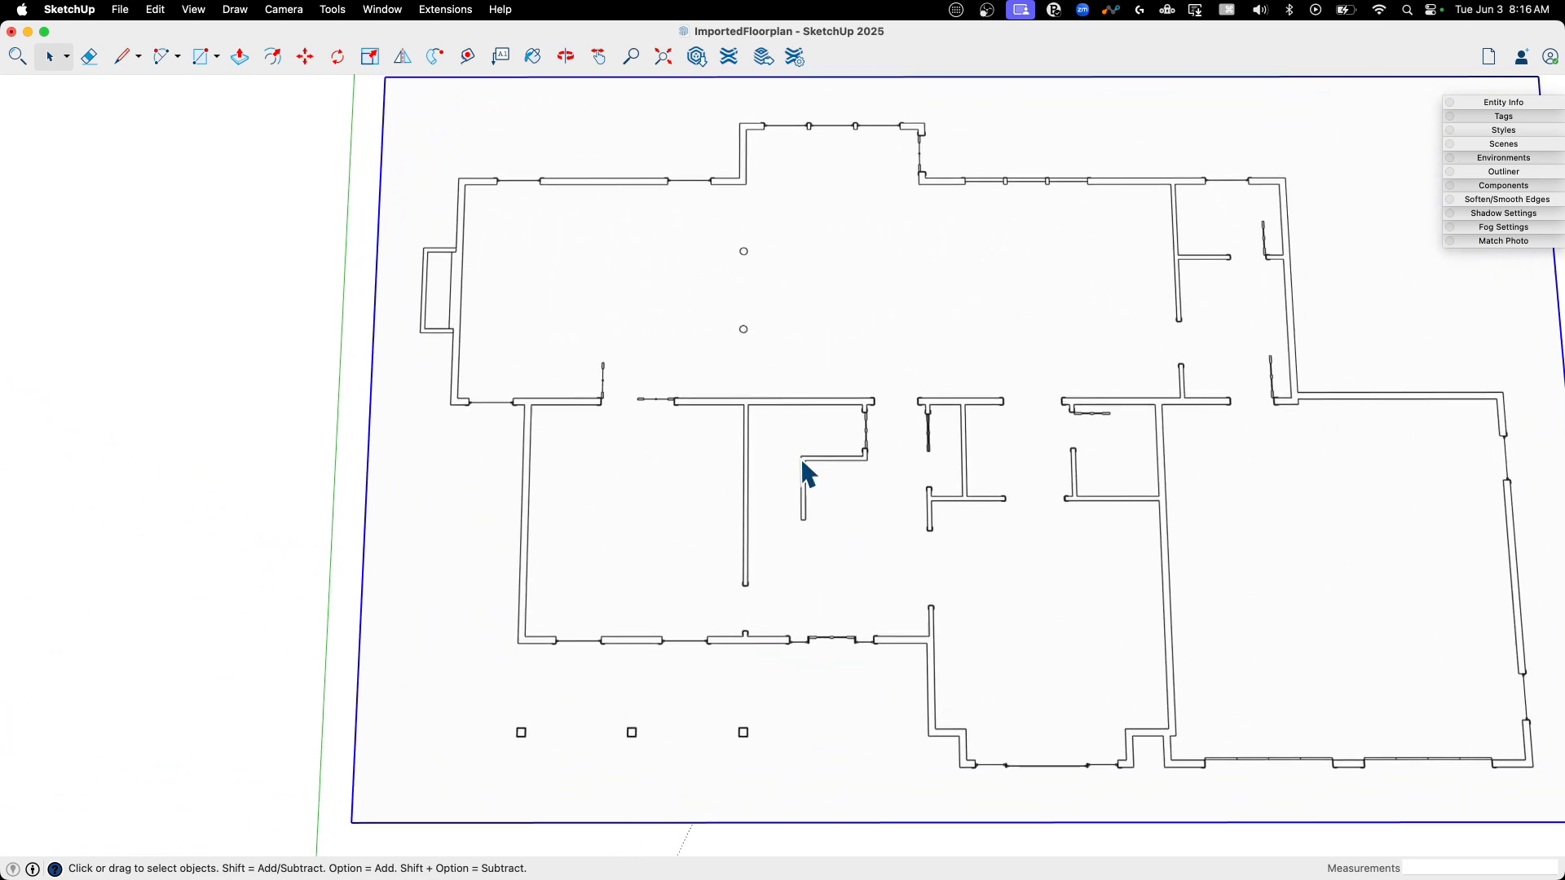
pyautogui.scroll(-3)
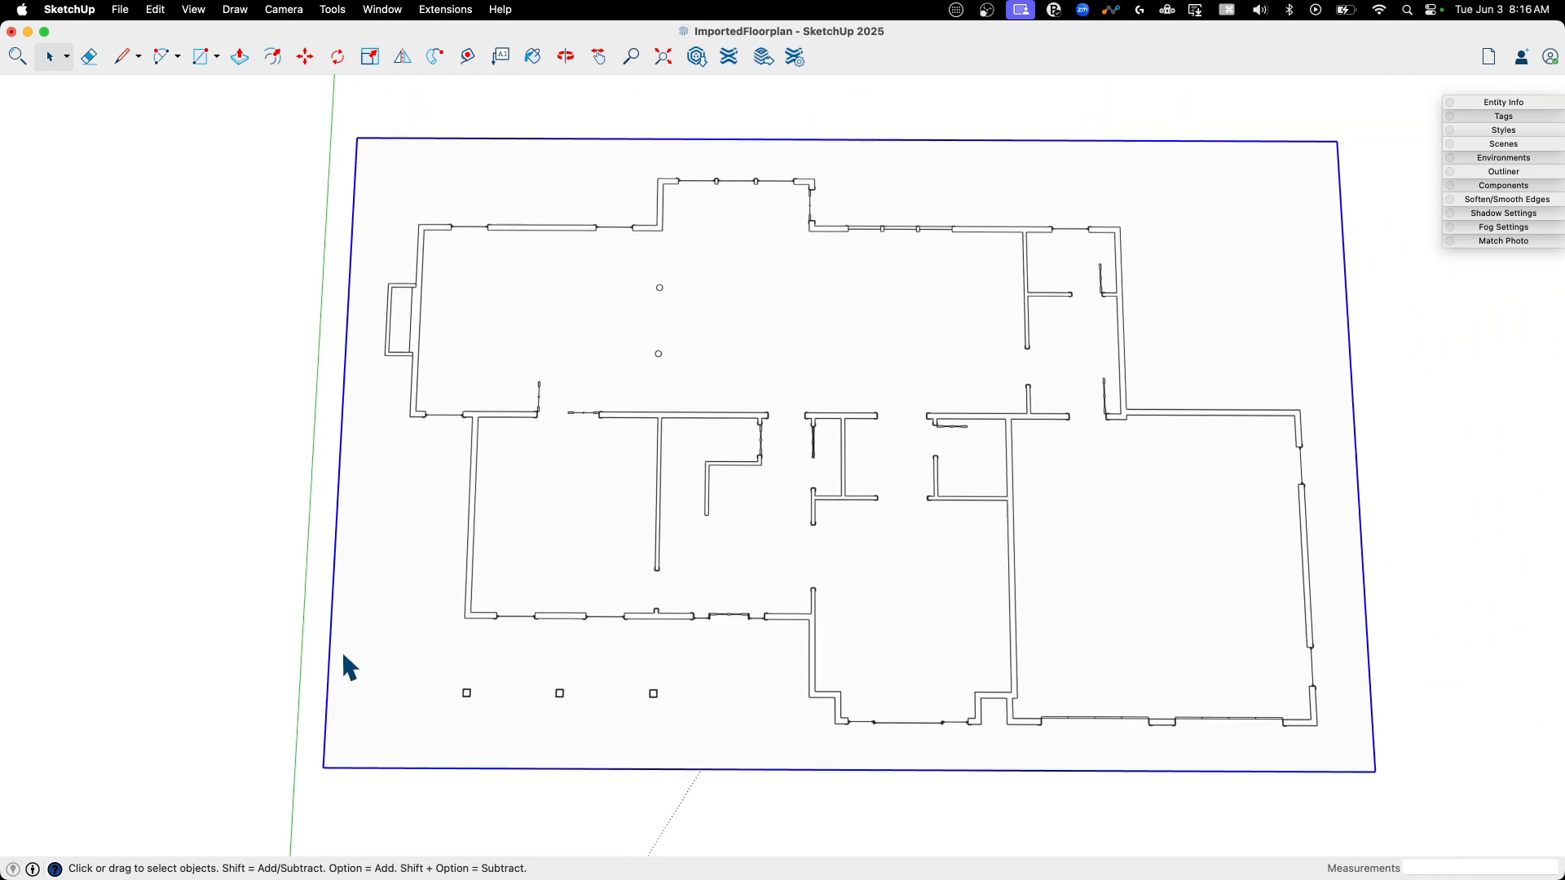
pyautogui.moveTo(552, 512)
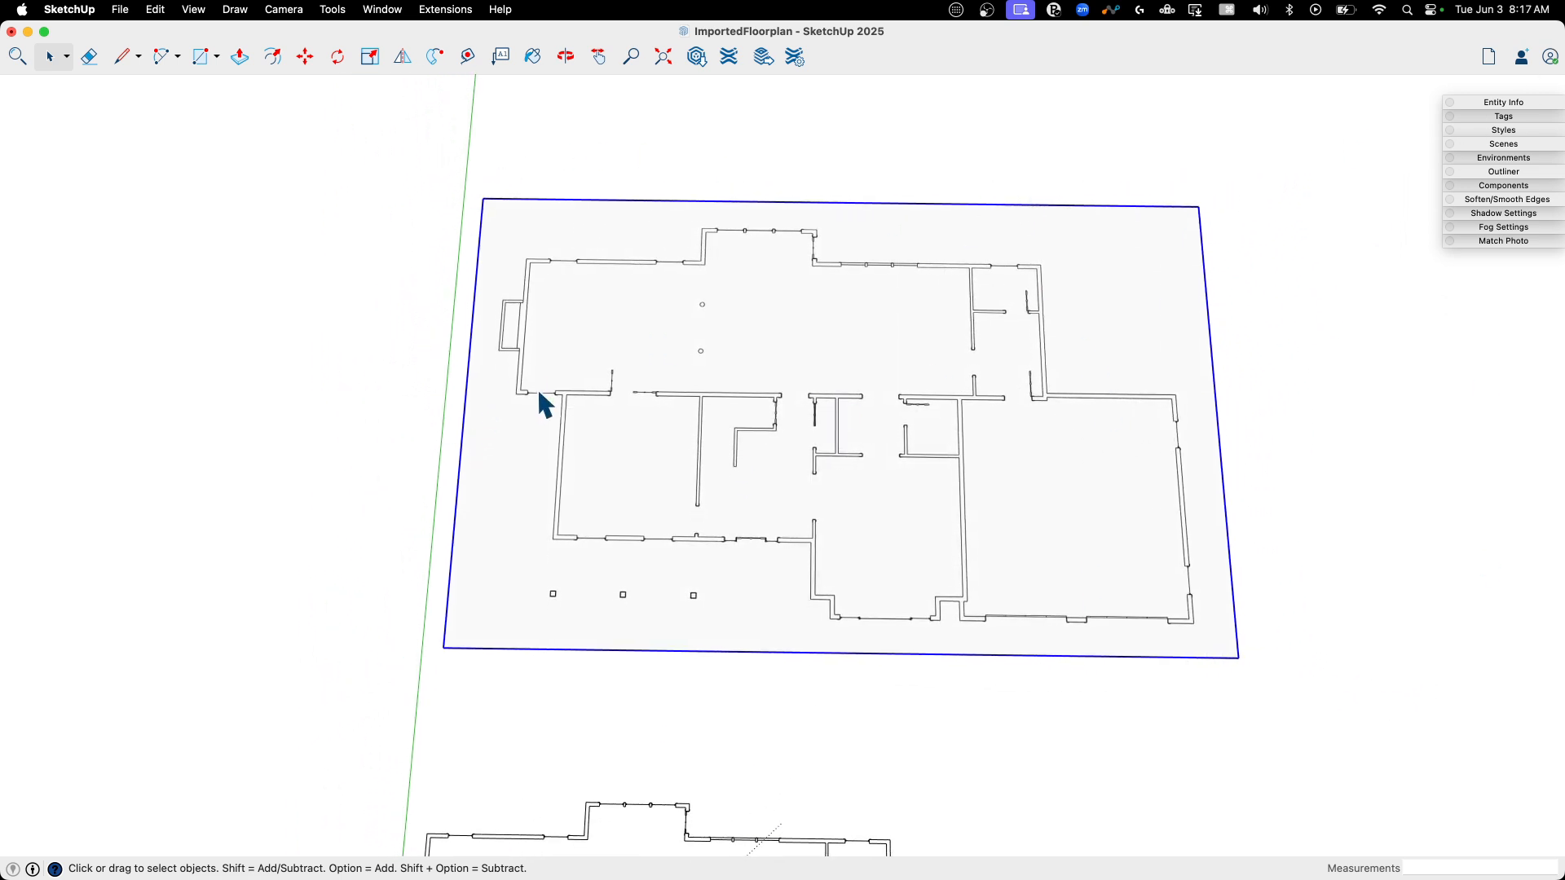
pyautogui.moveTo(1071, 292)
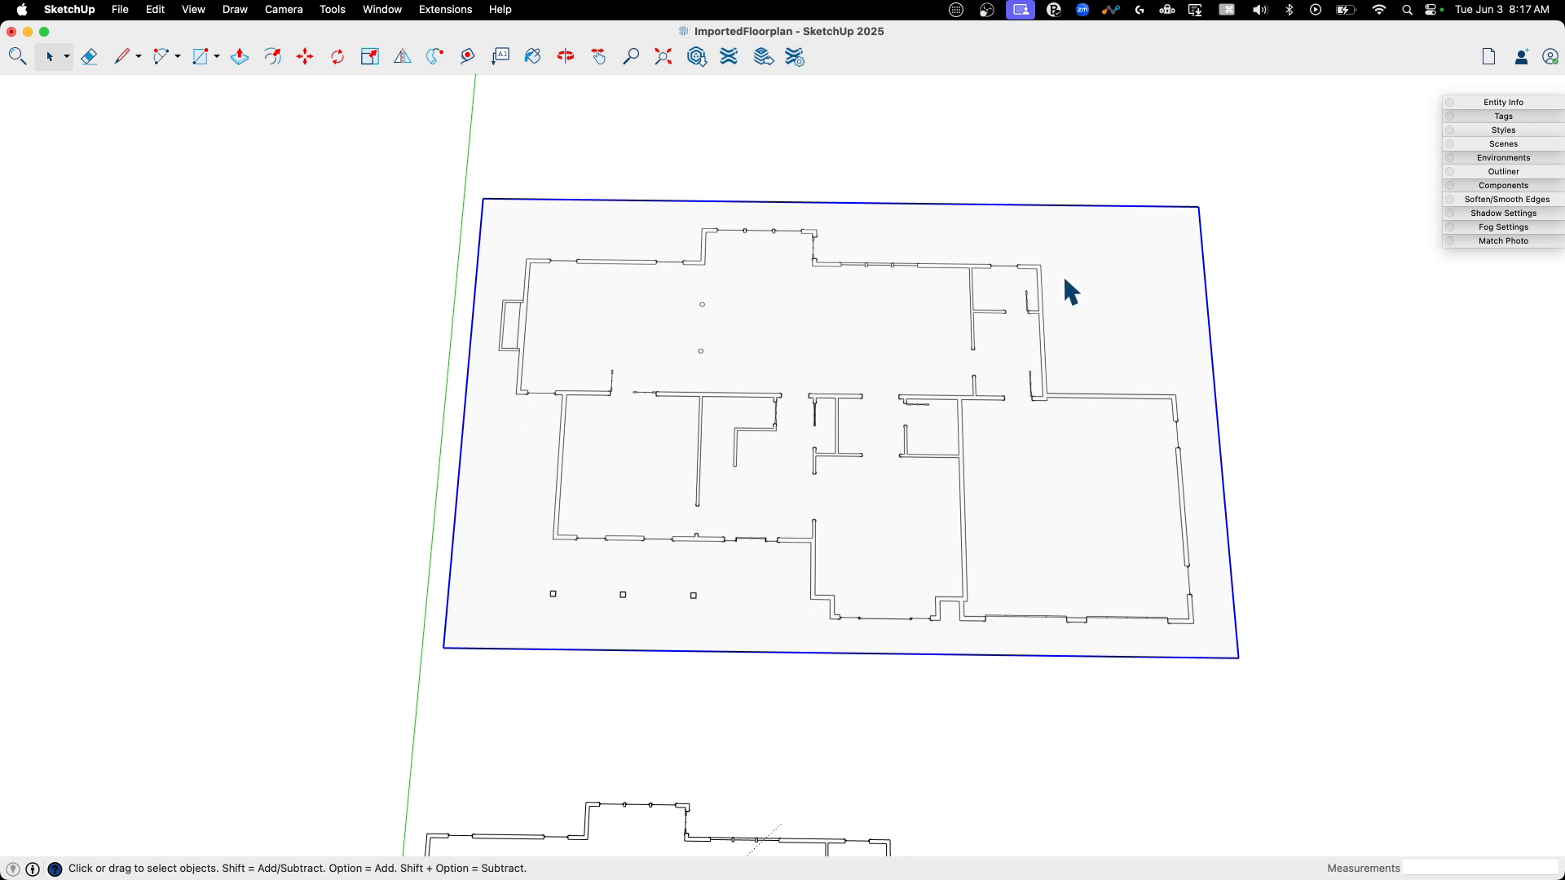
pyautogui.moveTo(551, 316)
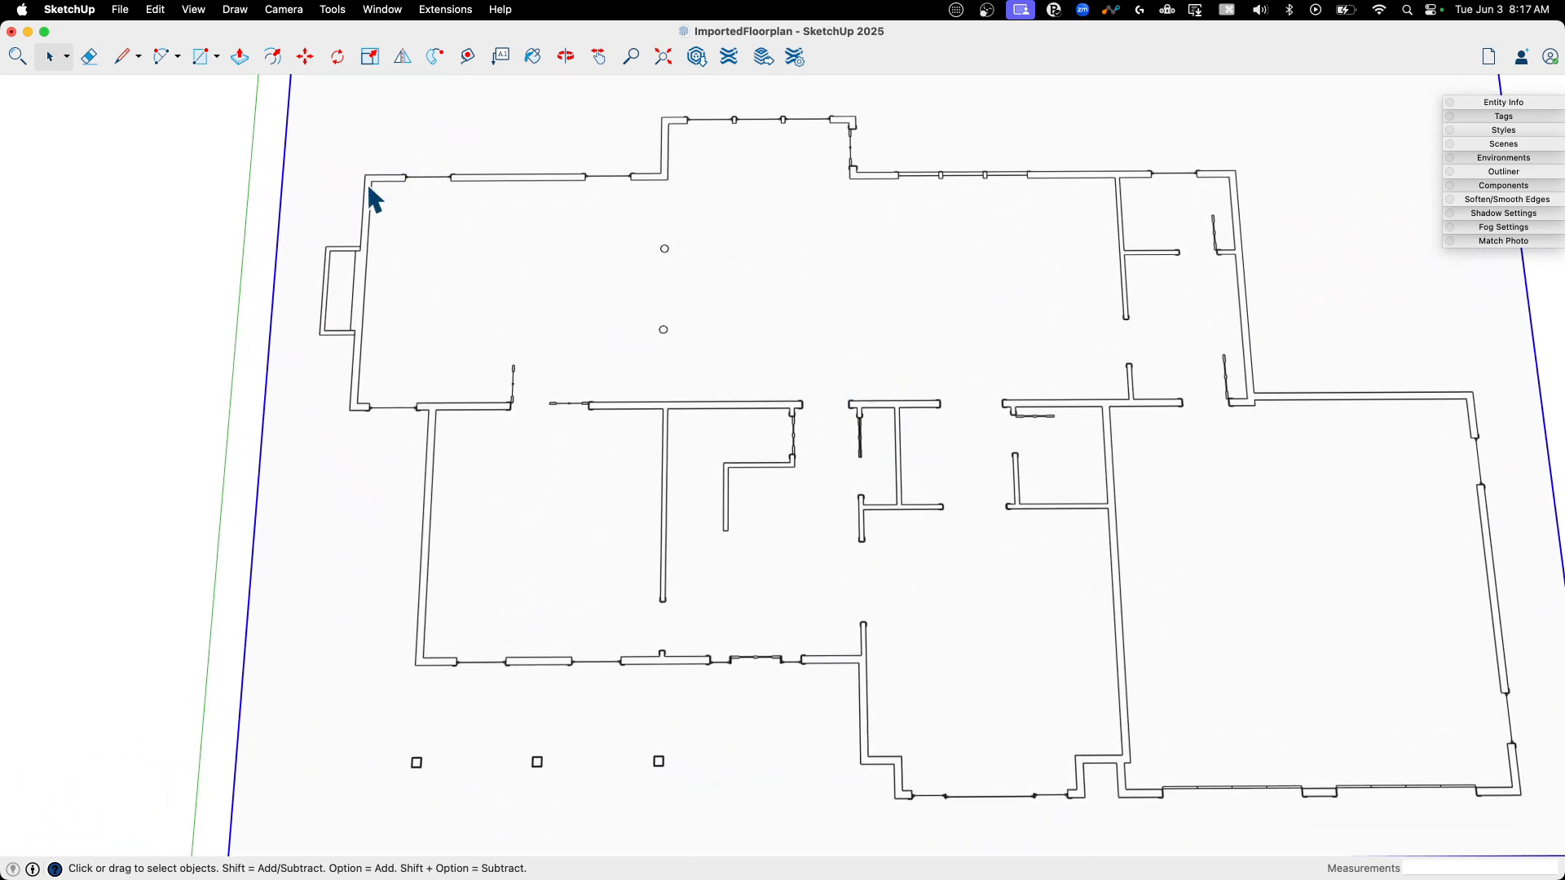
pyautogui.moveTo(599, 413)
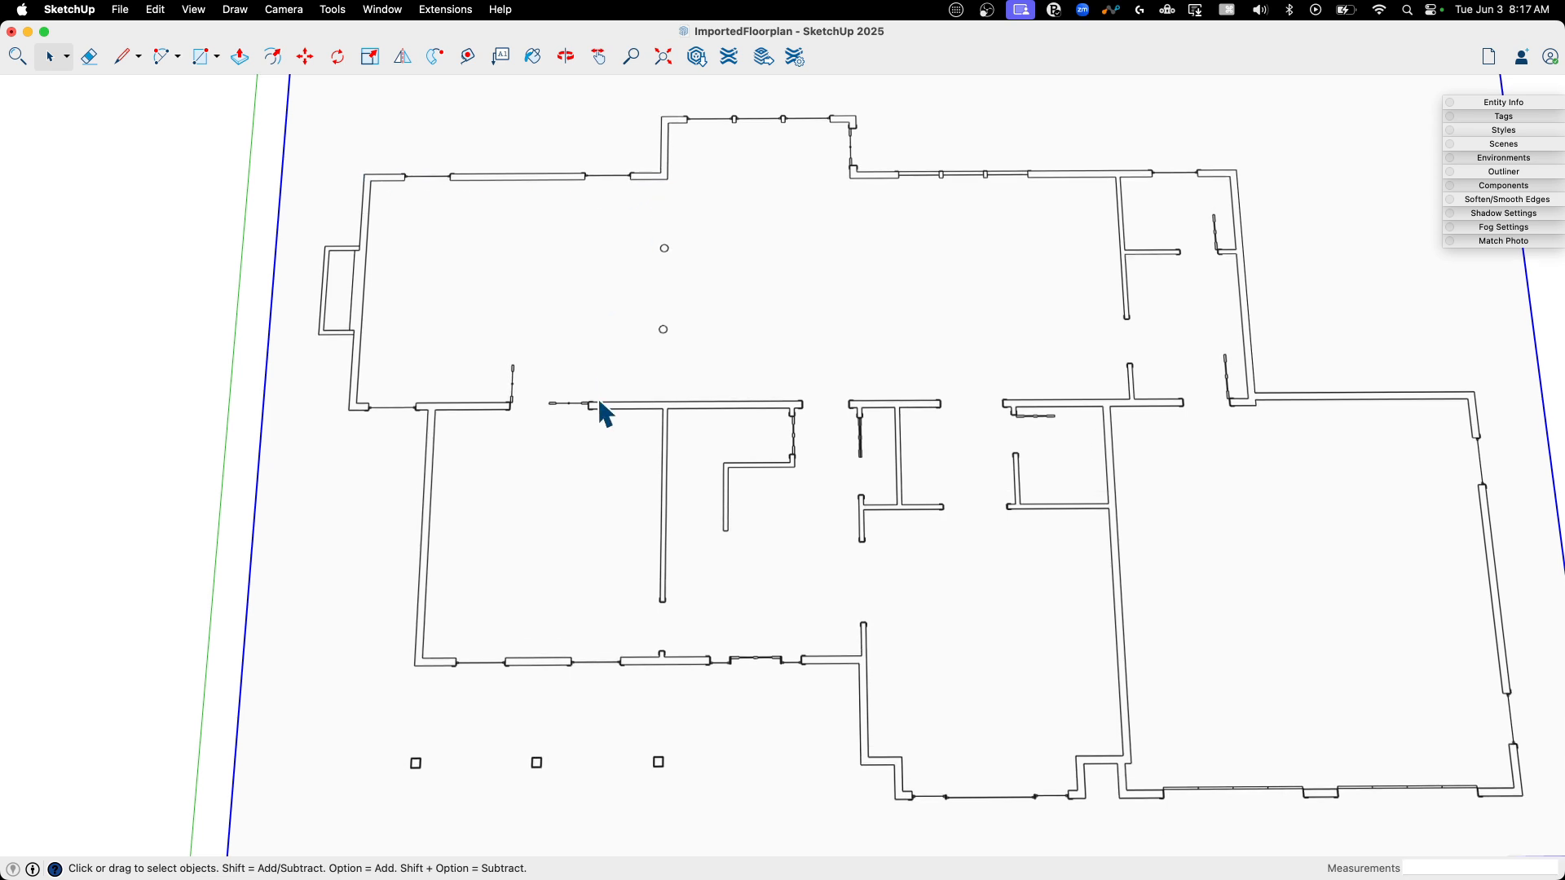
pyautogui.moveTo(190, 424)
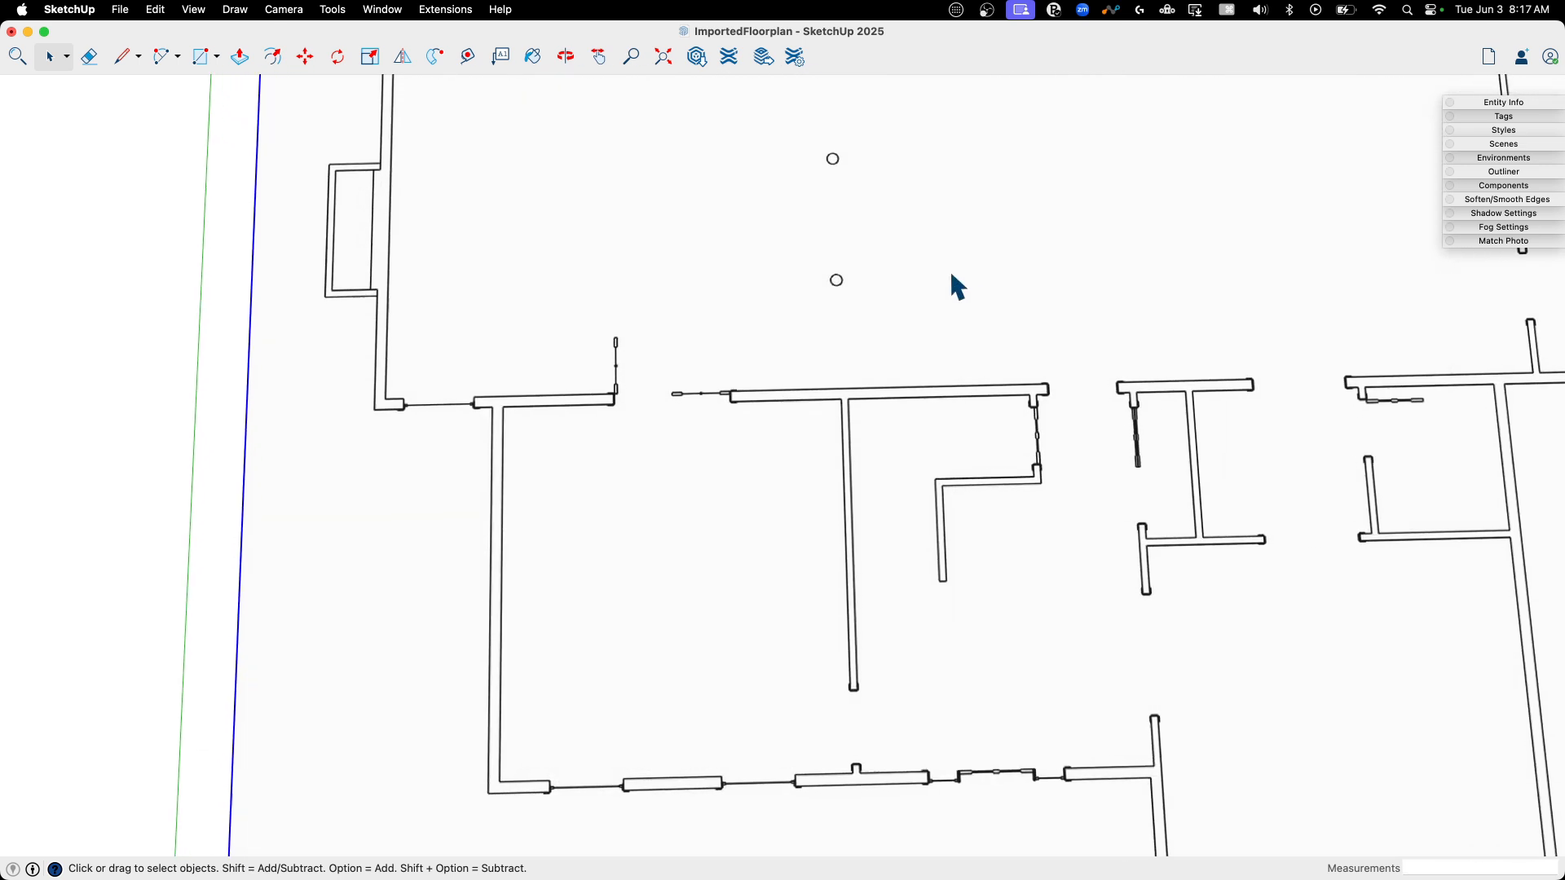
pyautogui.click(120, 56)
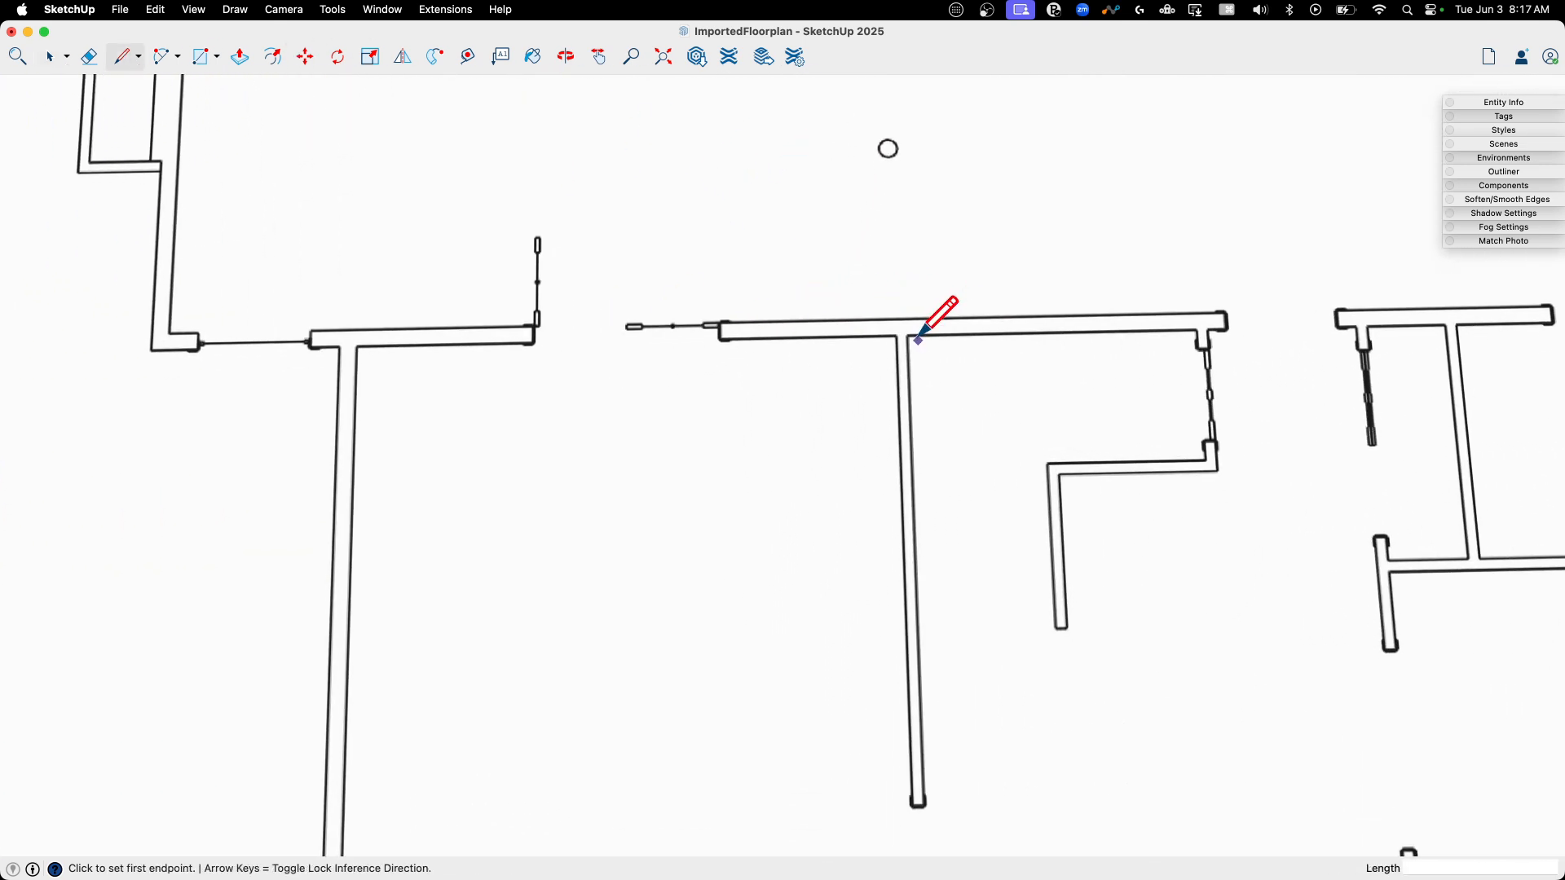
pyautogui.moveTo(419, 230)
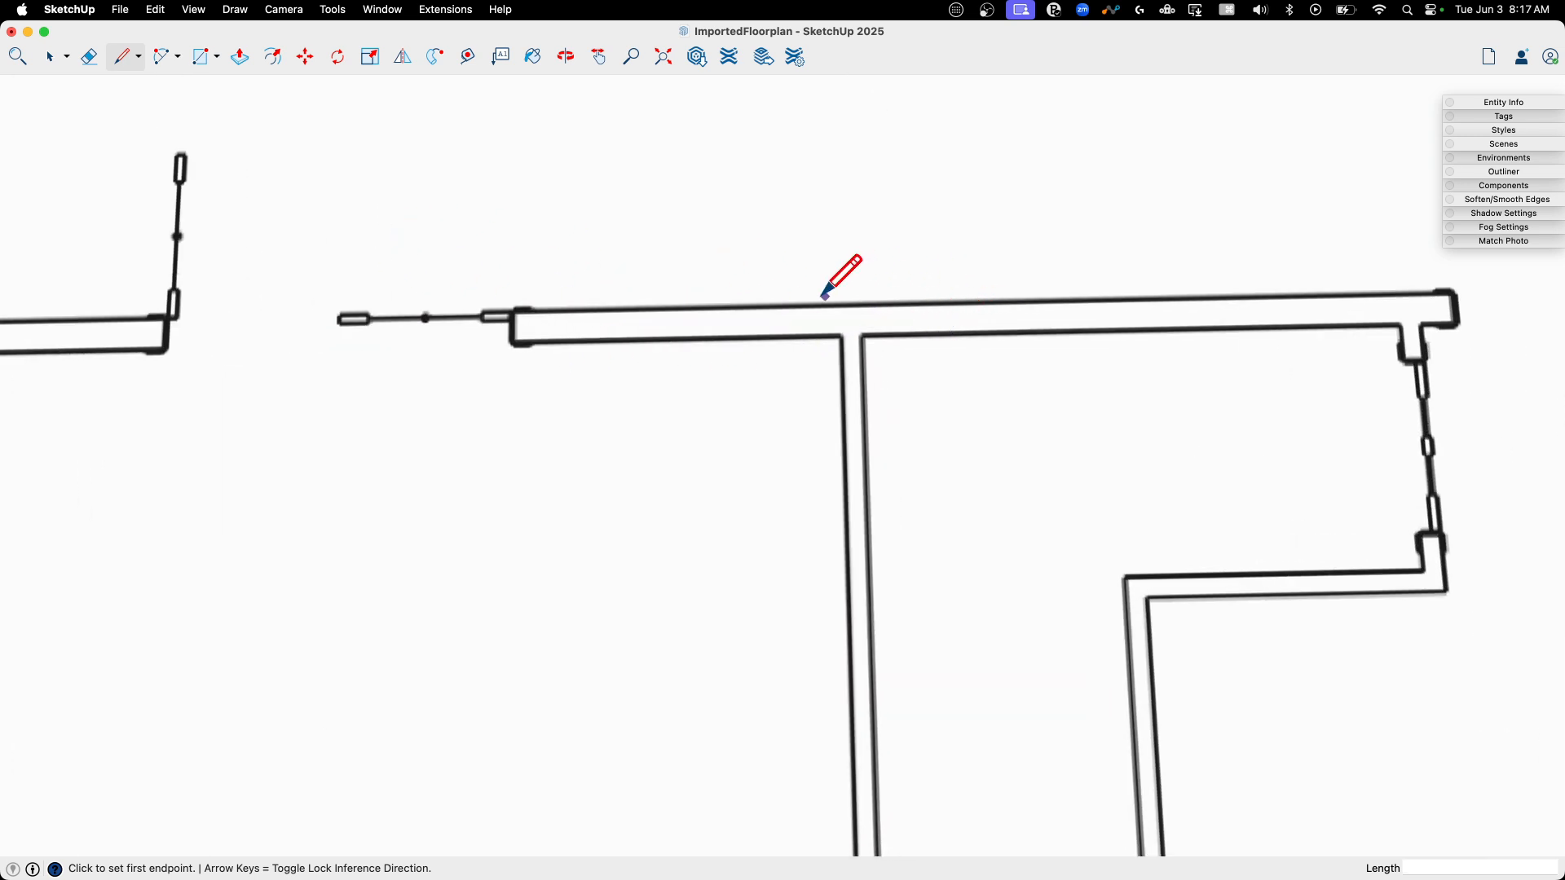
pyautogui.moveTo(827, 329)
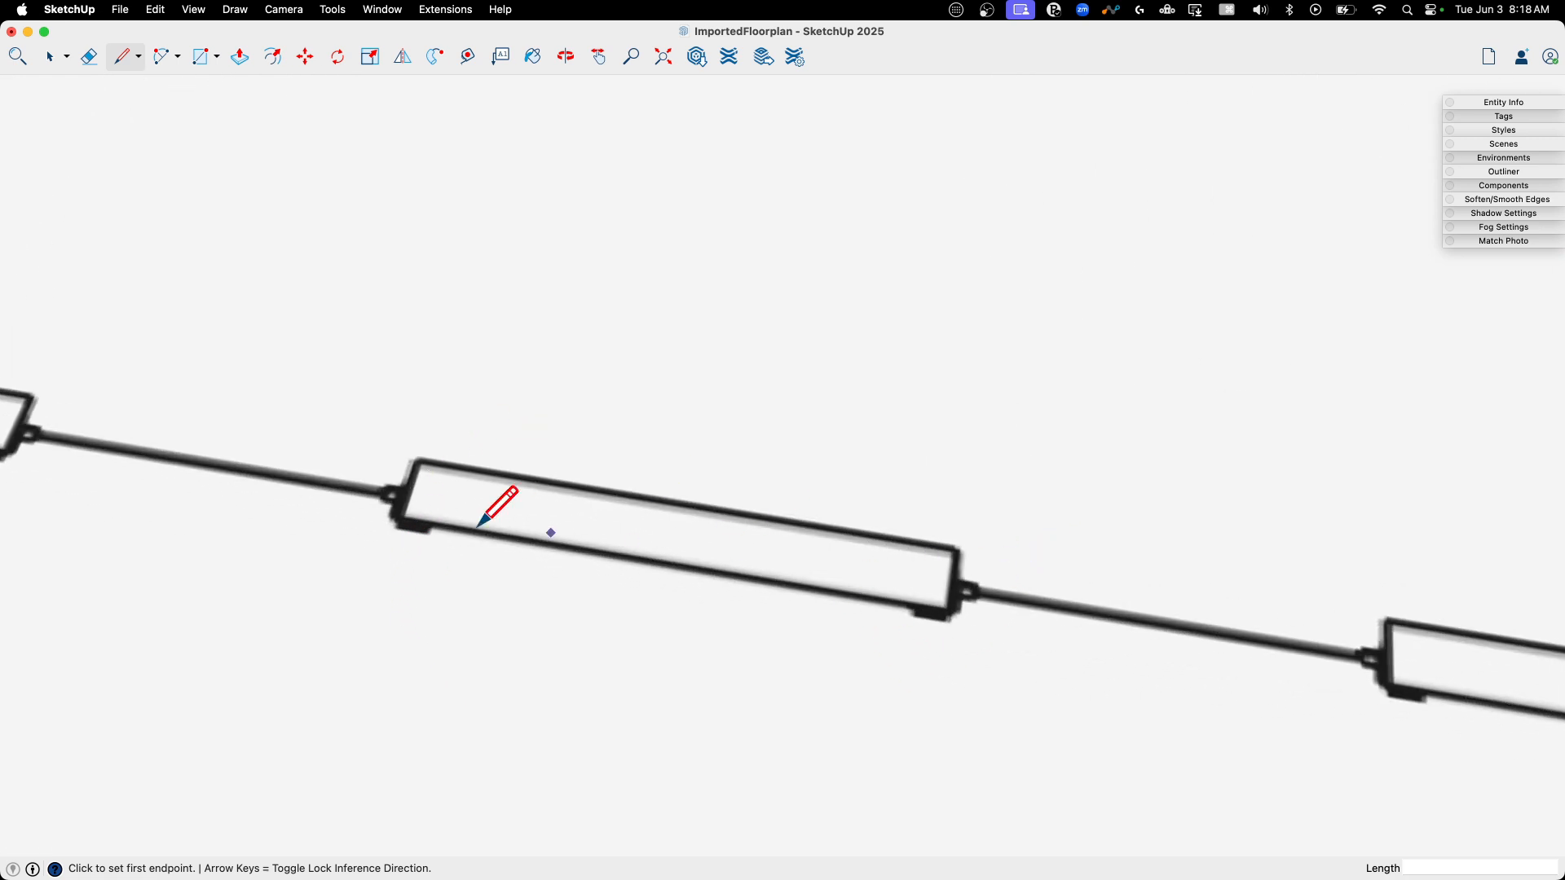
pyautogui.click(404, 518)
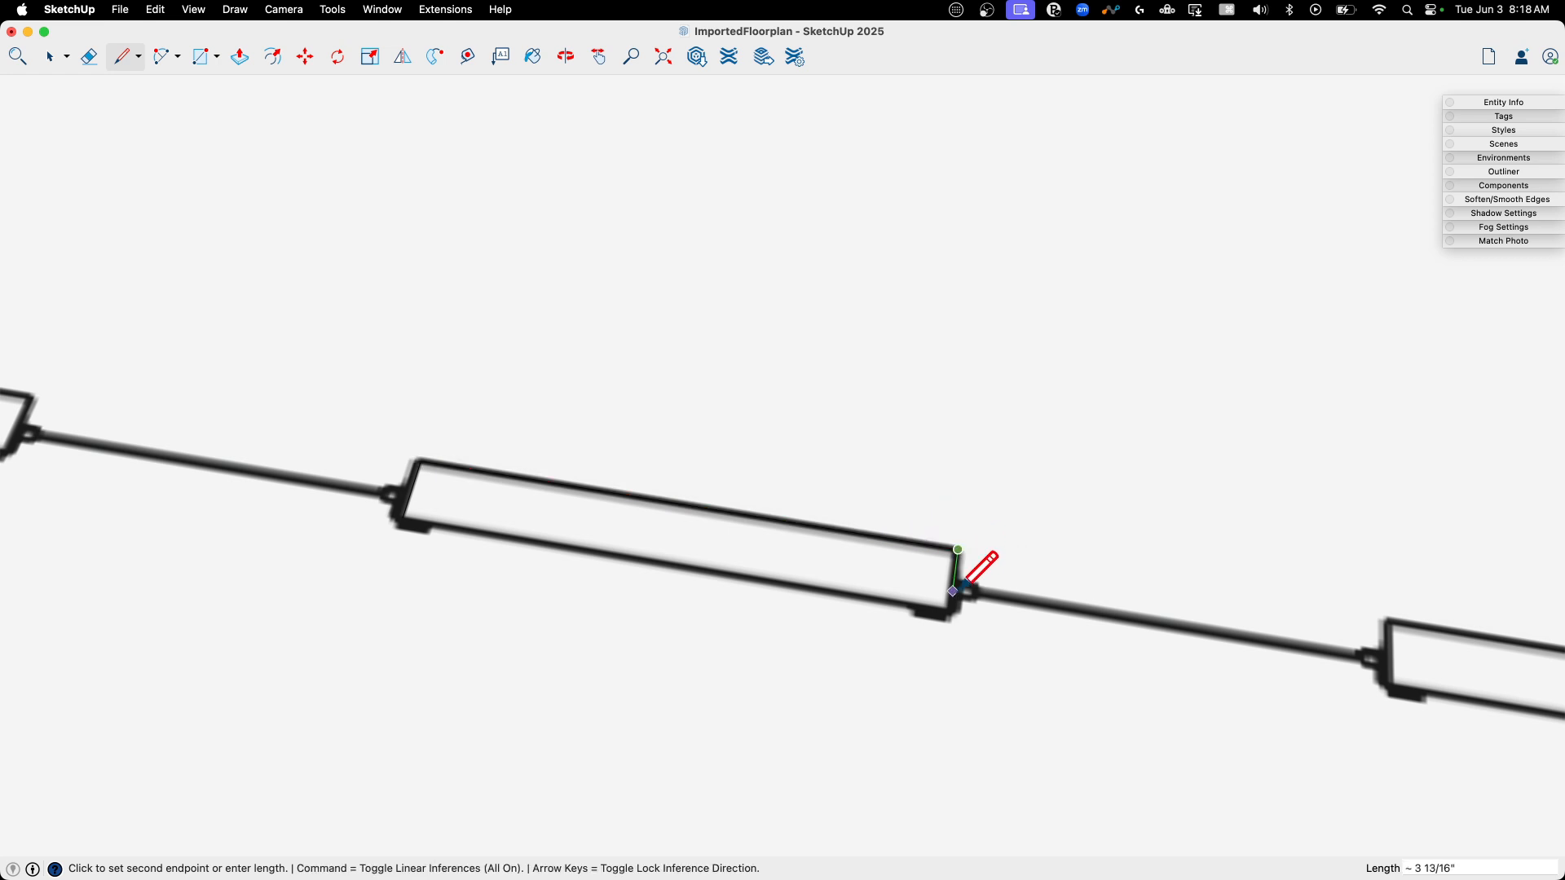
pyautogui.click(951, 591)
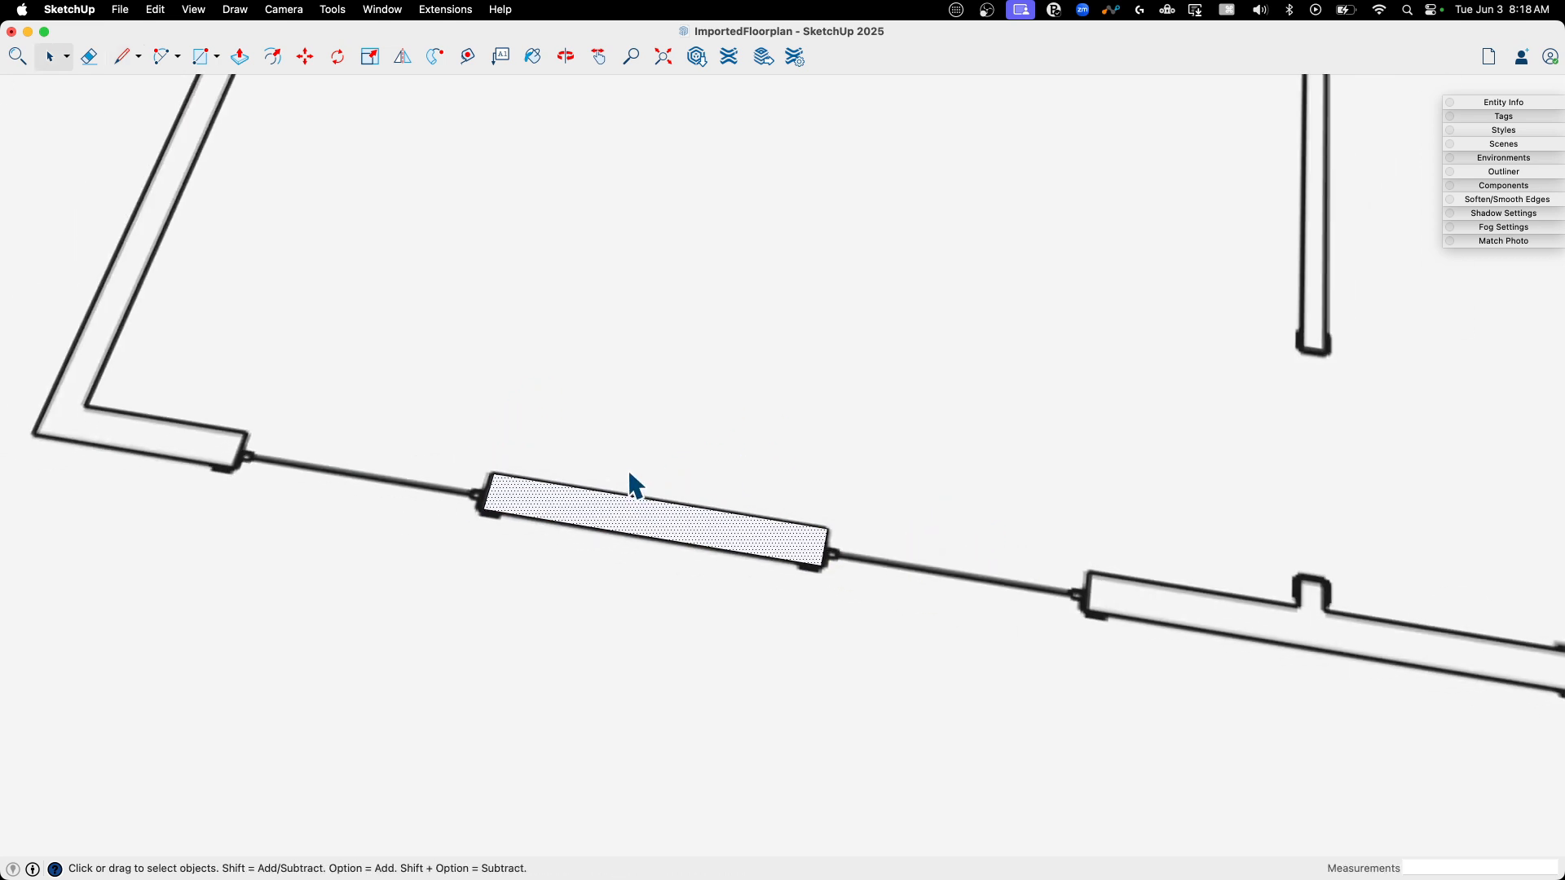
pyautogui.moveTo(547, 527)
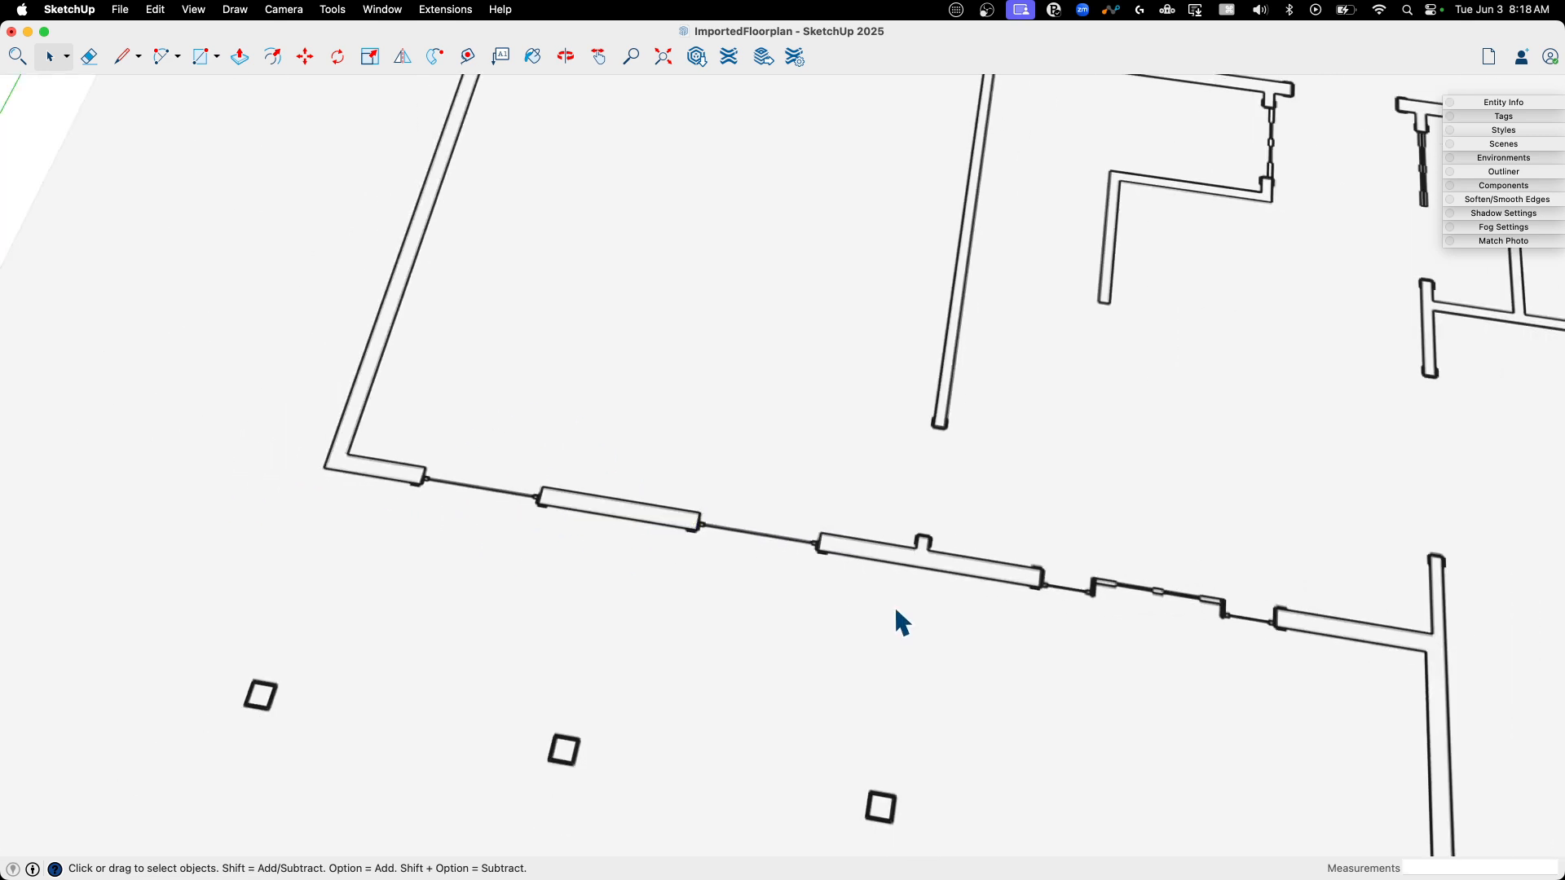
pyautogui.click(565, 57)
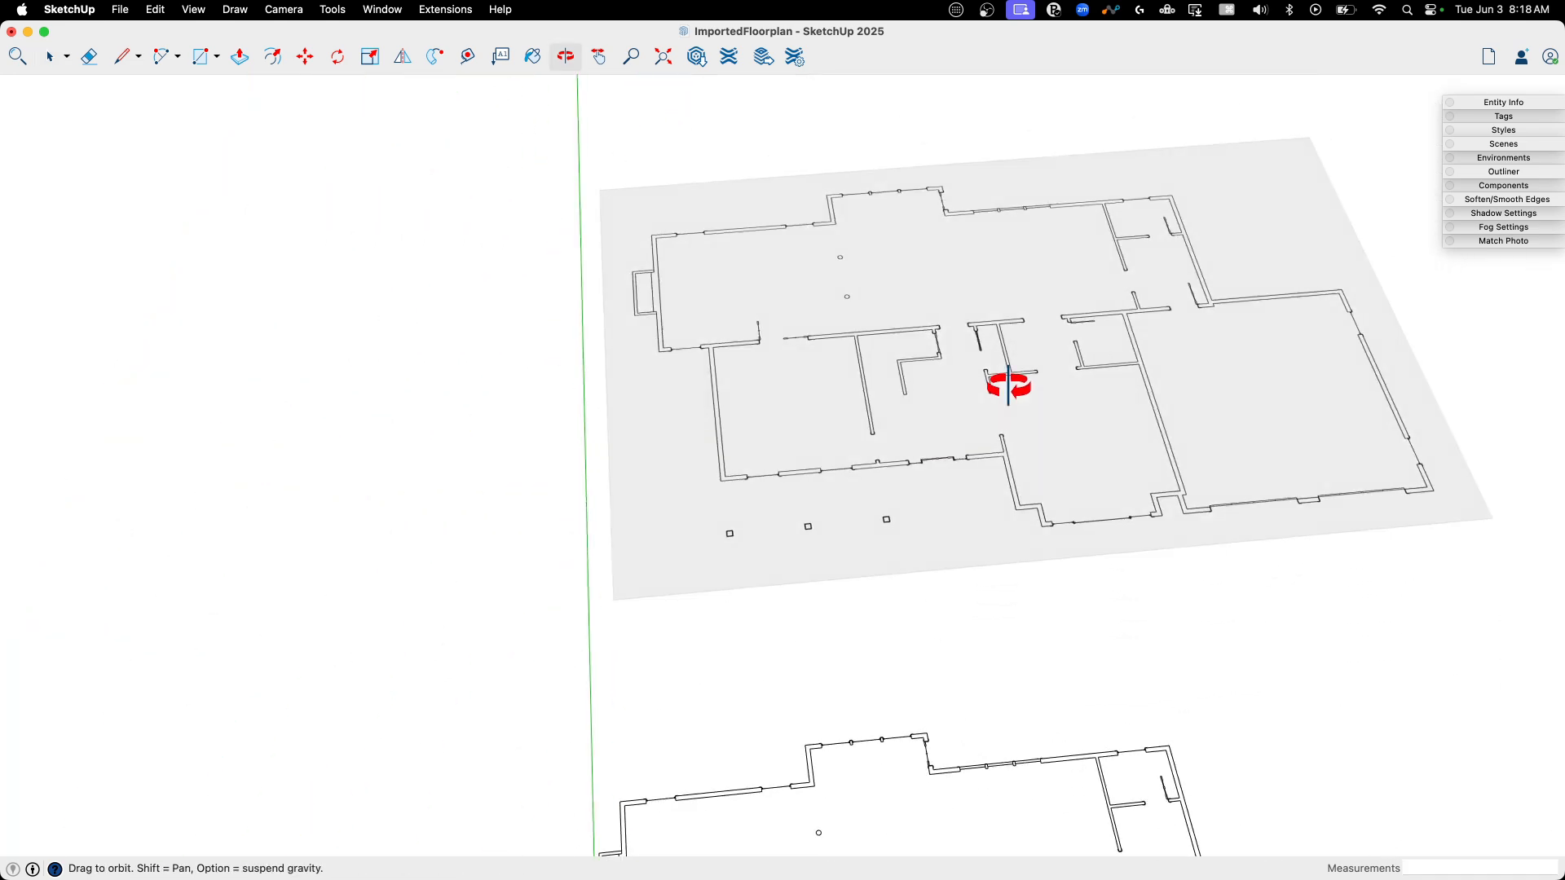
pyautogui.click(47, 56)
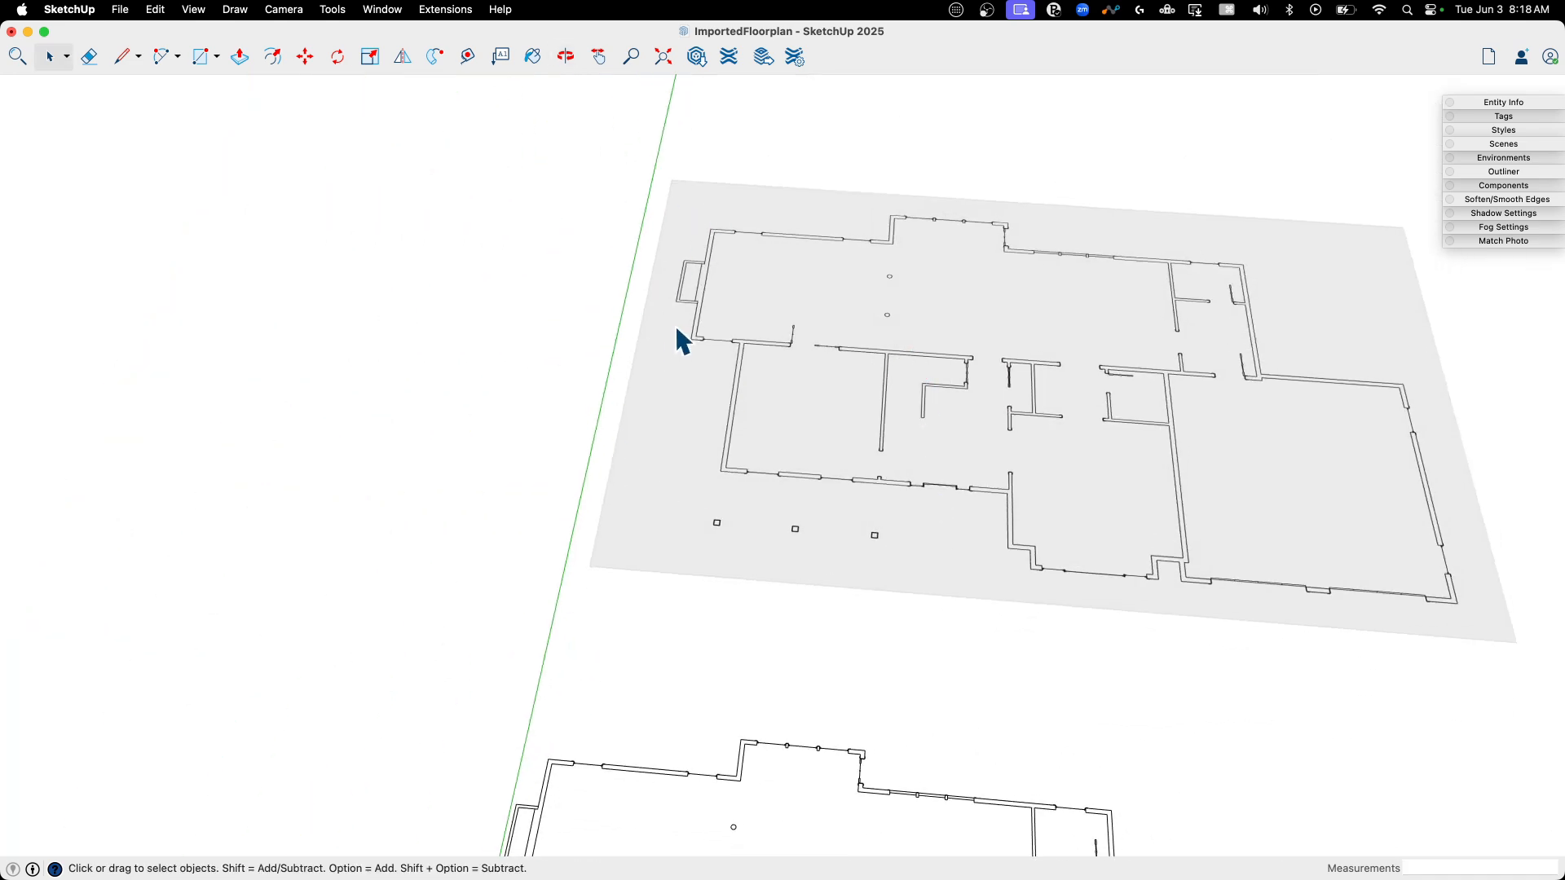
pyautogui.moveTo(1411, 436)
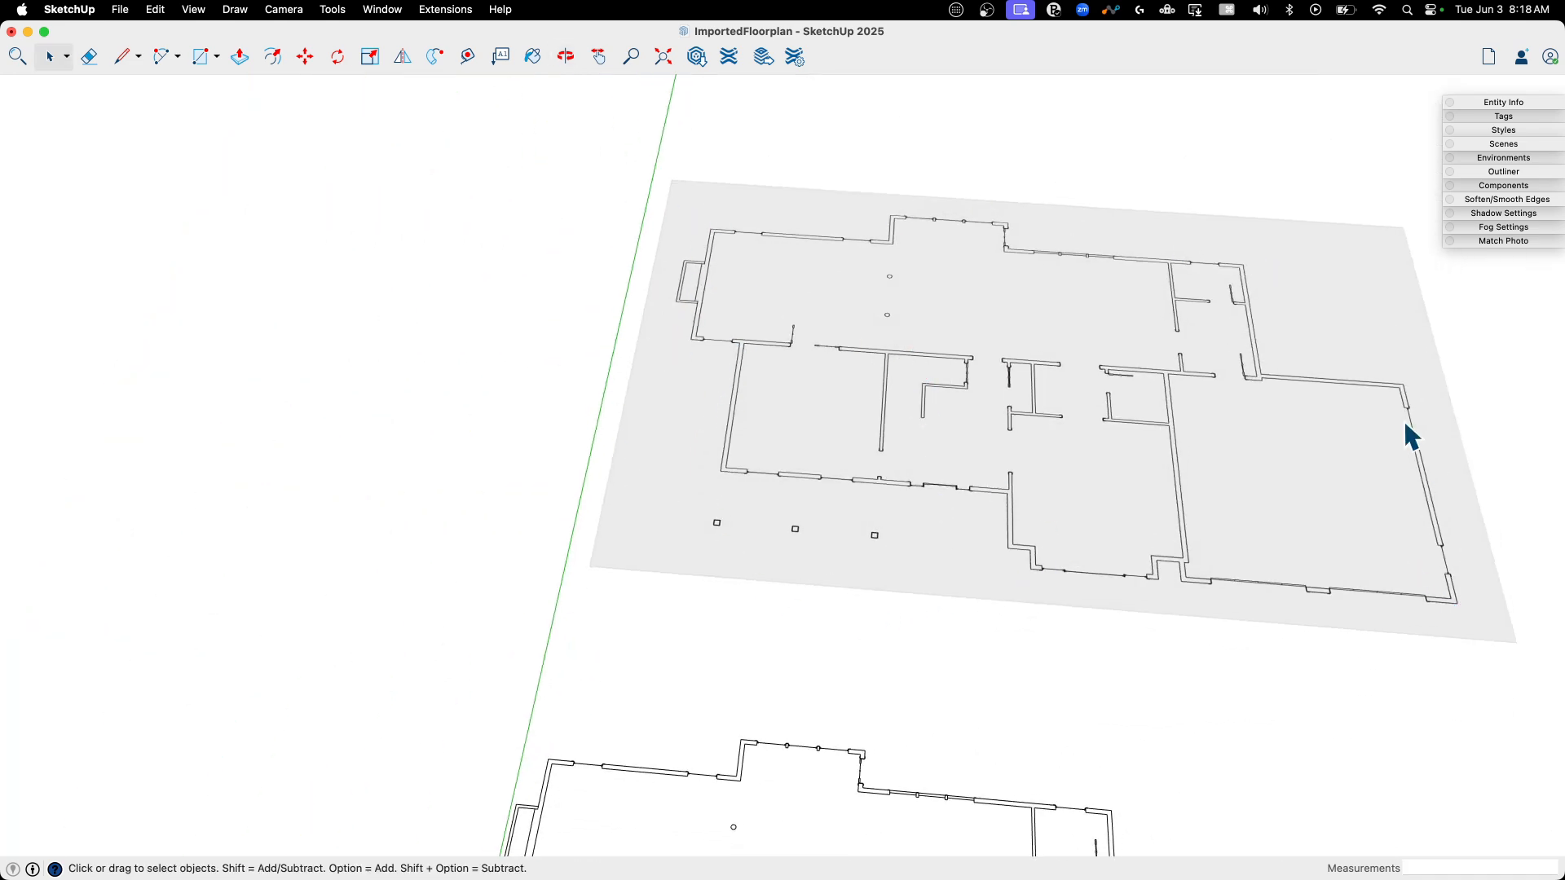
pyautogui.moveTo(1207, 422)
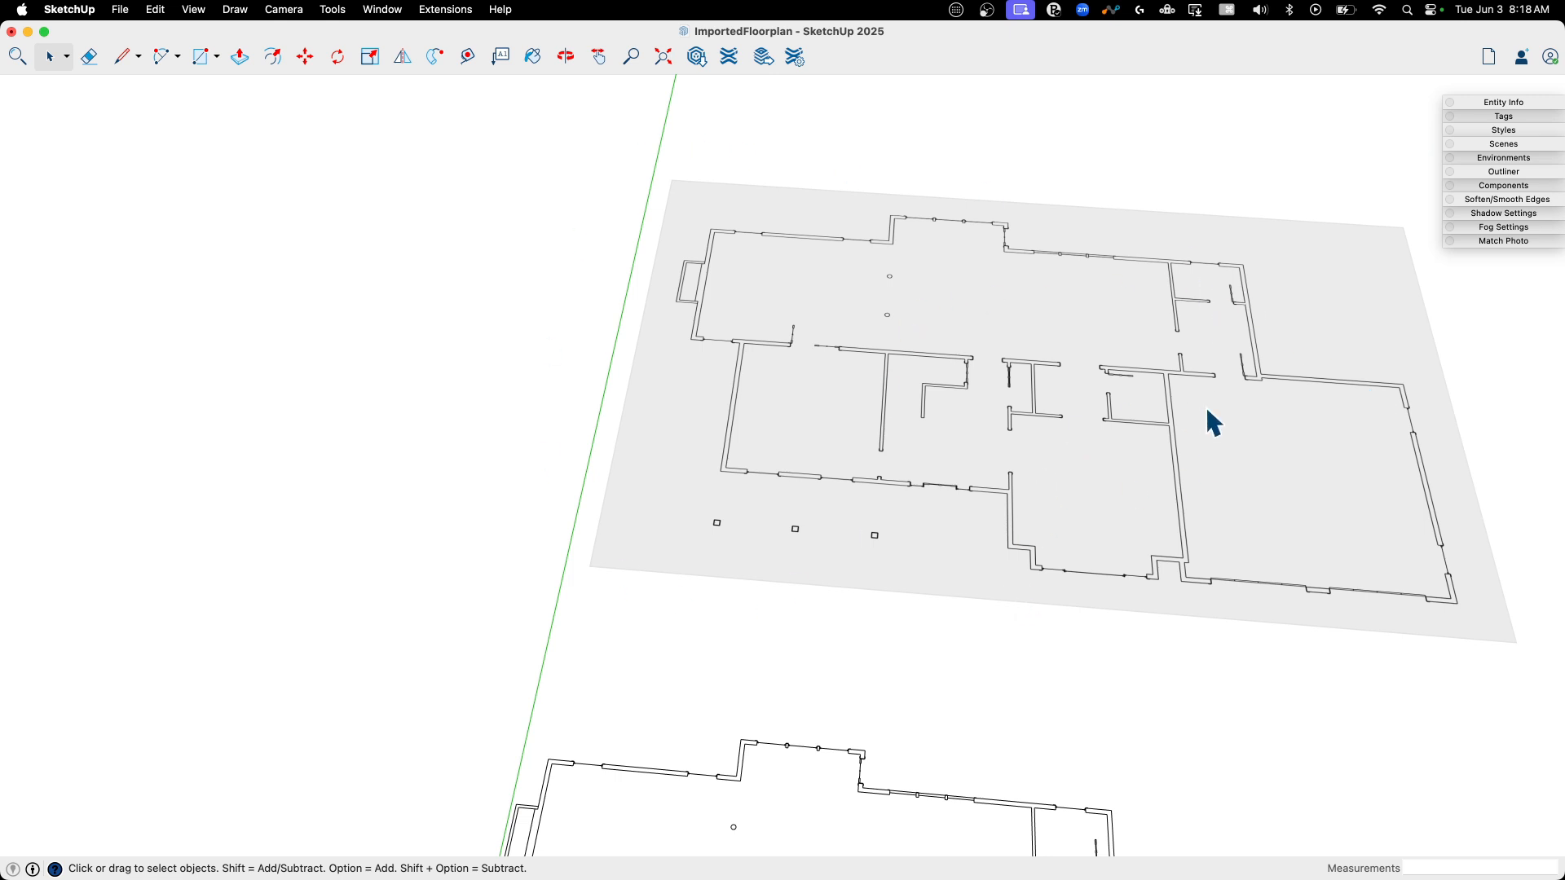
pyautogui.moveTo(970, 508)
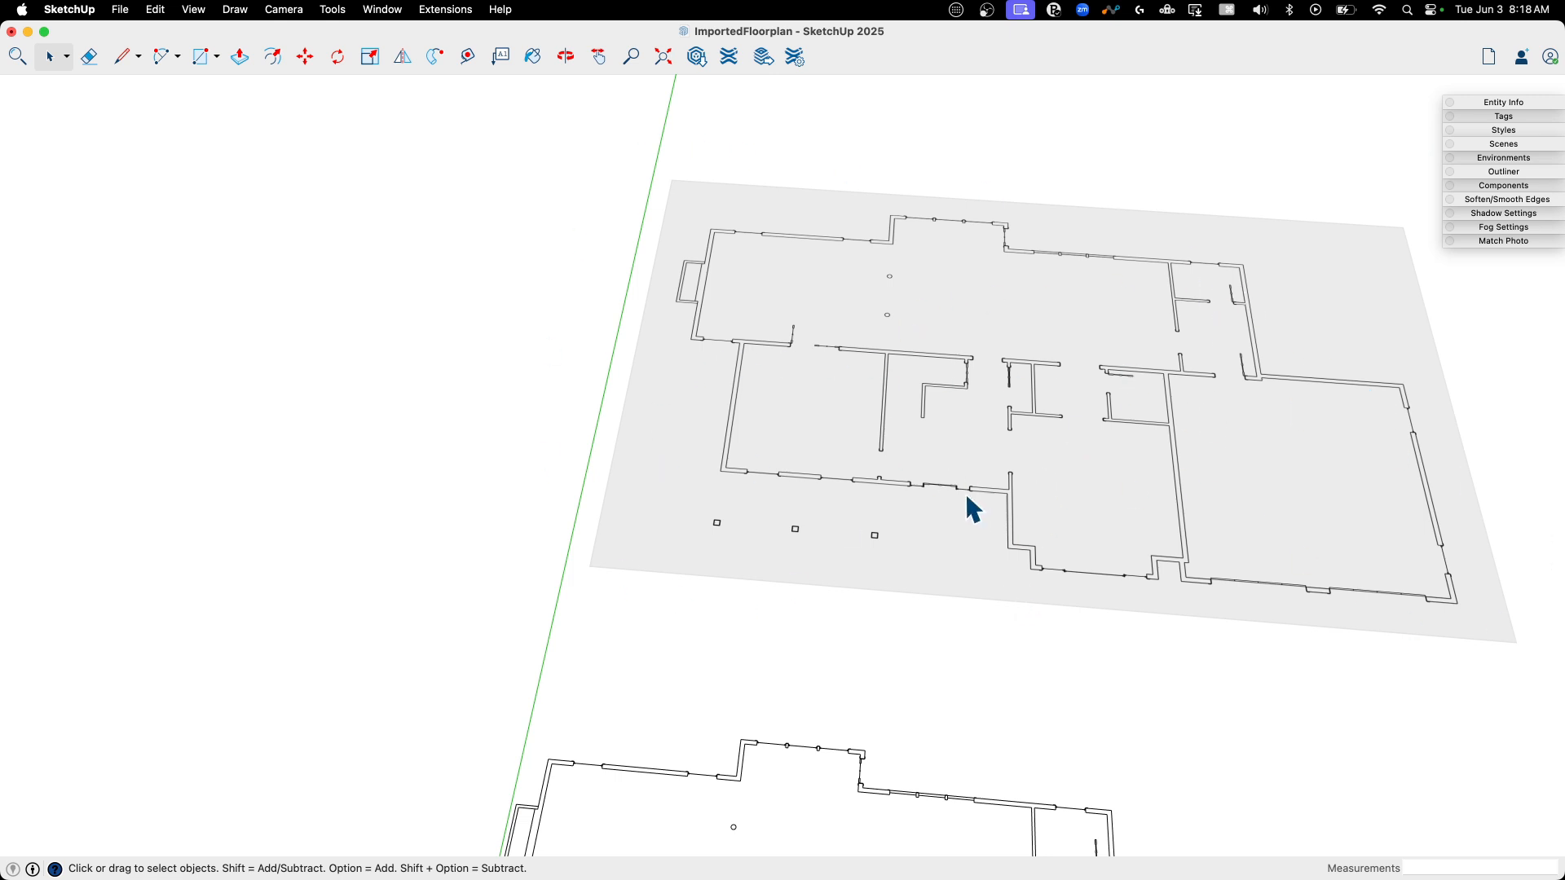
pyautogui.moveTo(693, 419)
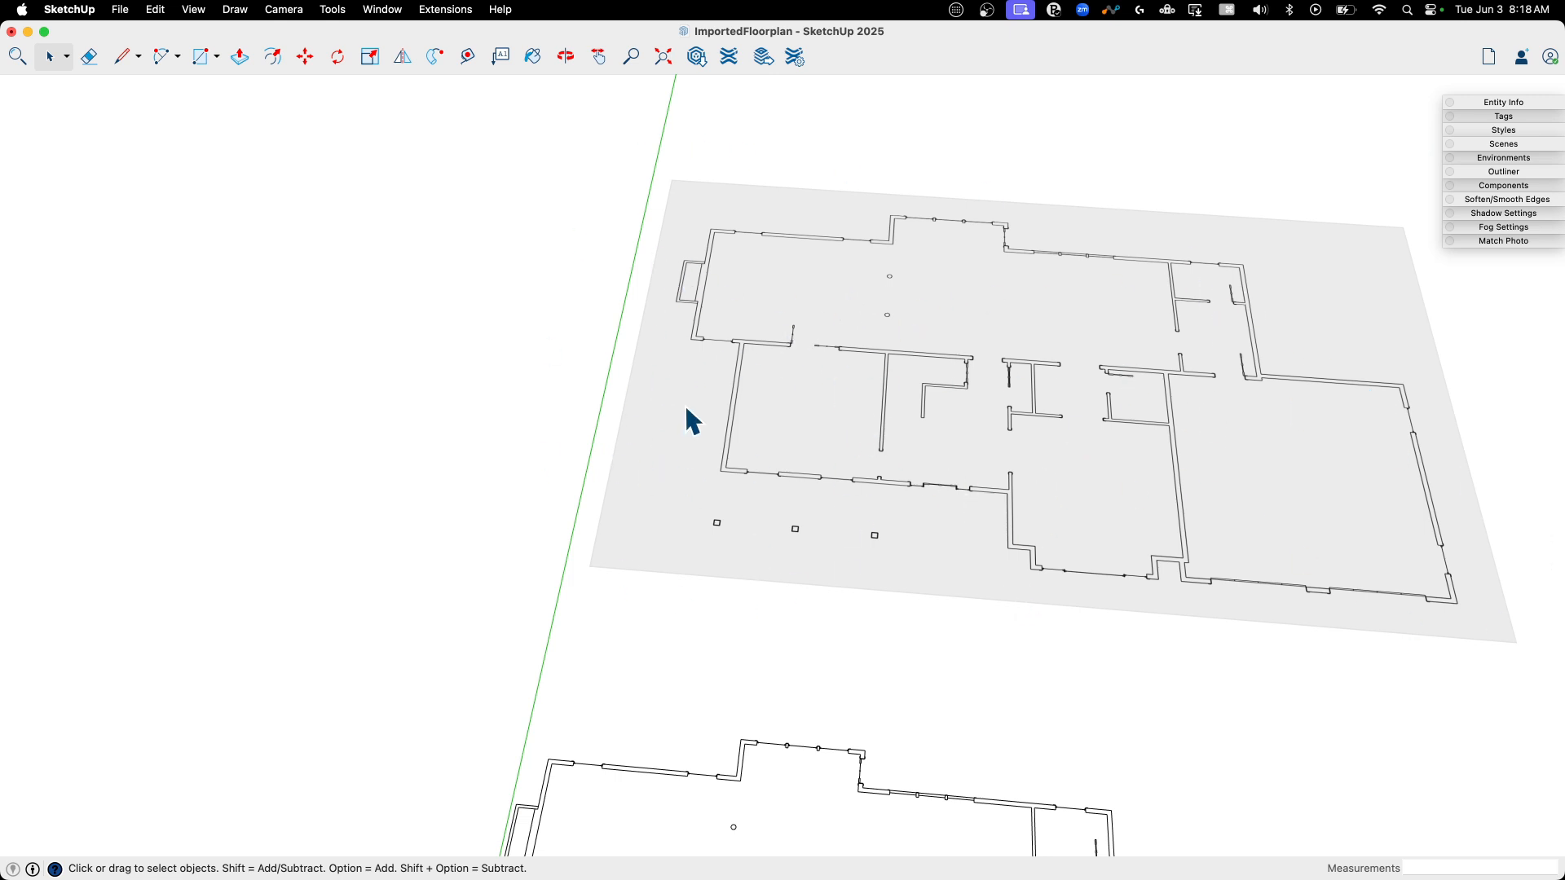
pyautogui.moveTo(600, 299)
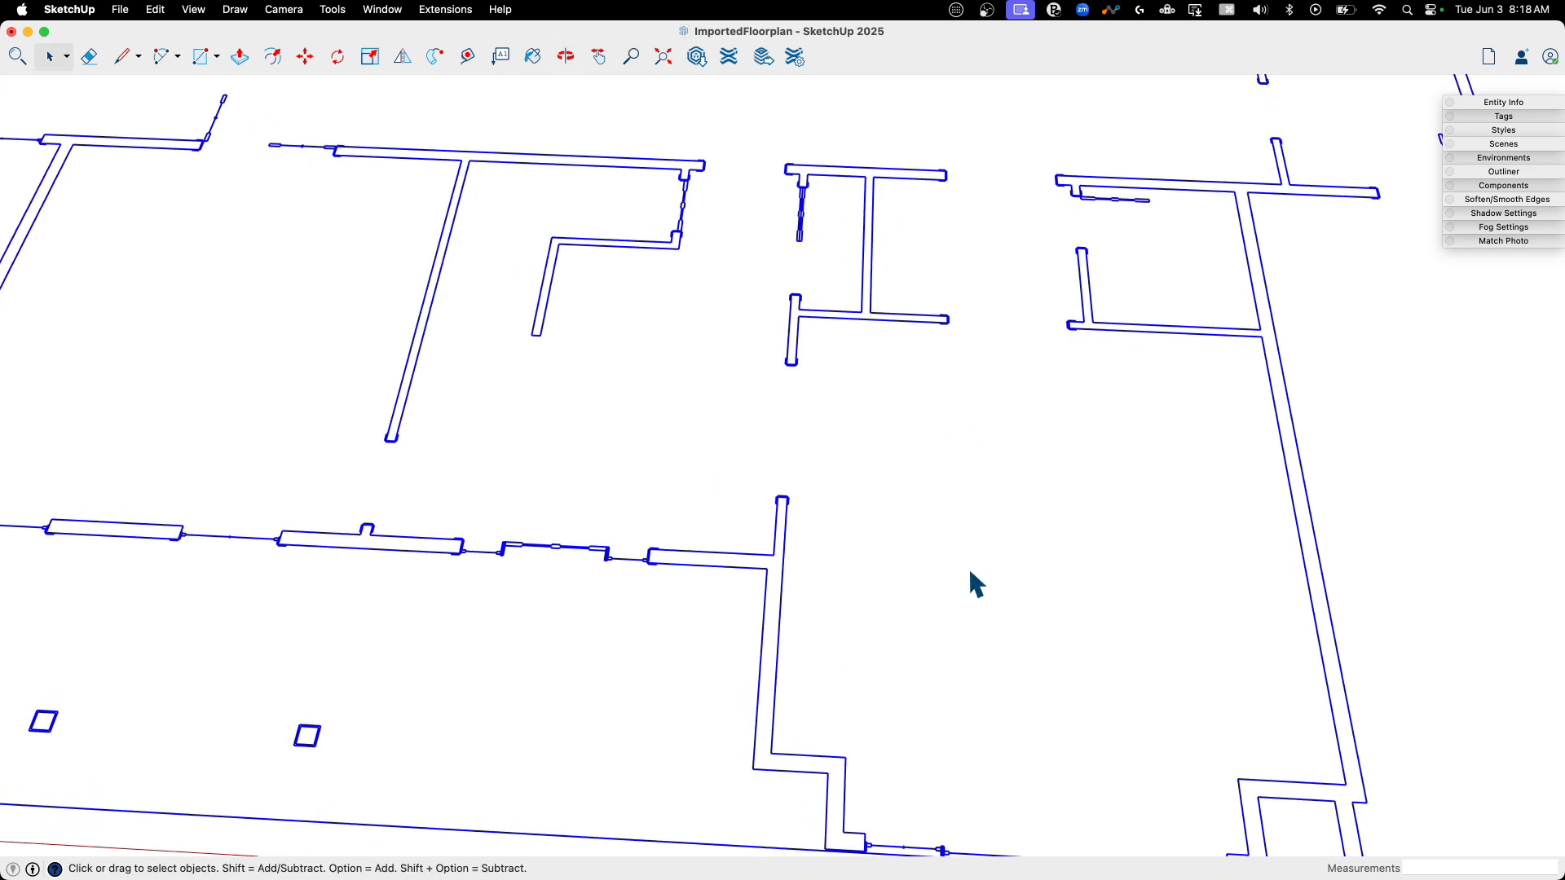
pyautogui.moveTo(1197, 520)
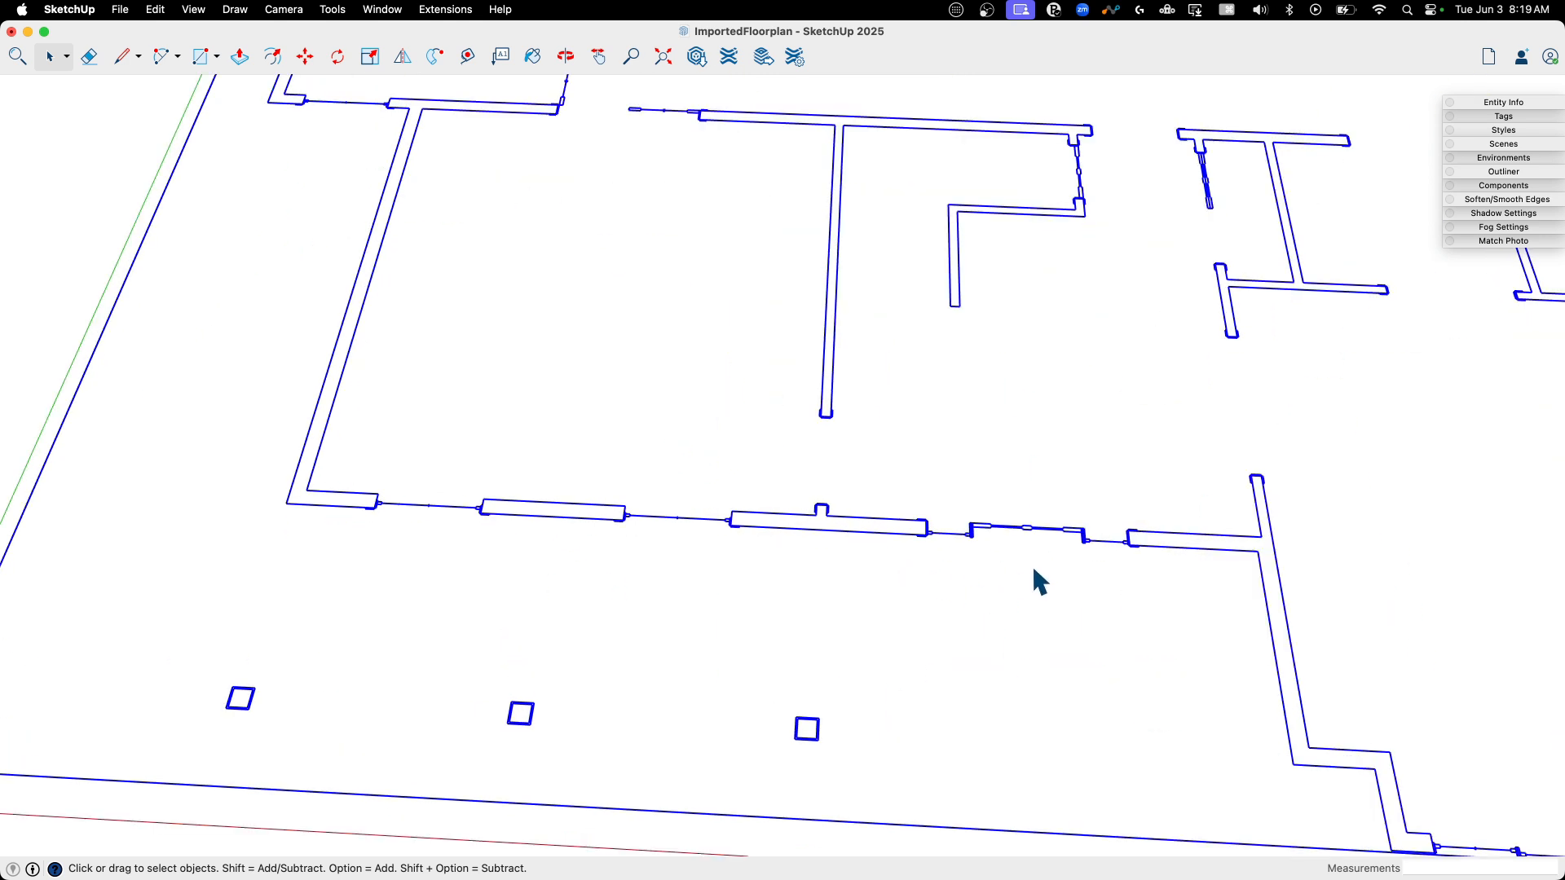
pyautogui.moveTo(357, 521)
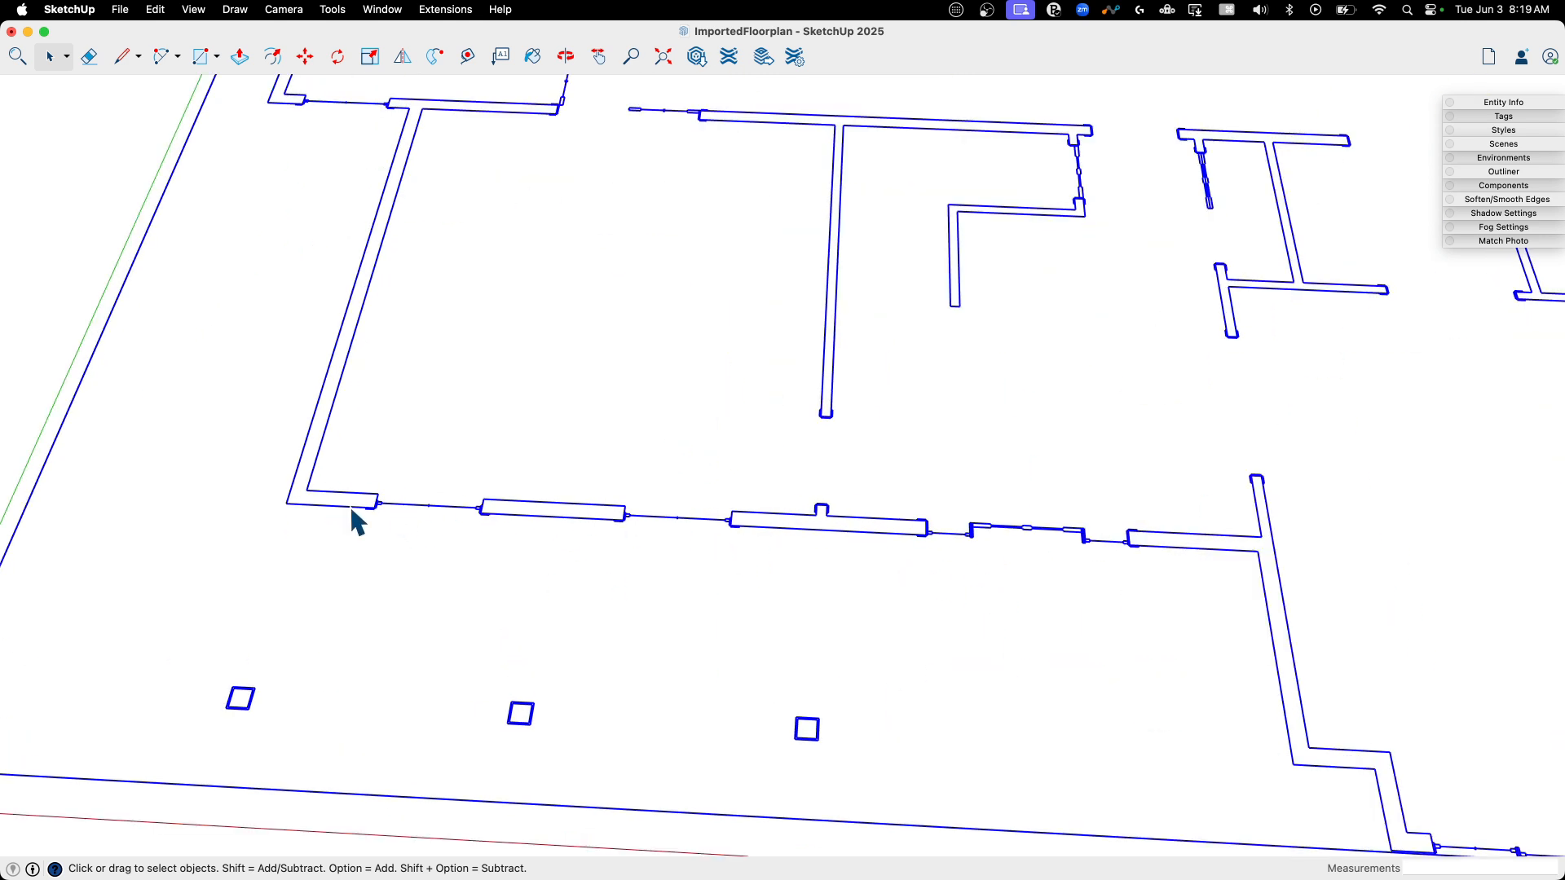
pyautogui.click(119, 56)
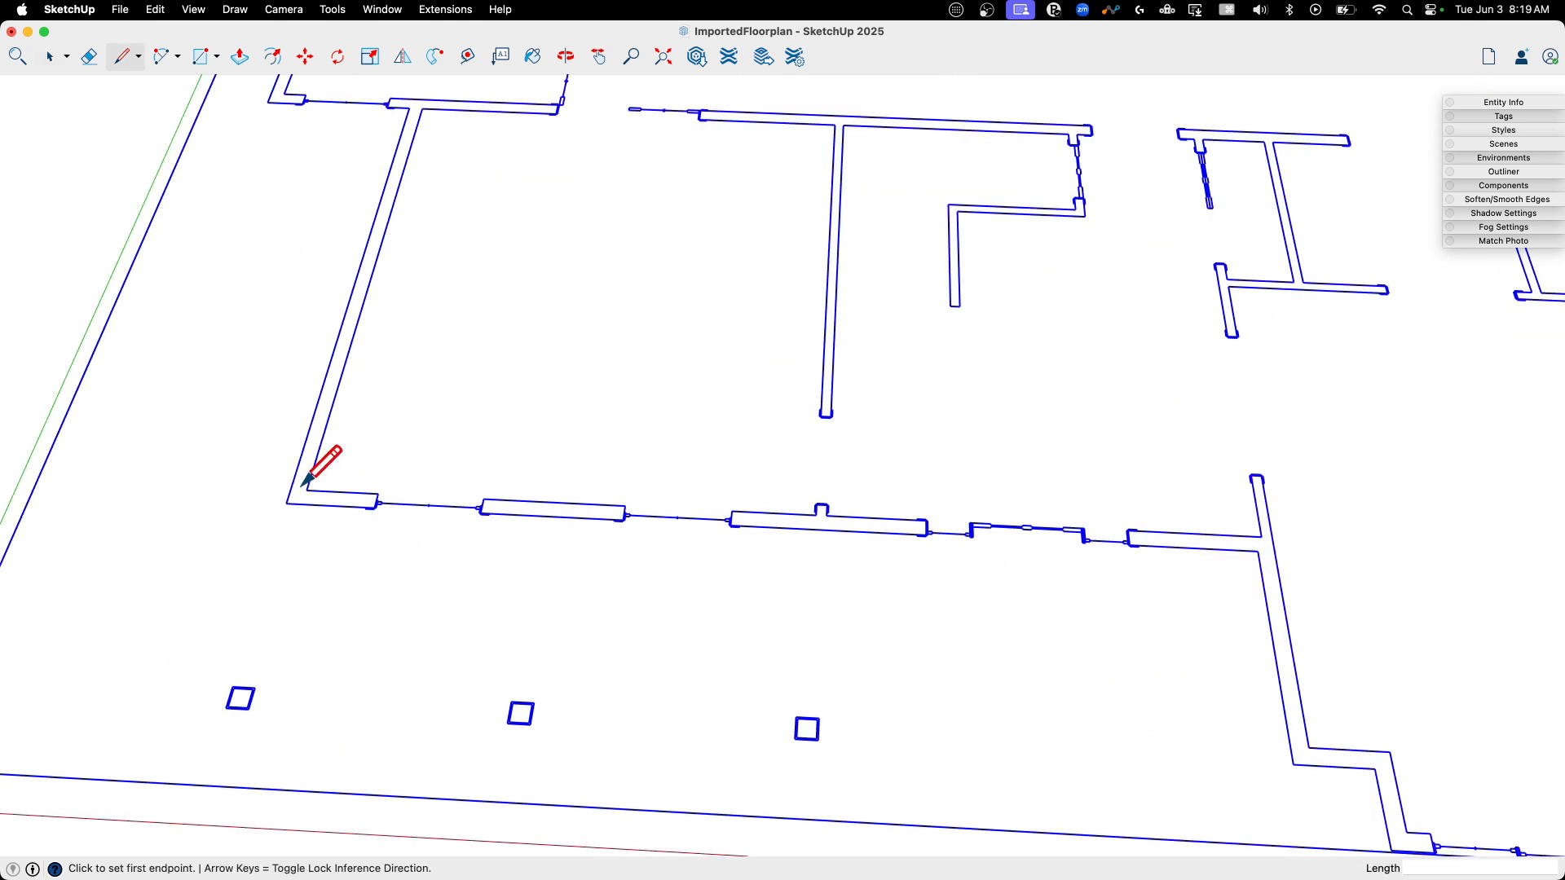
pyautogui.click(310, 477)
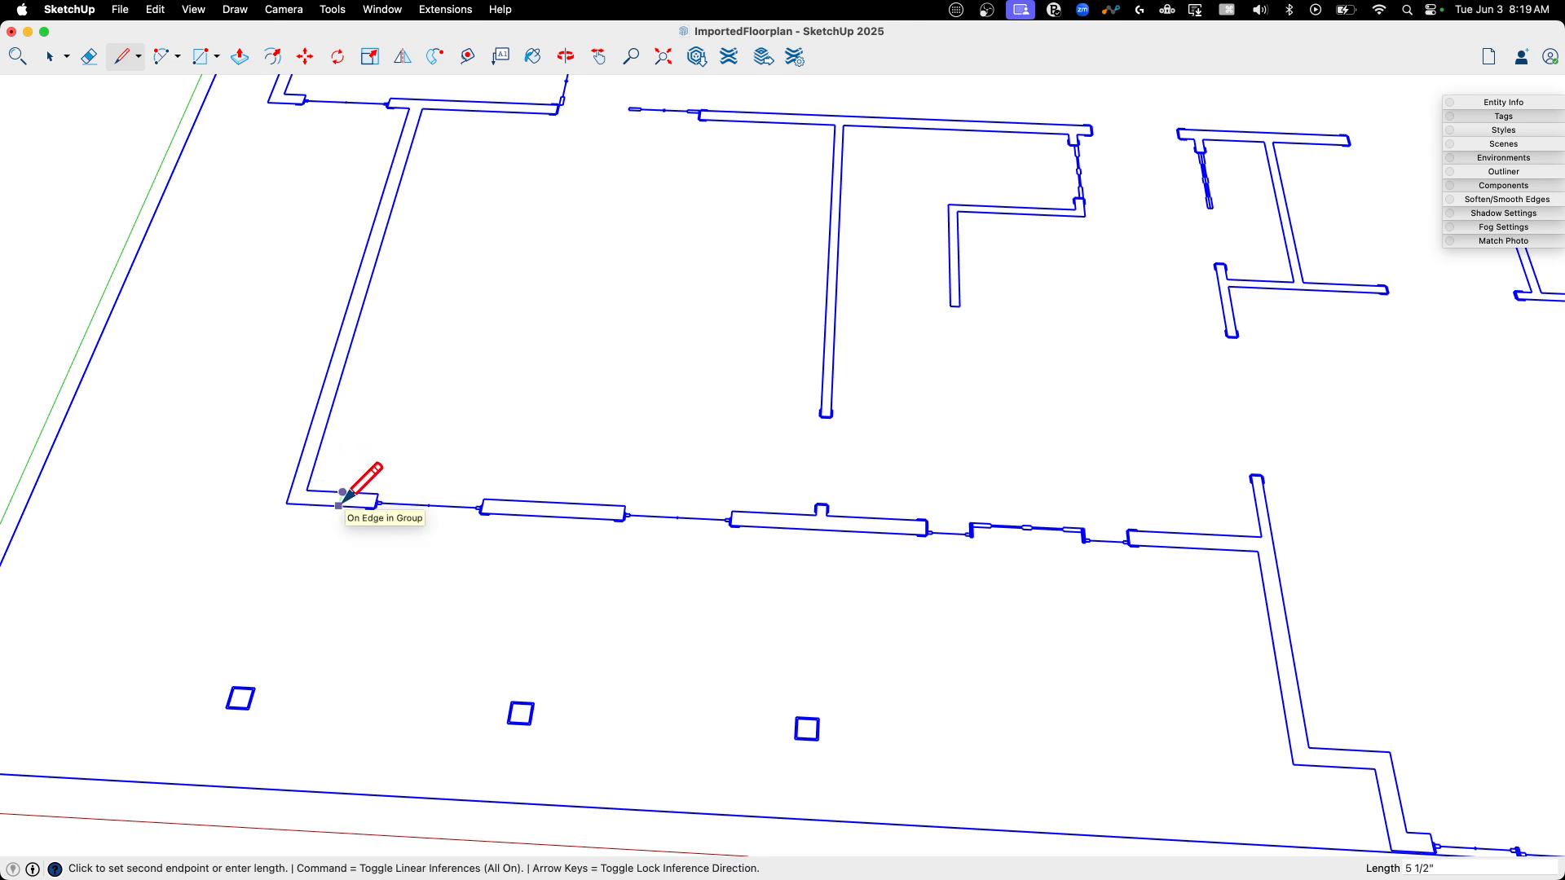
pyautogui.click(342, 495)
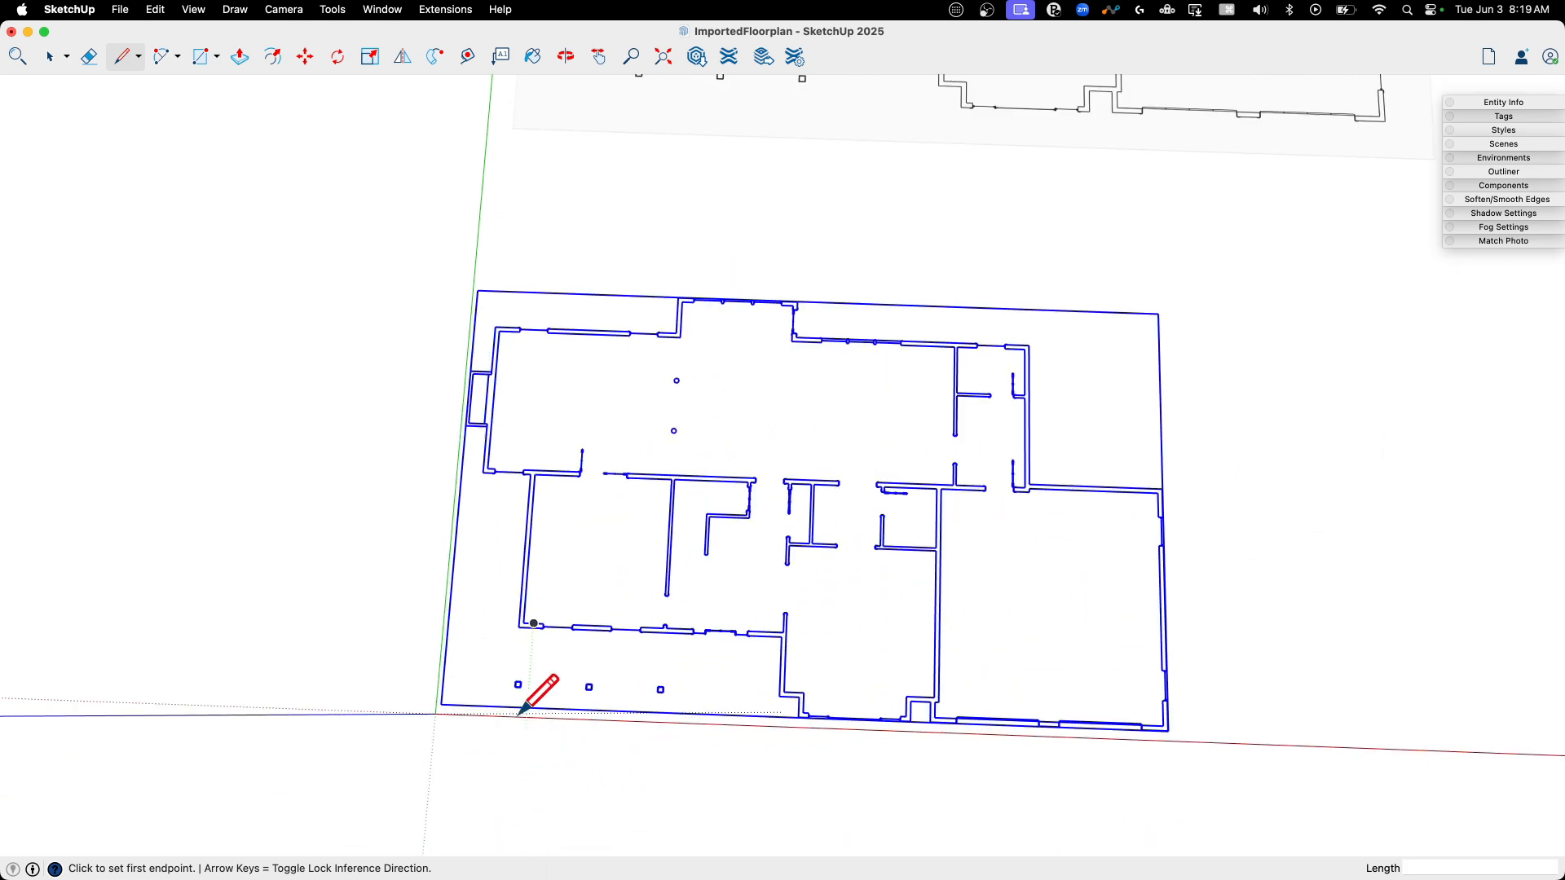
pyautogui.scroll(3)
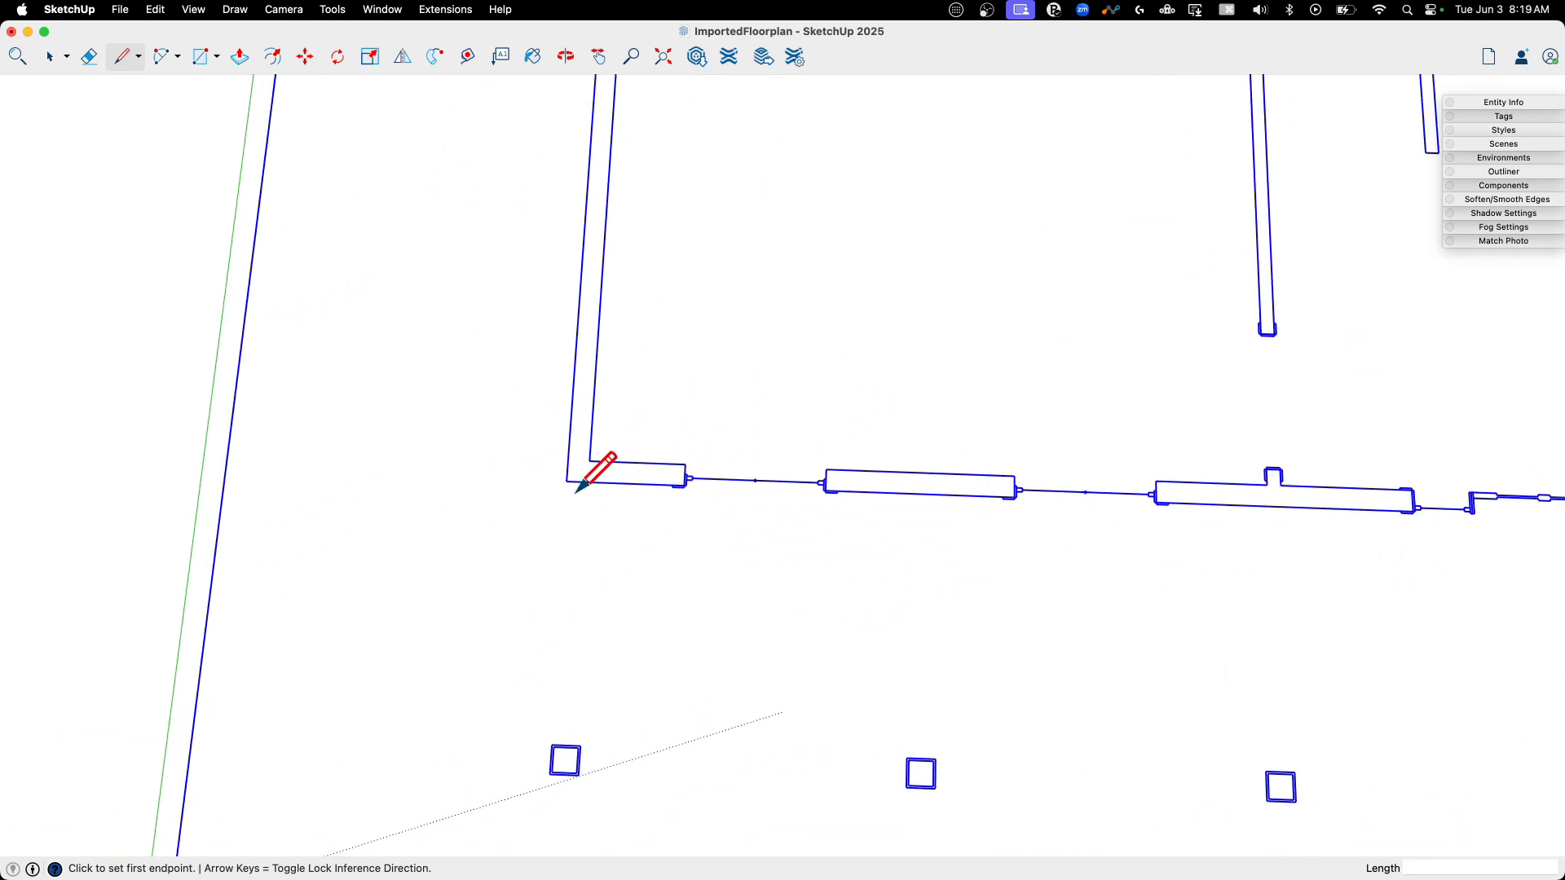
pyautogui.moveTo(579, 474)
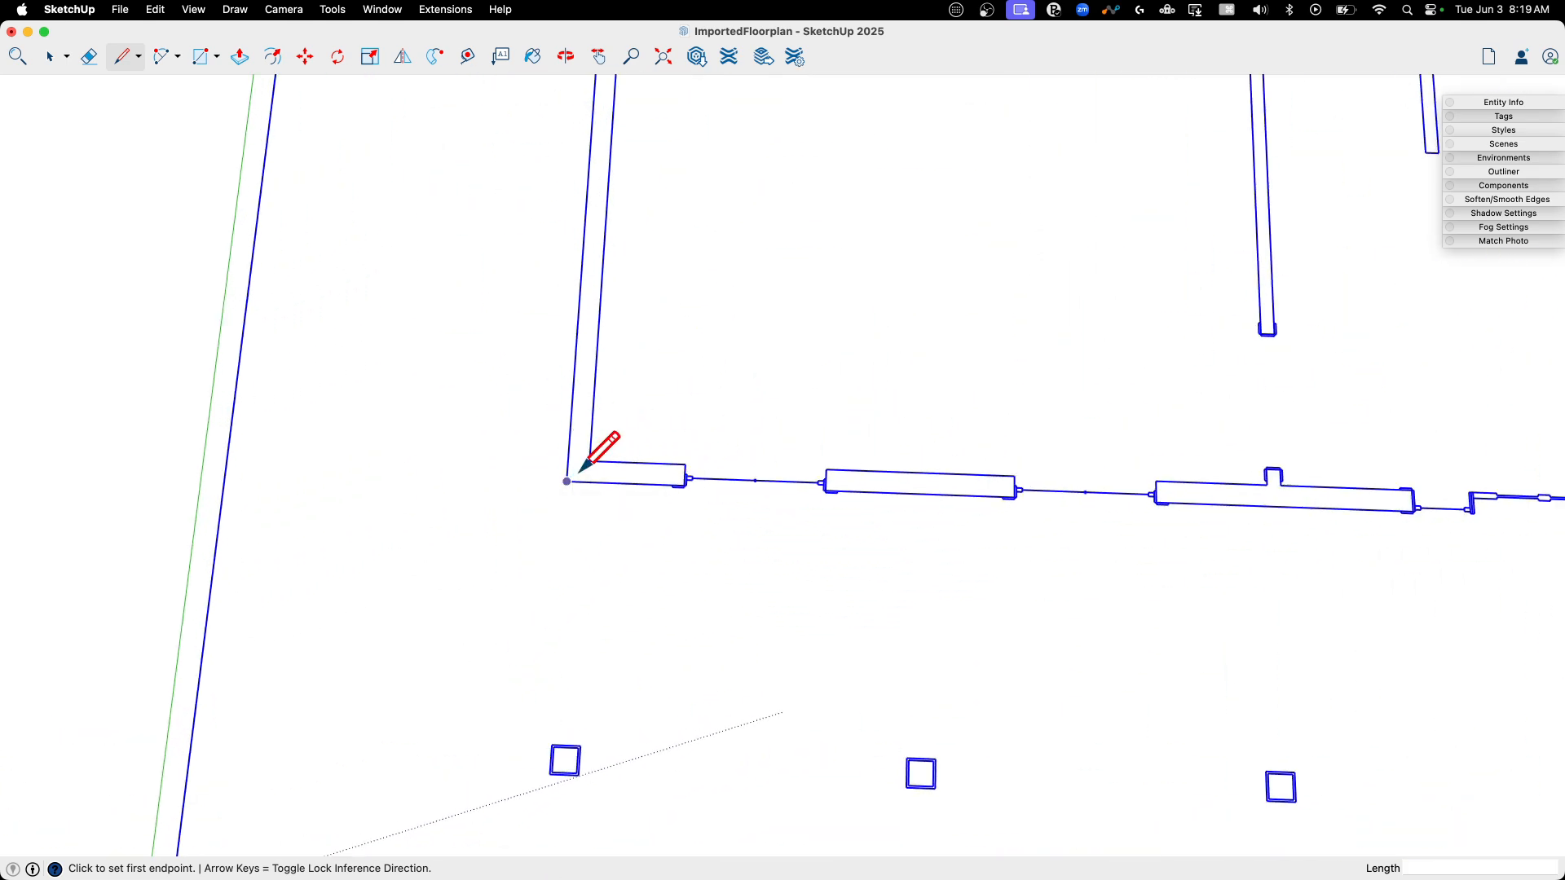
pyautogui.moveTo(641, 462)
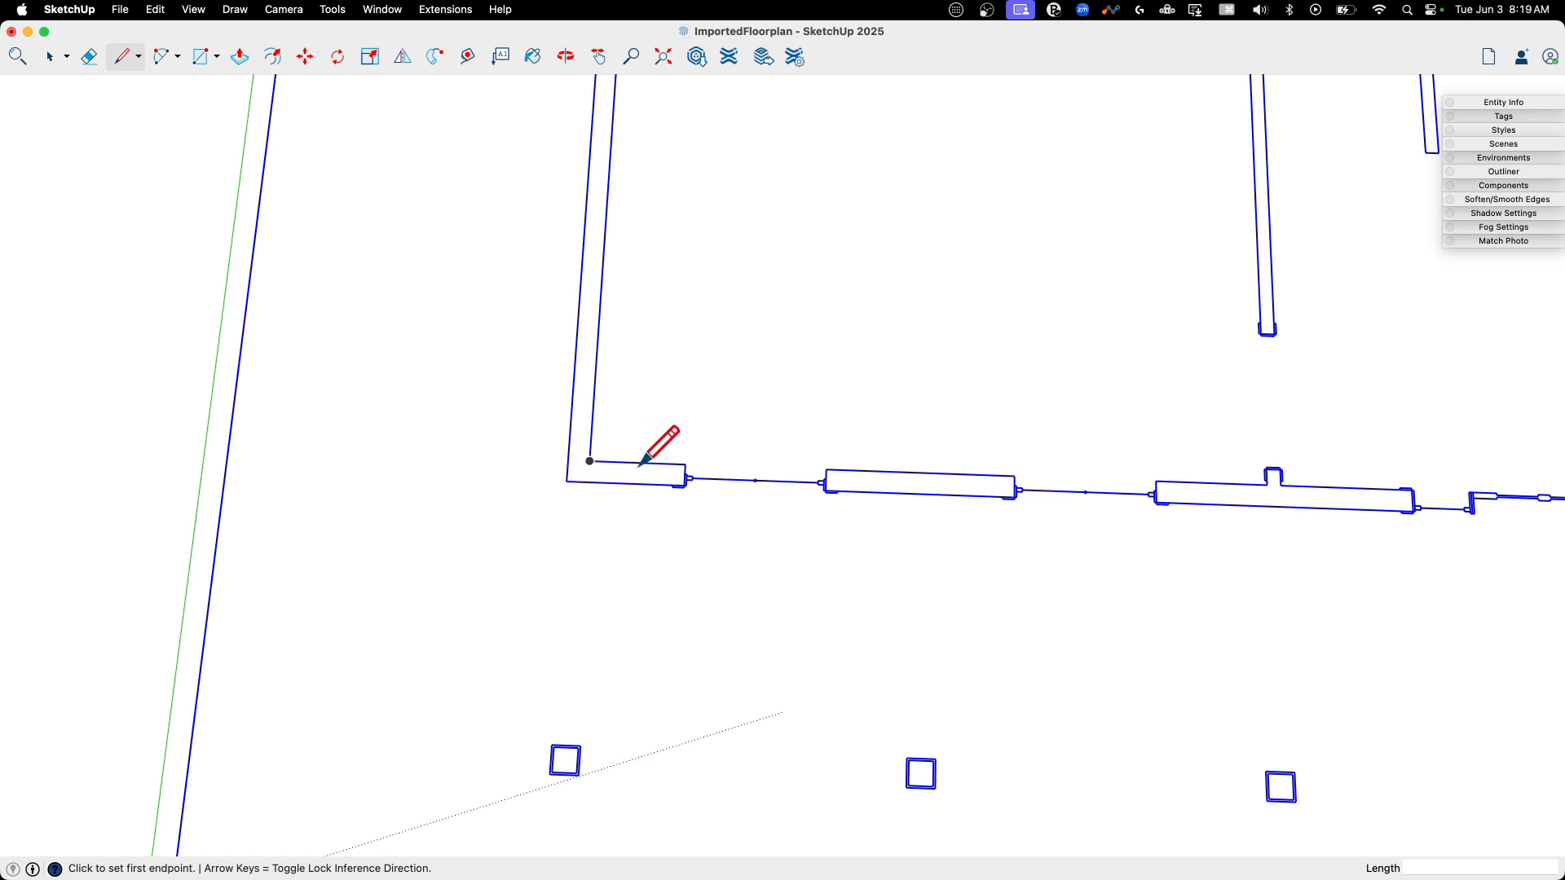
pyautogui.moveTo(636, 464)
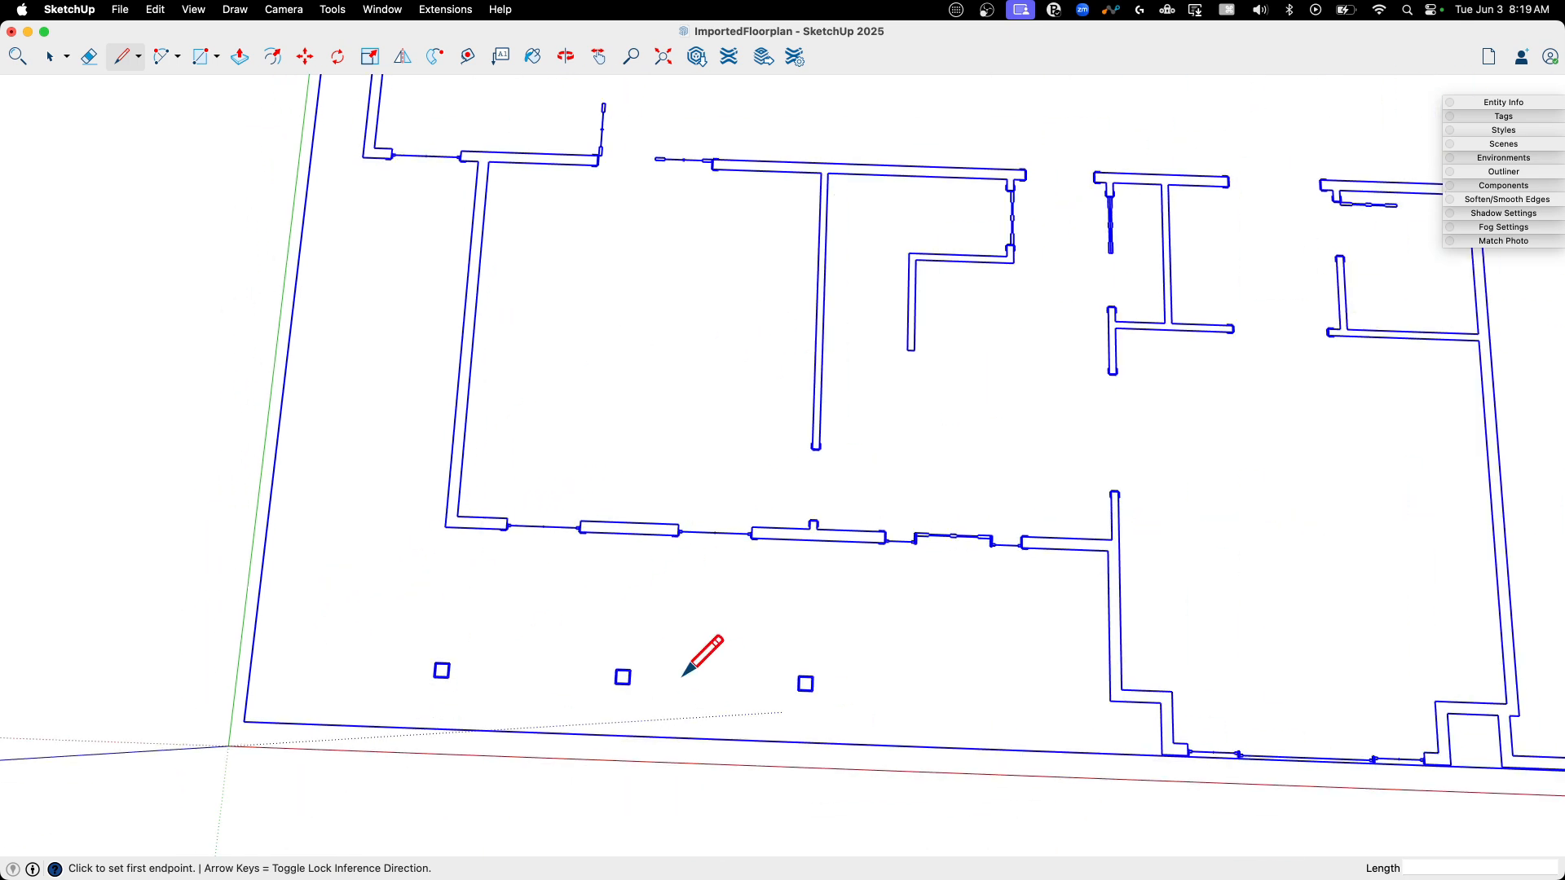
pyautogui.click(49, 57)
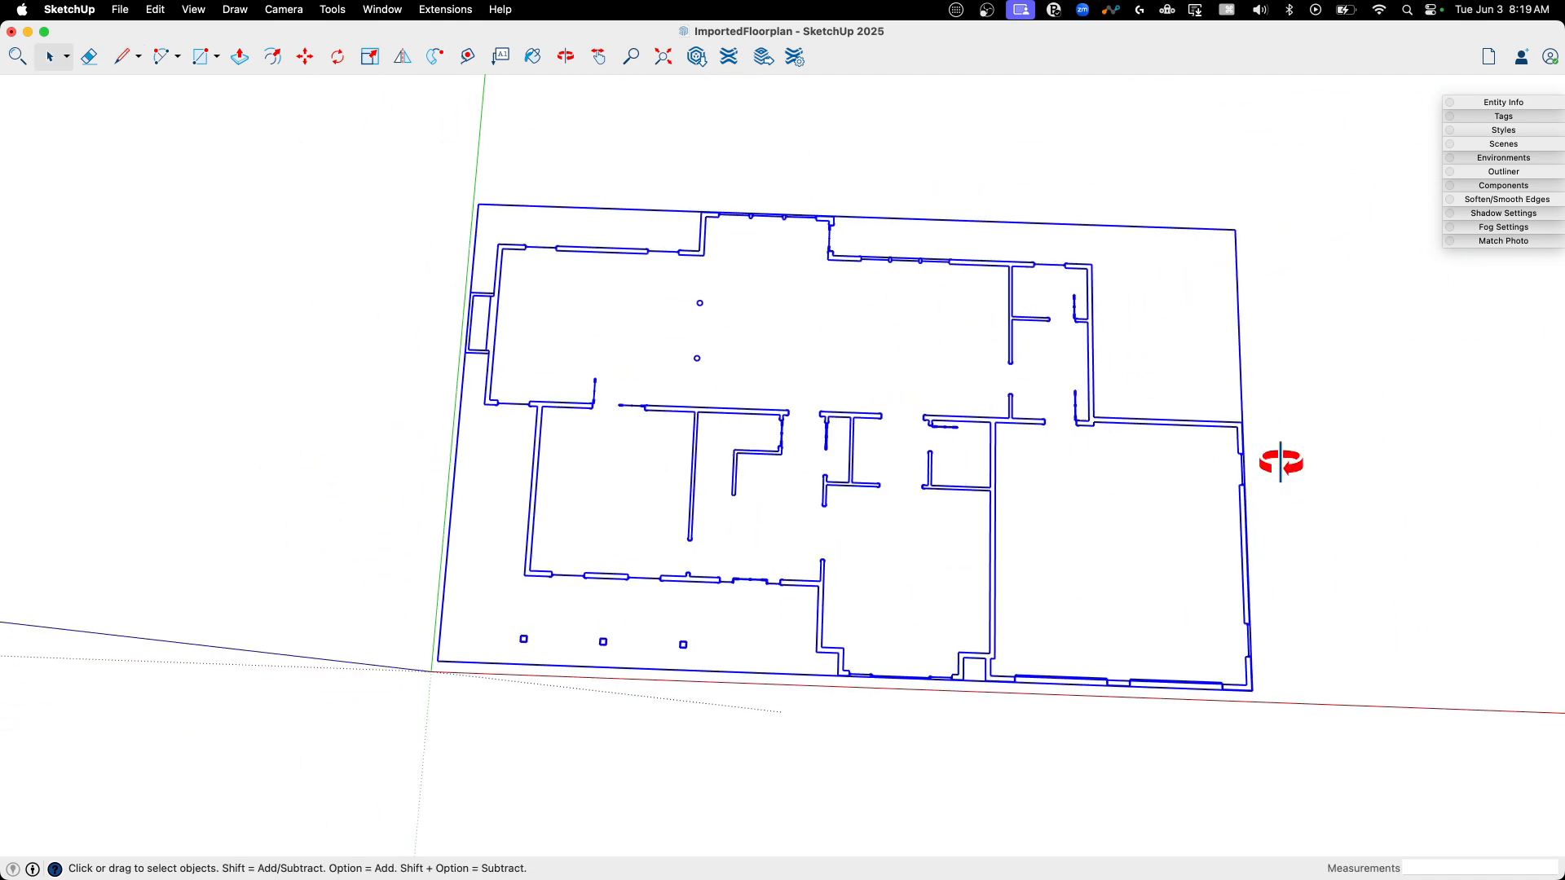
pyautogui.scroll(3)
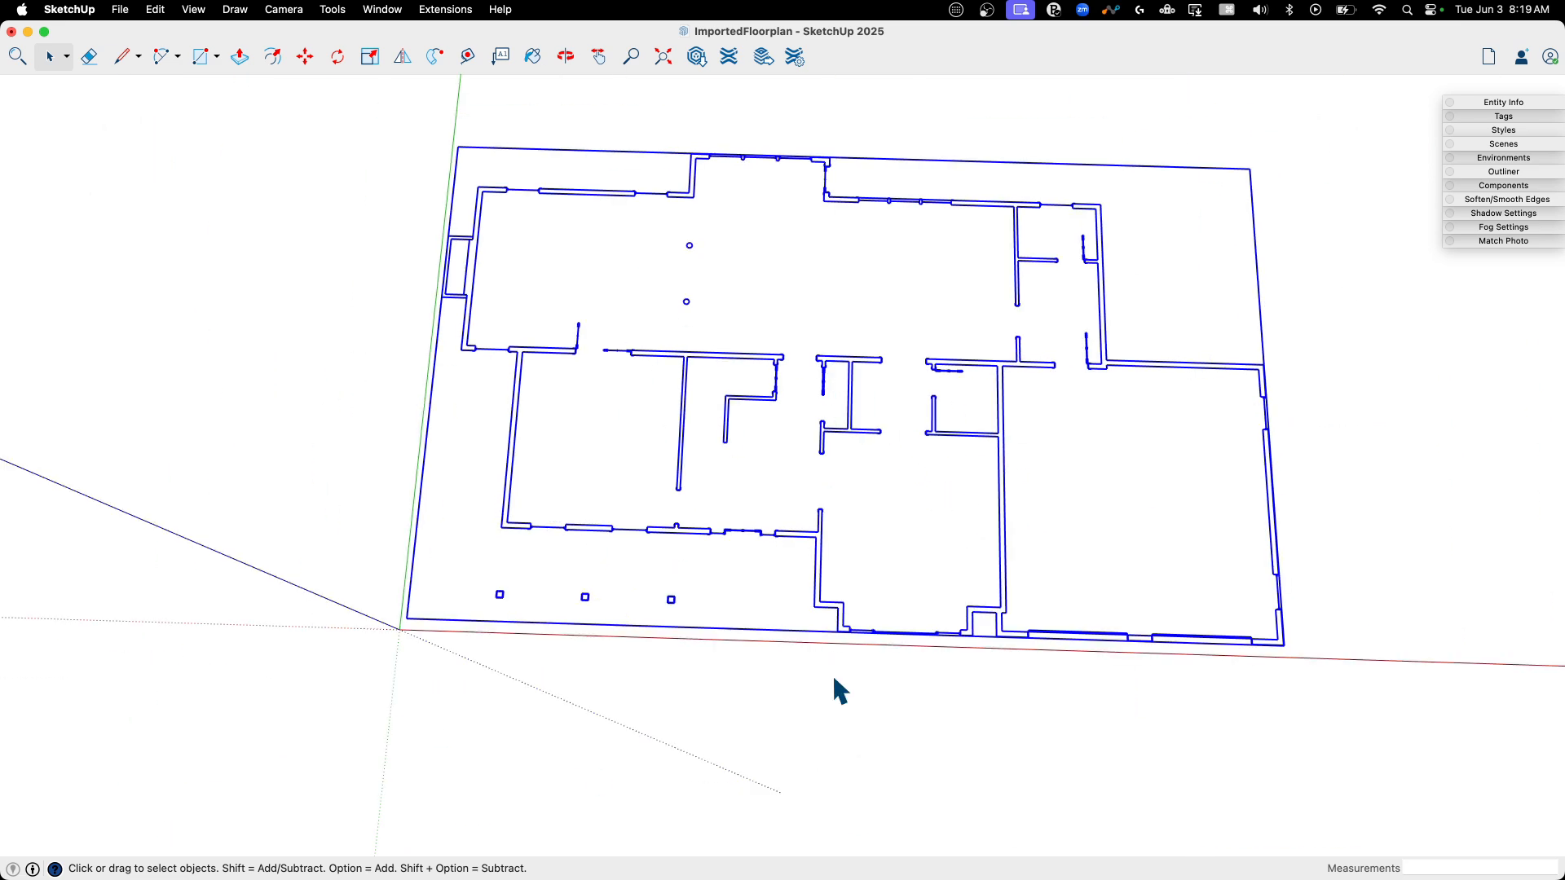
pyautogui.click(712, 542)
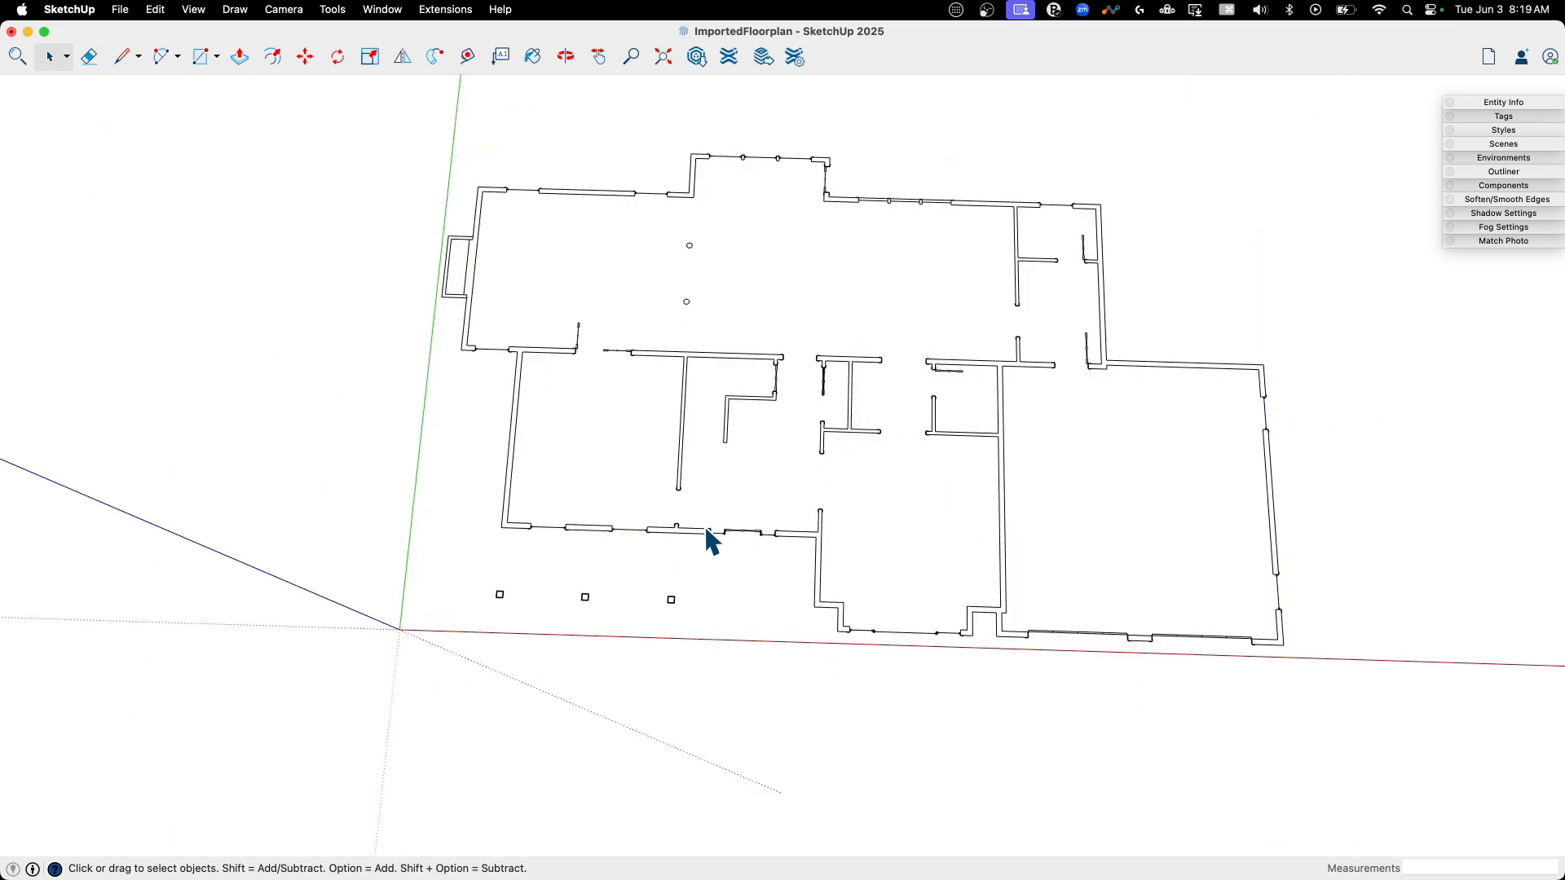
pyautogui.click(729, 529)
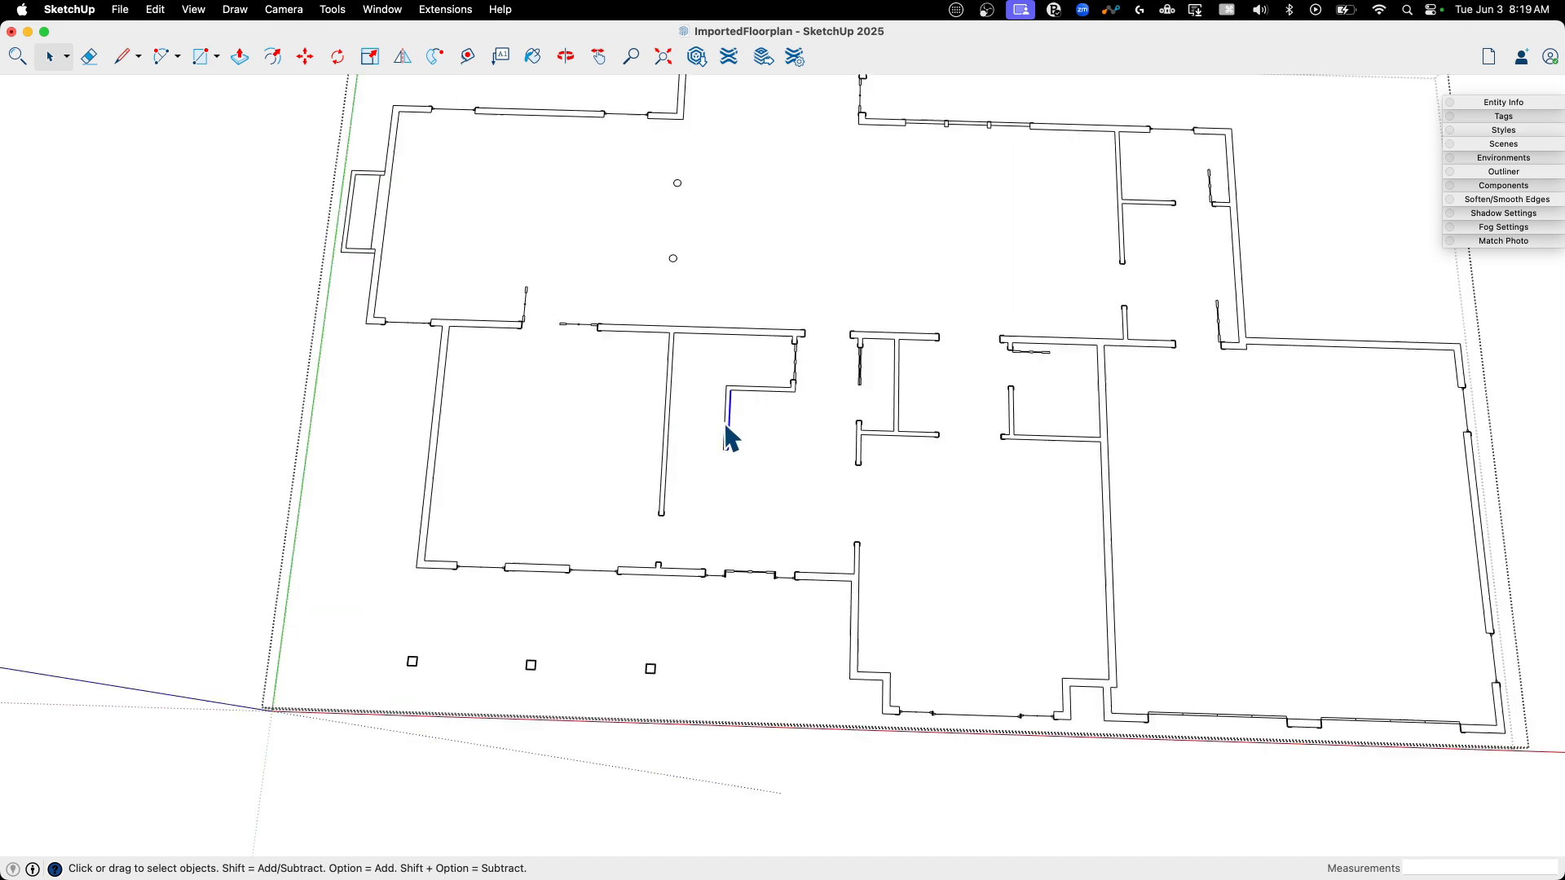
pyautogui.scroll(-3)
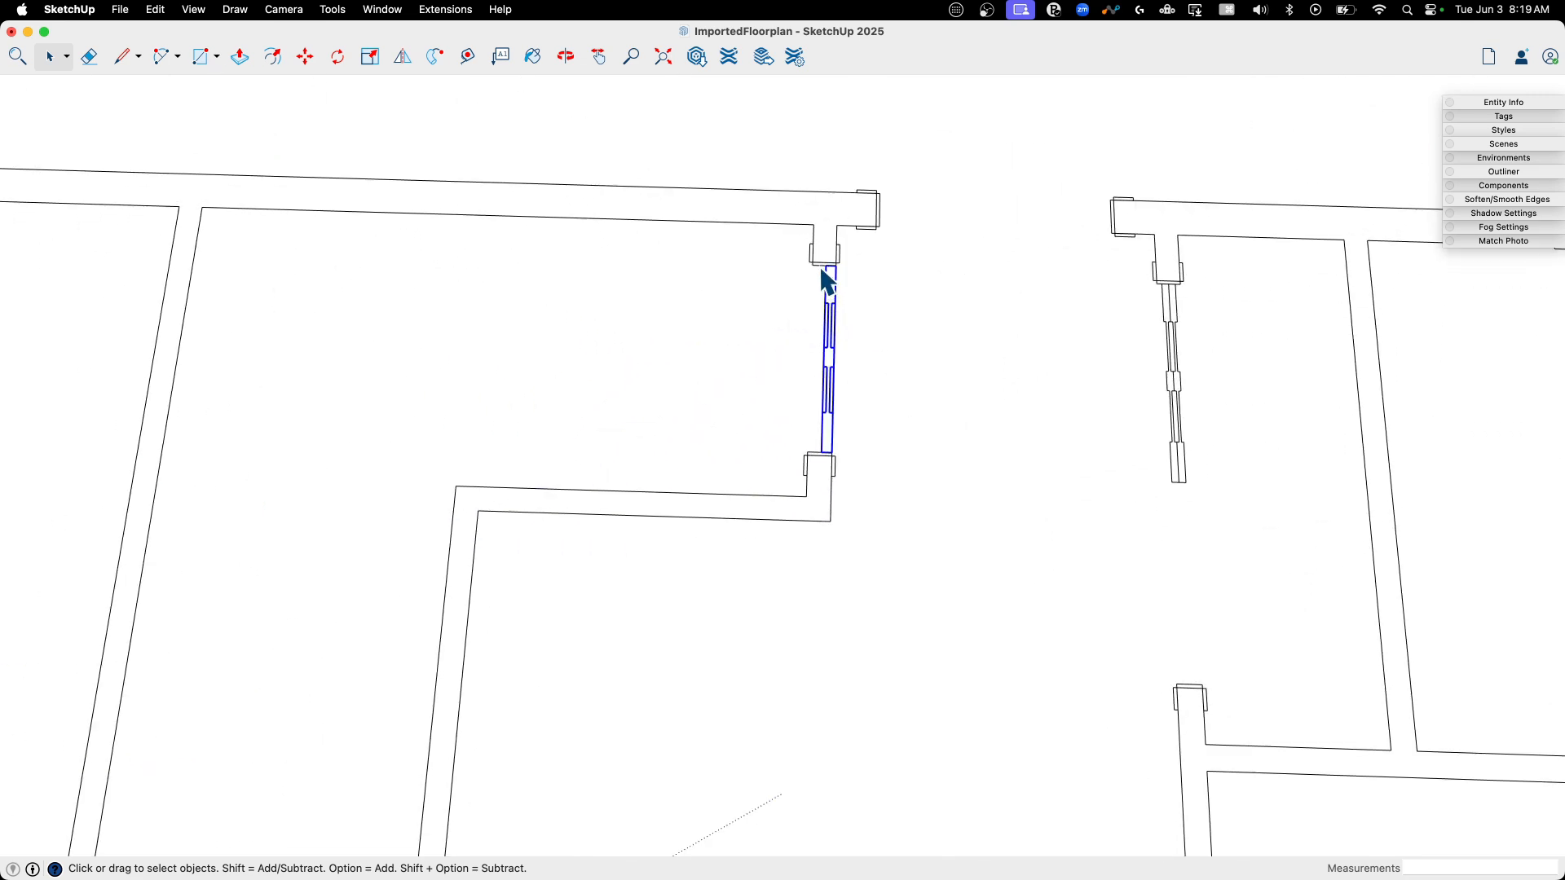
pyautogui.click(818, 280)
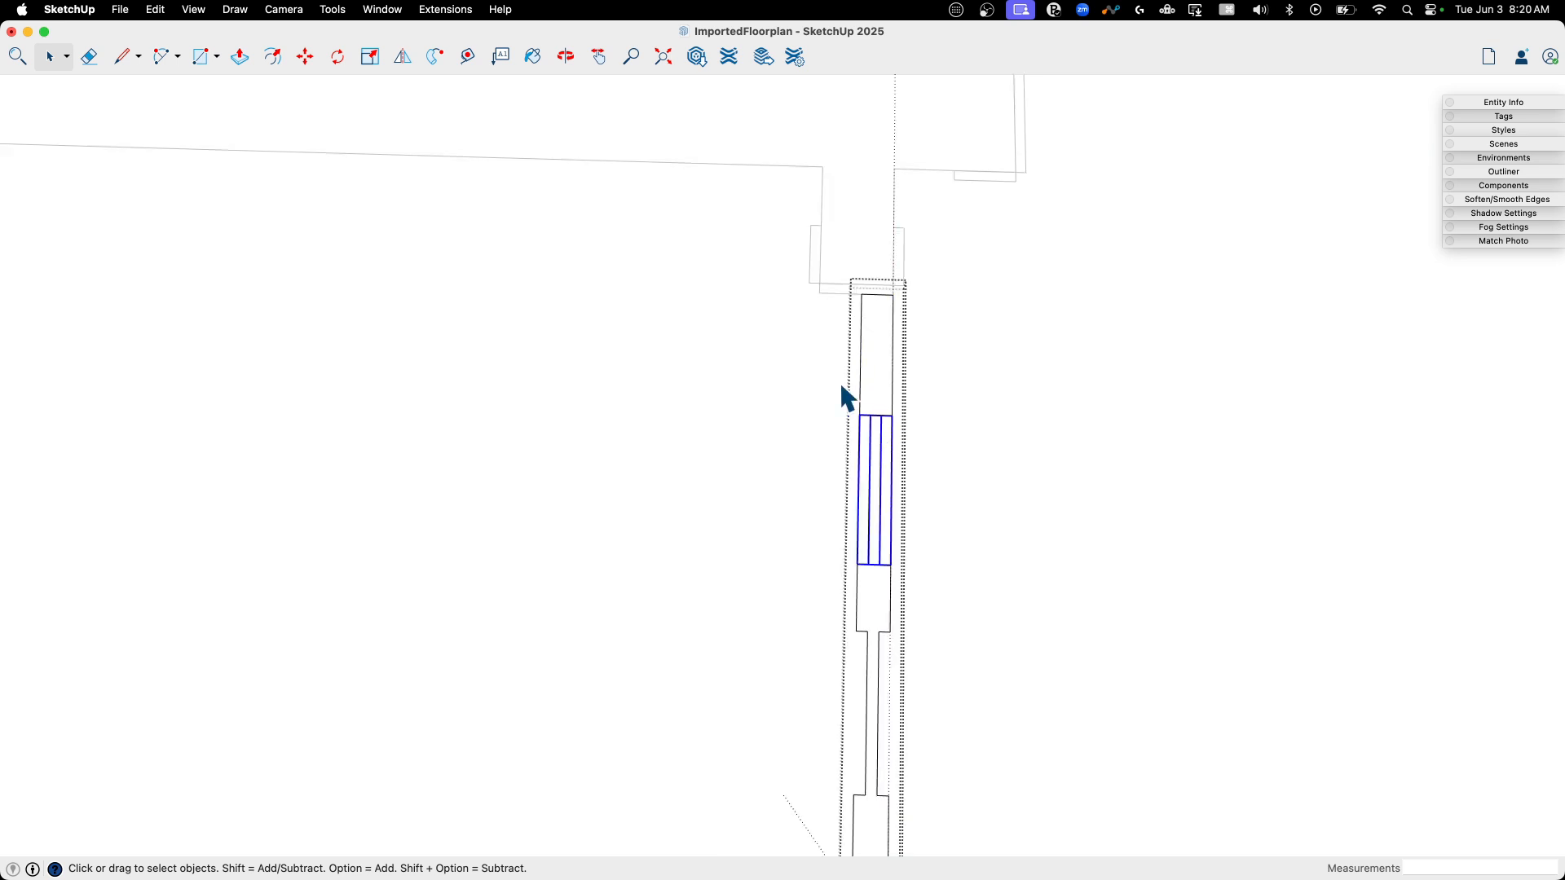
pyautogui.scroll(-3)
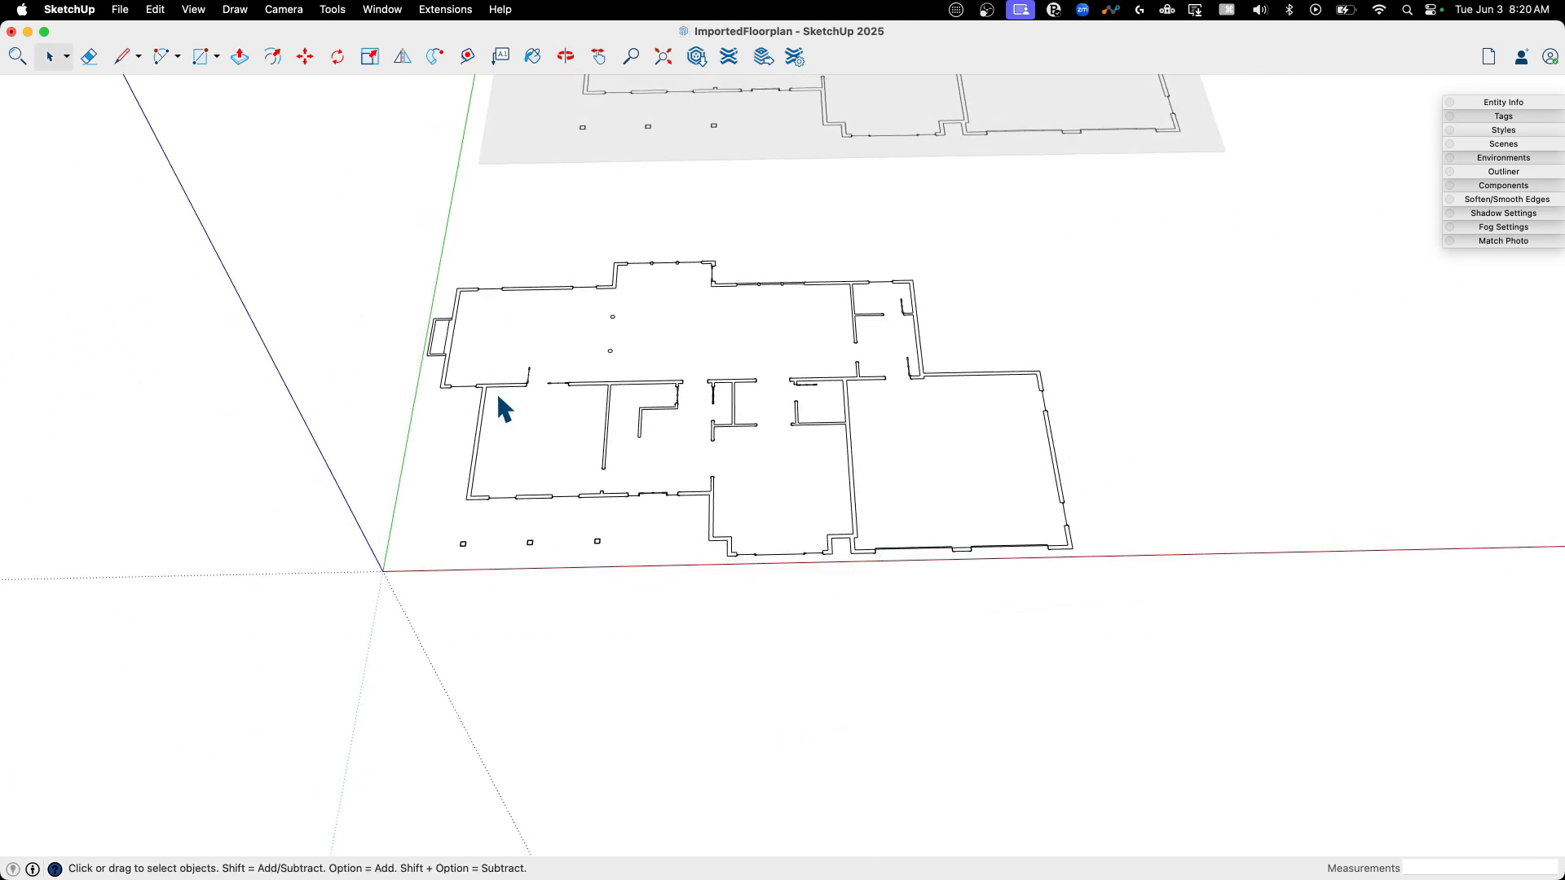
pyautogui.moveTo(574, 195)
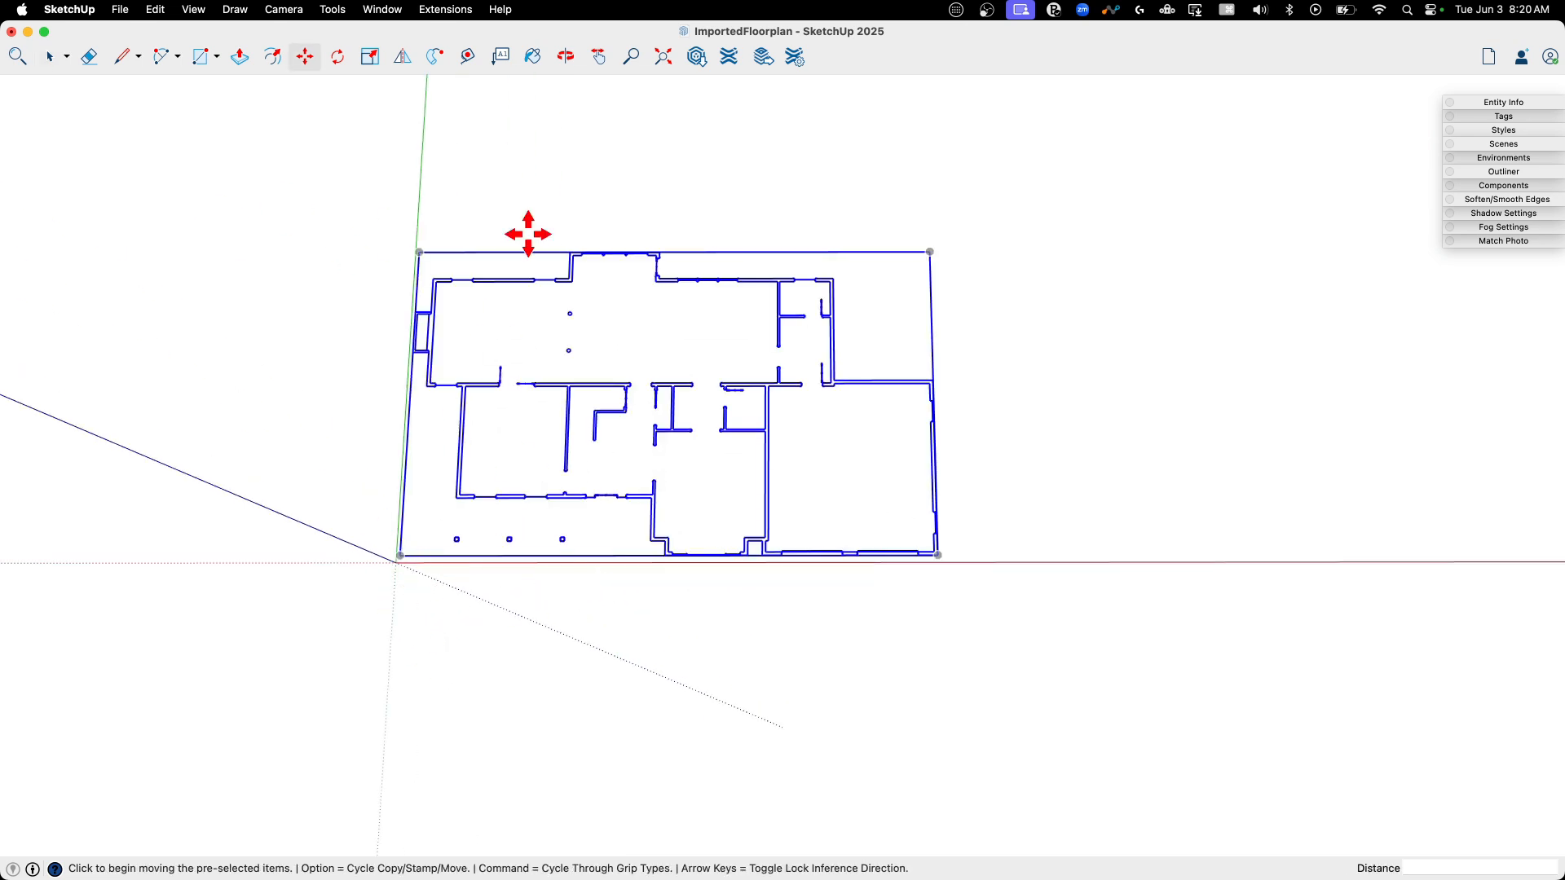
pyautogui.moveTo(577, 397)
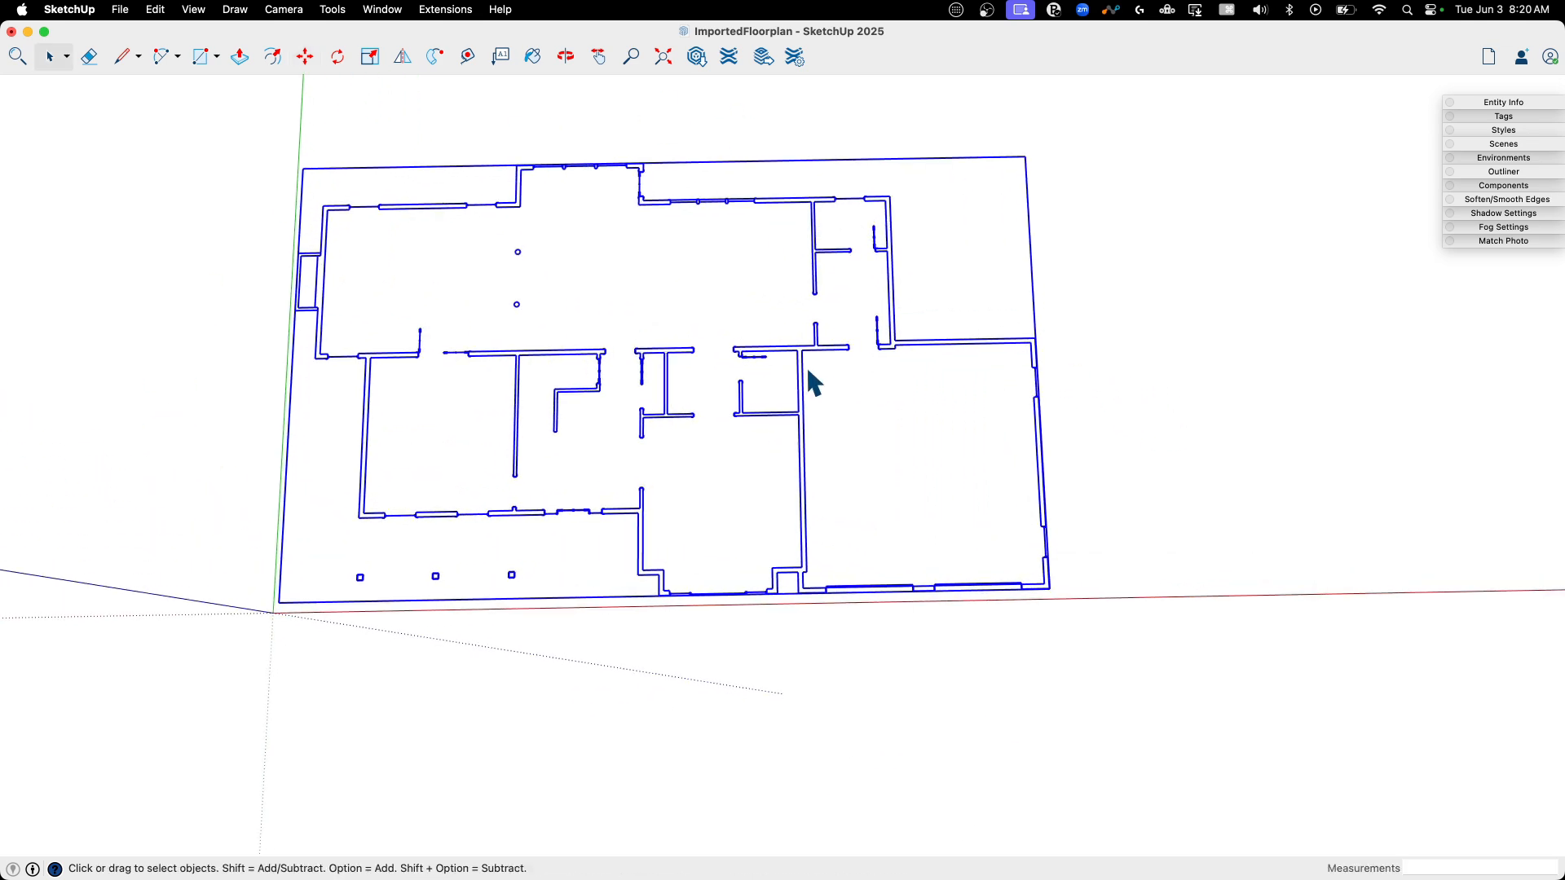
# Explode the interior wall's window component into loose edges from its right-click menu
pyautogui.click(808, 384)
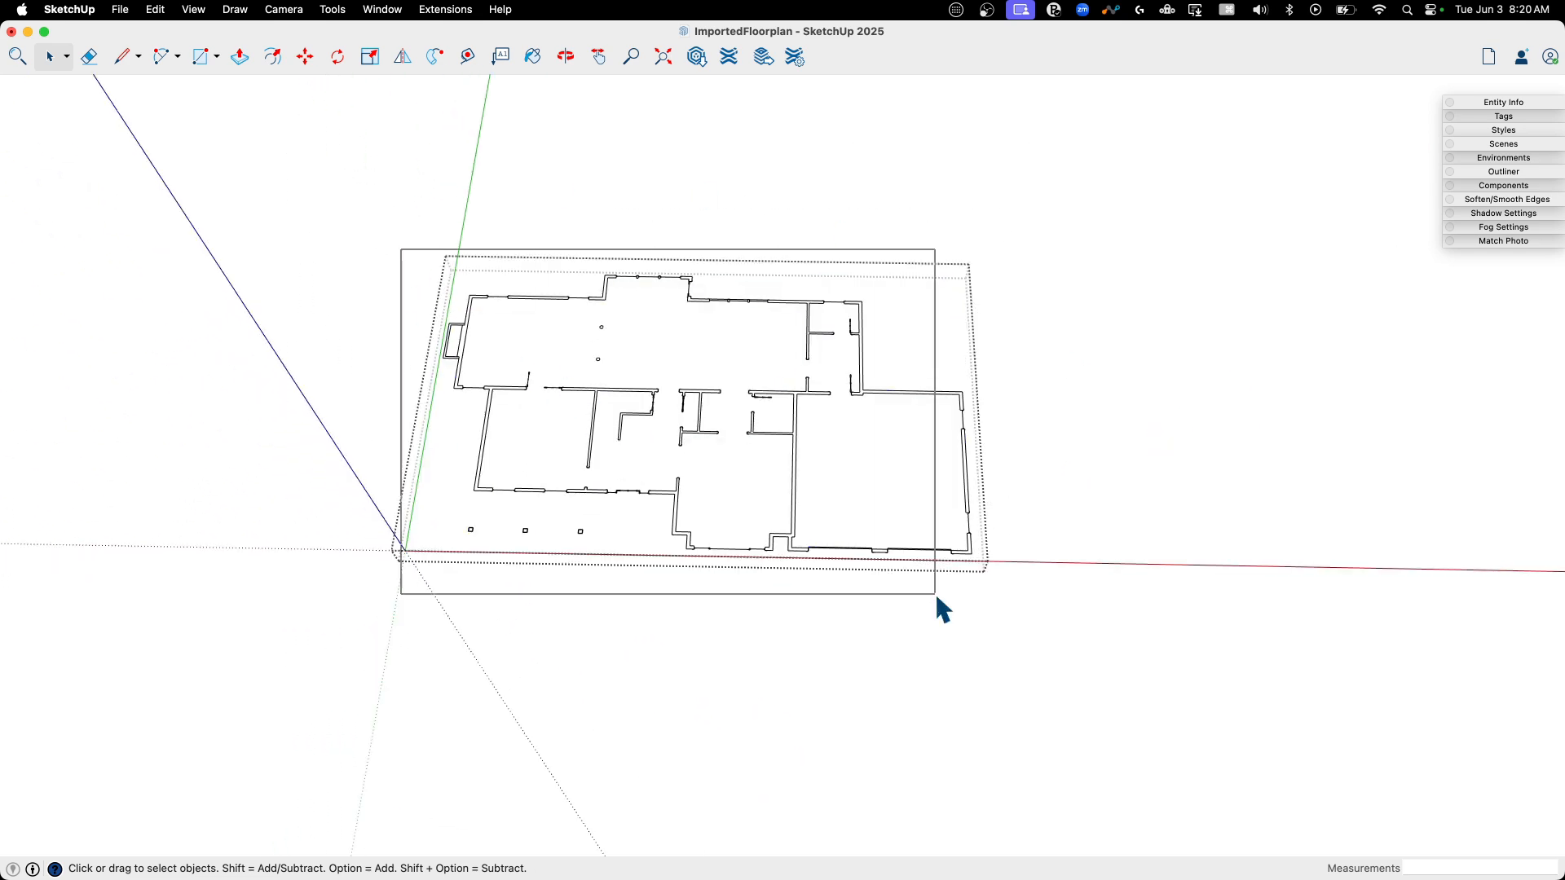
pyautogui.rightClick(755, 417)
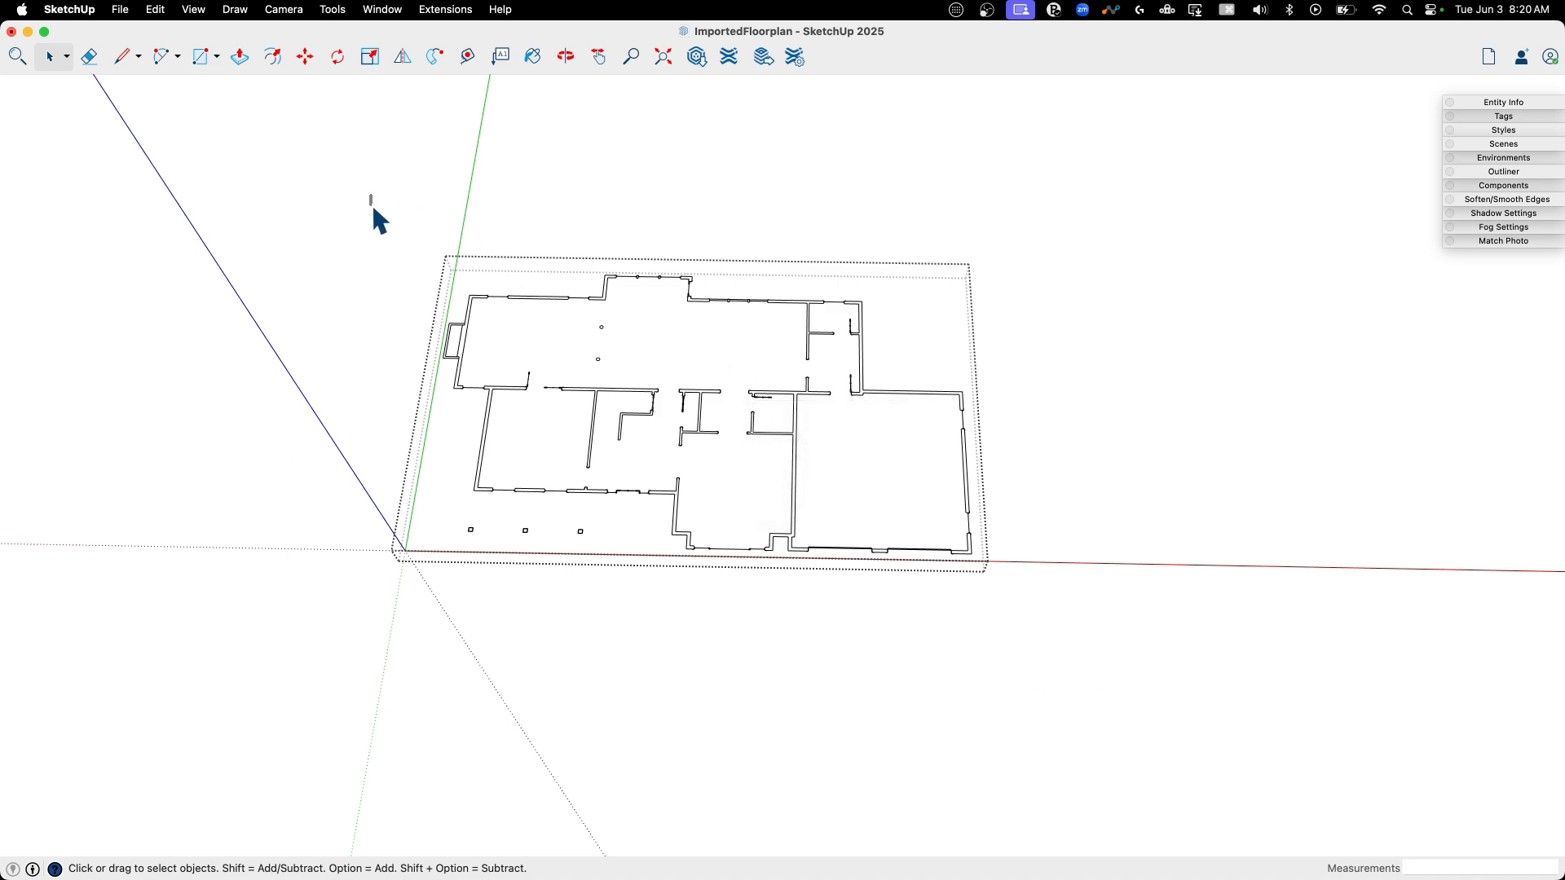
pyautogui.rightClick(716, 160)
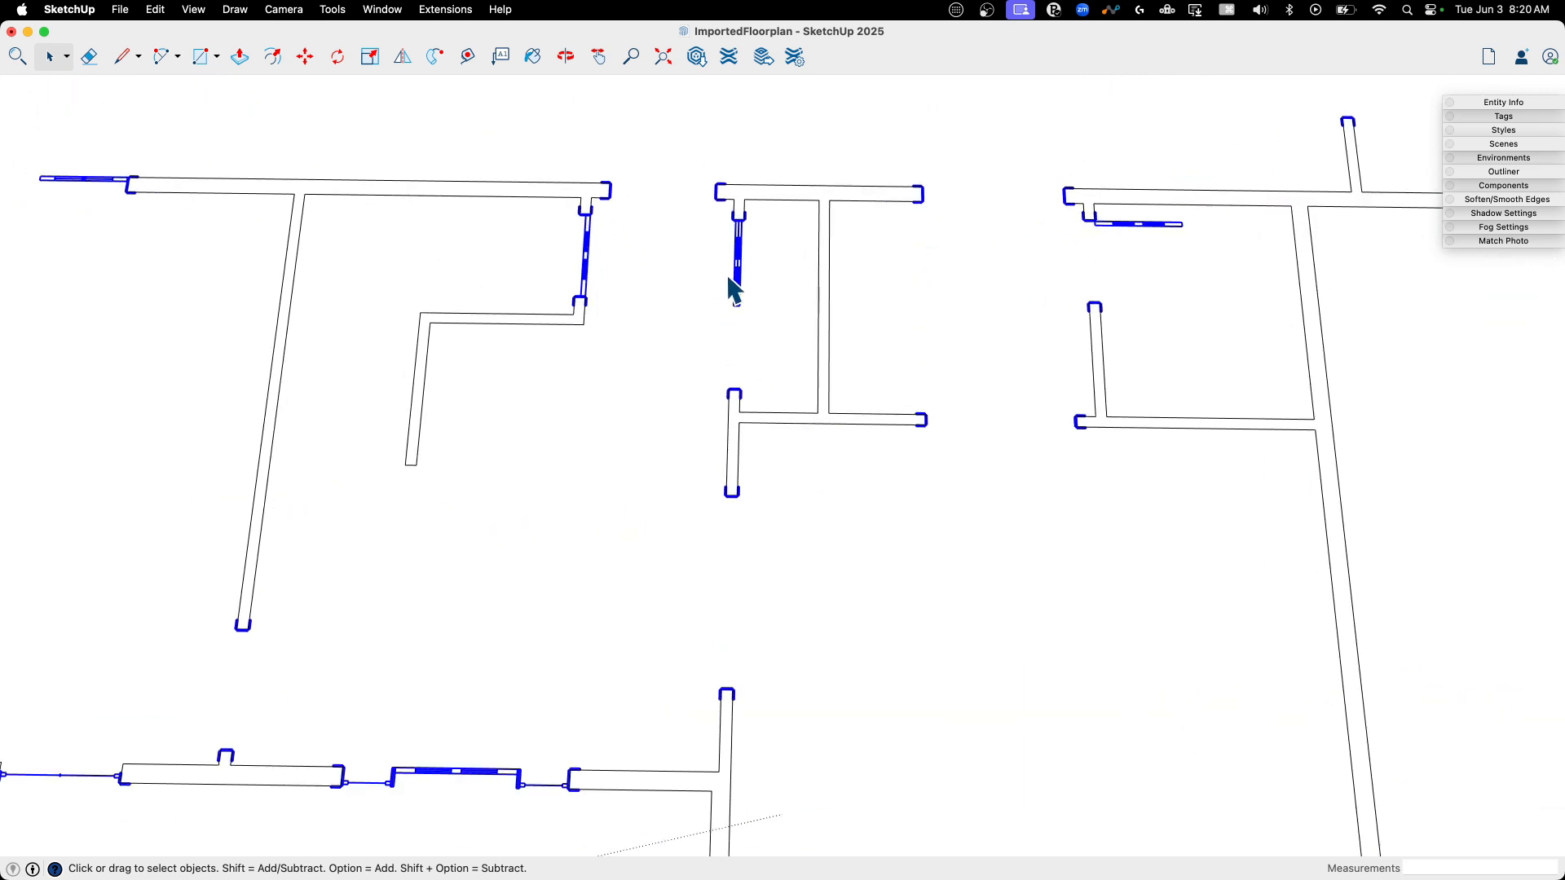
pyautogui.moveTo(1053, 639)
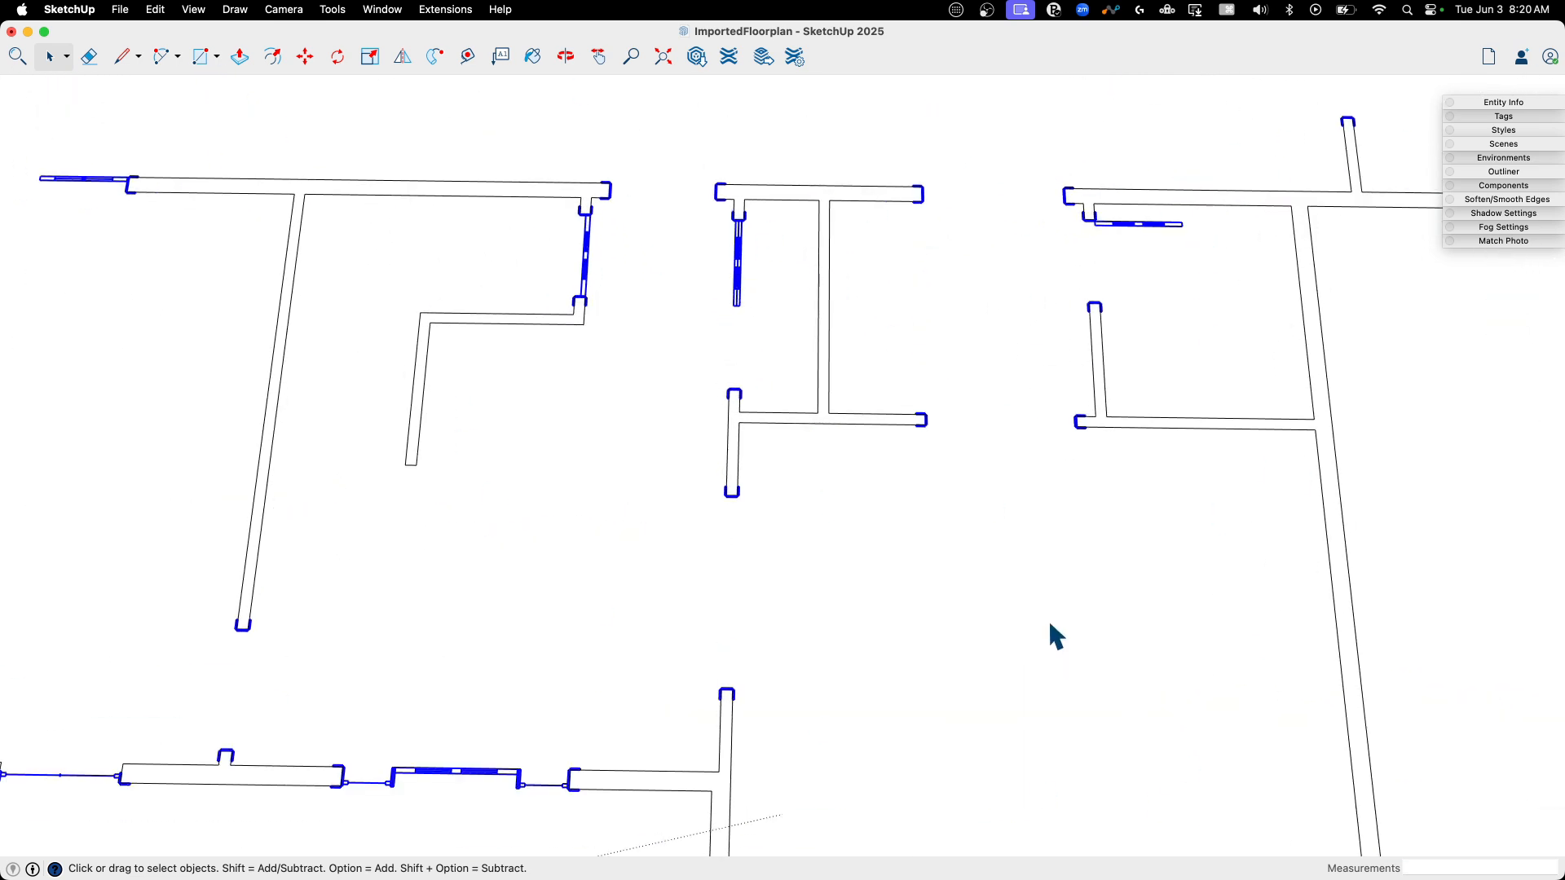
pyautogui.moveTo(781, 280)
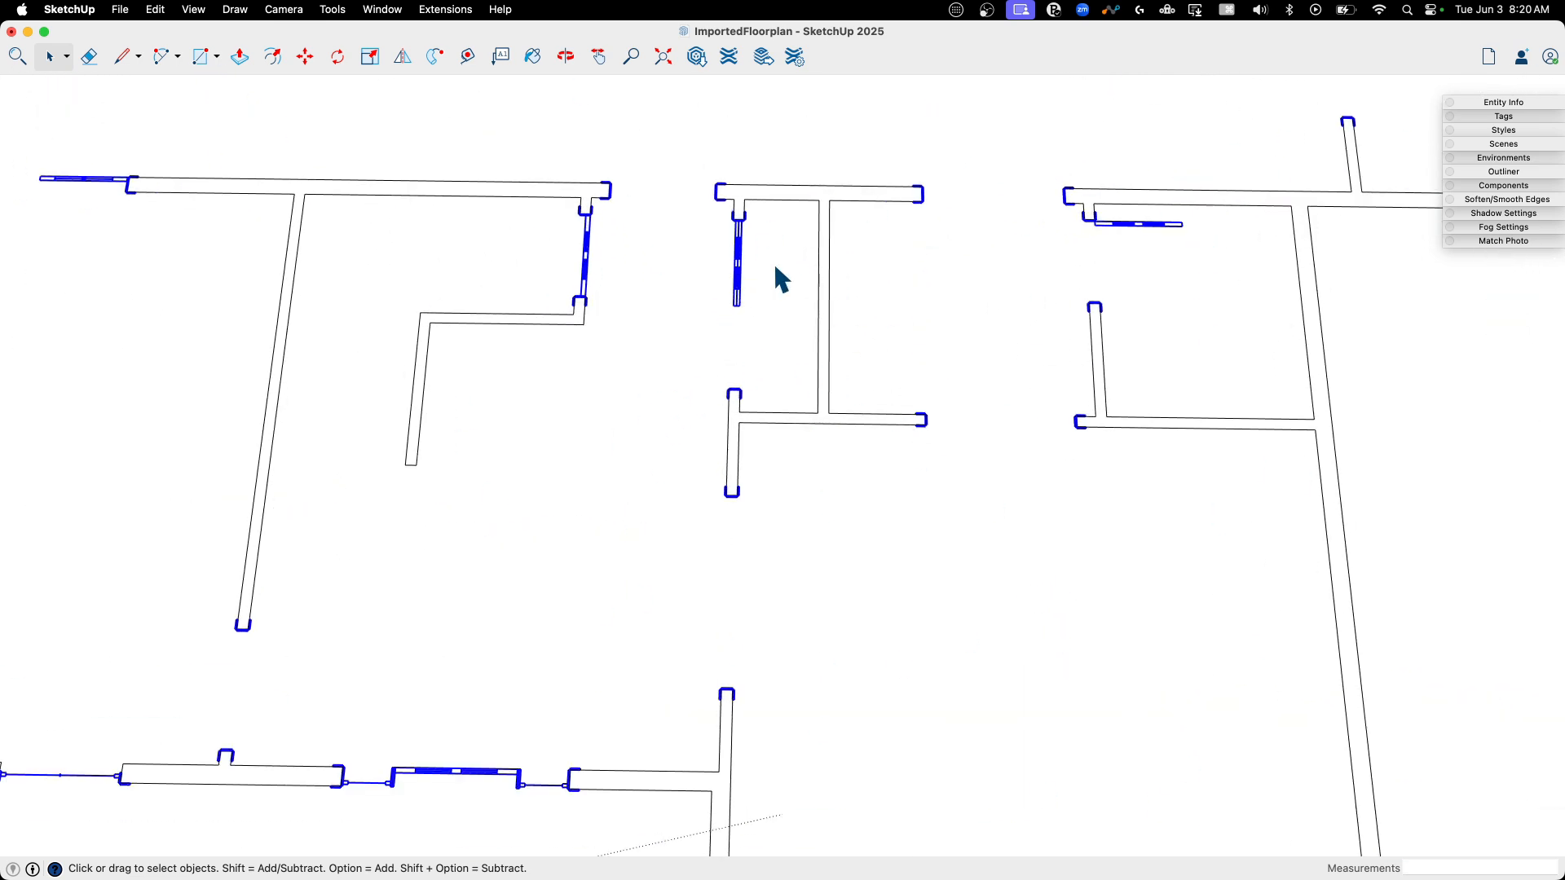
pyautogui.rightClick(781, 277)
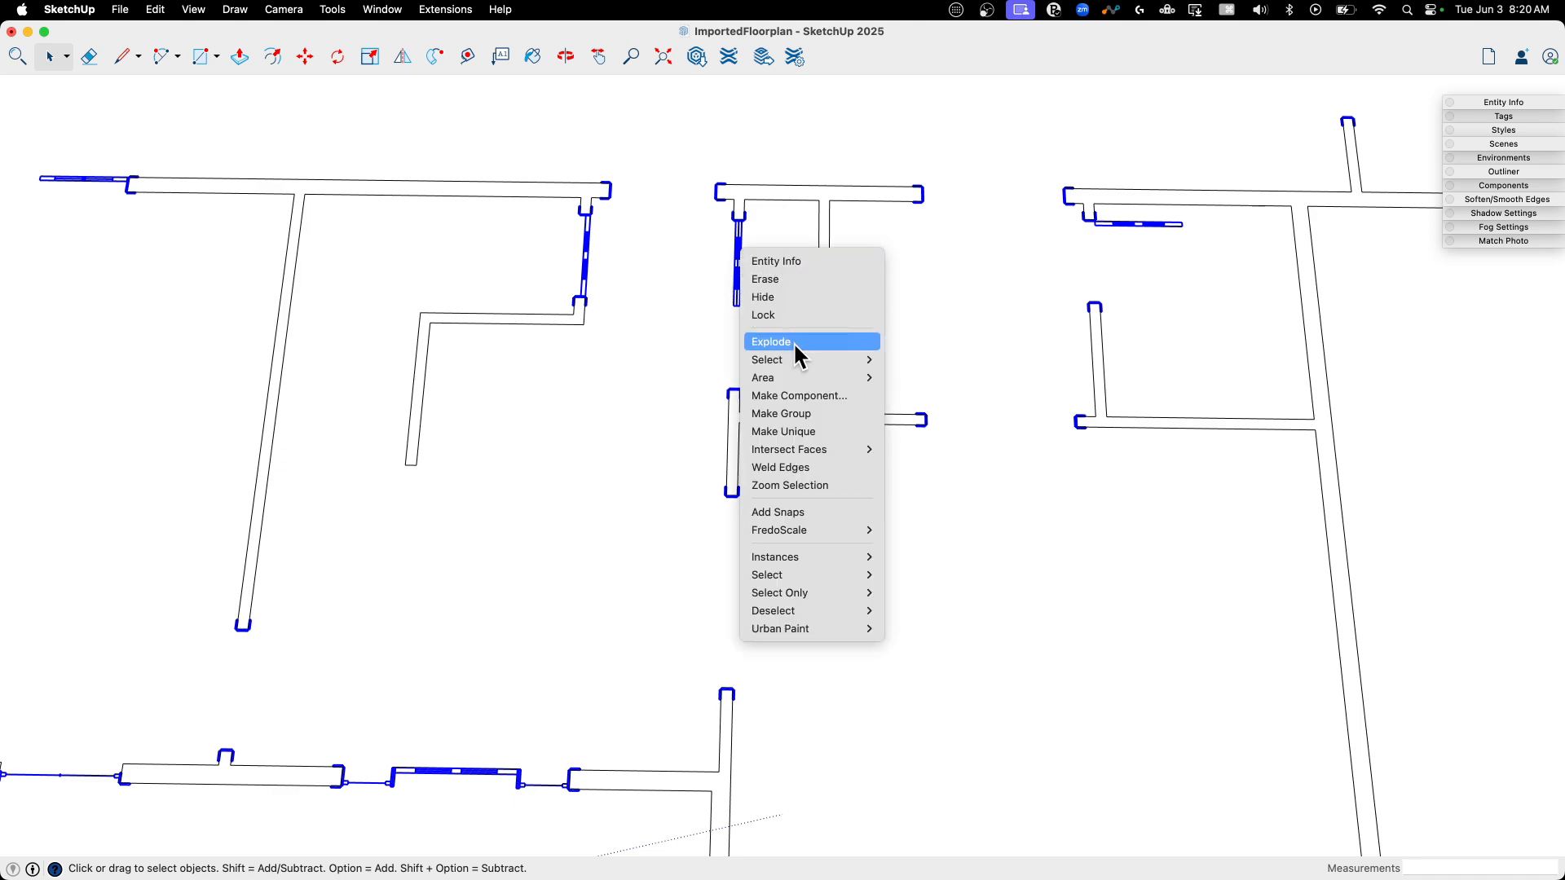
pyautogui.click(770, 342)
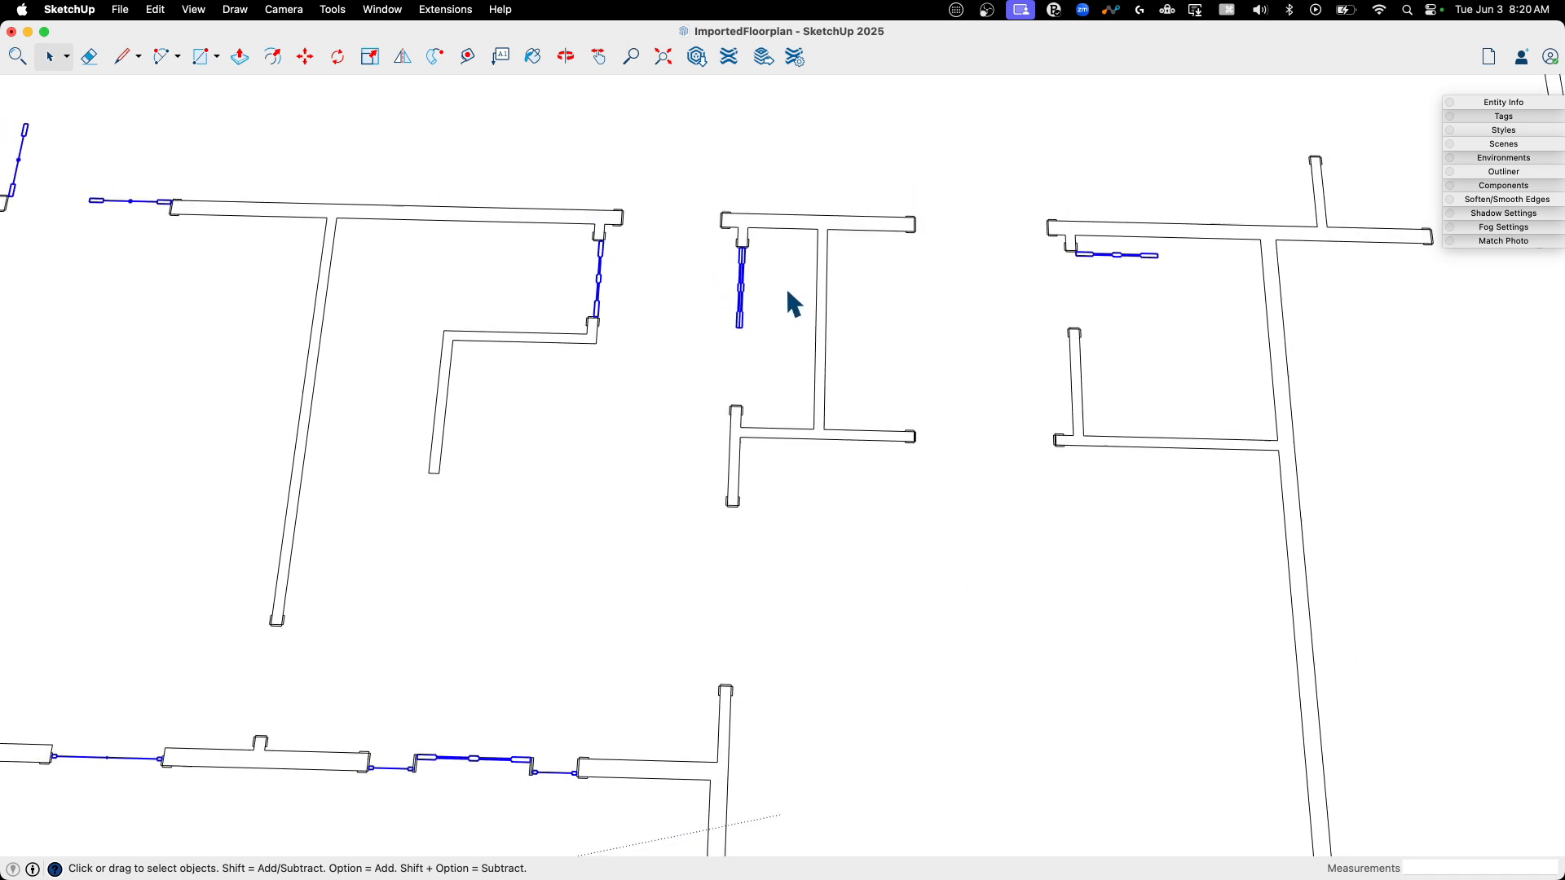
pyautogui.scroll(-3)
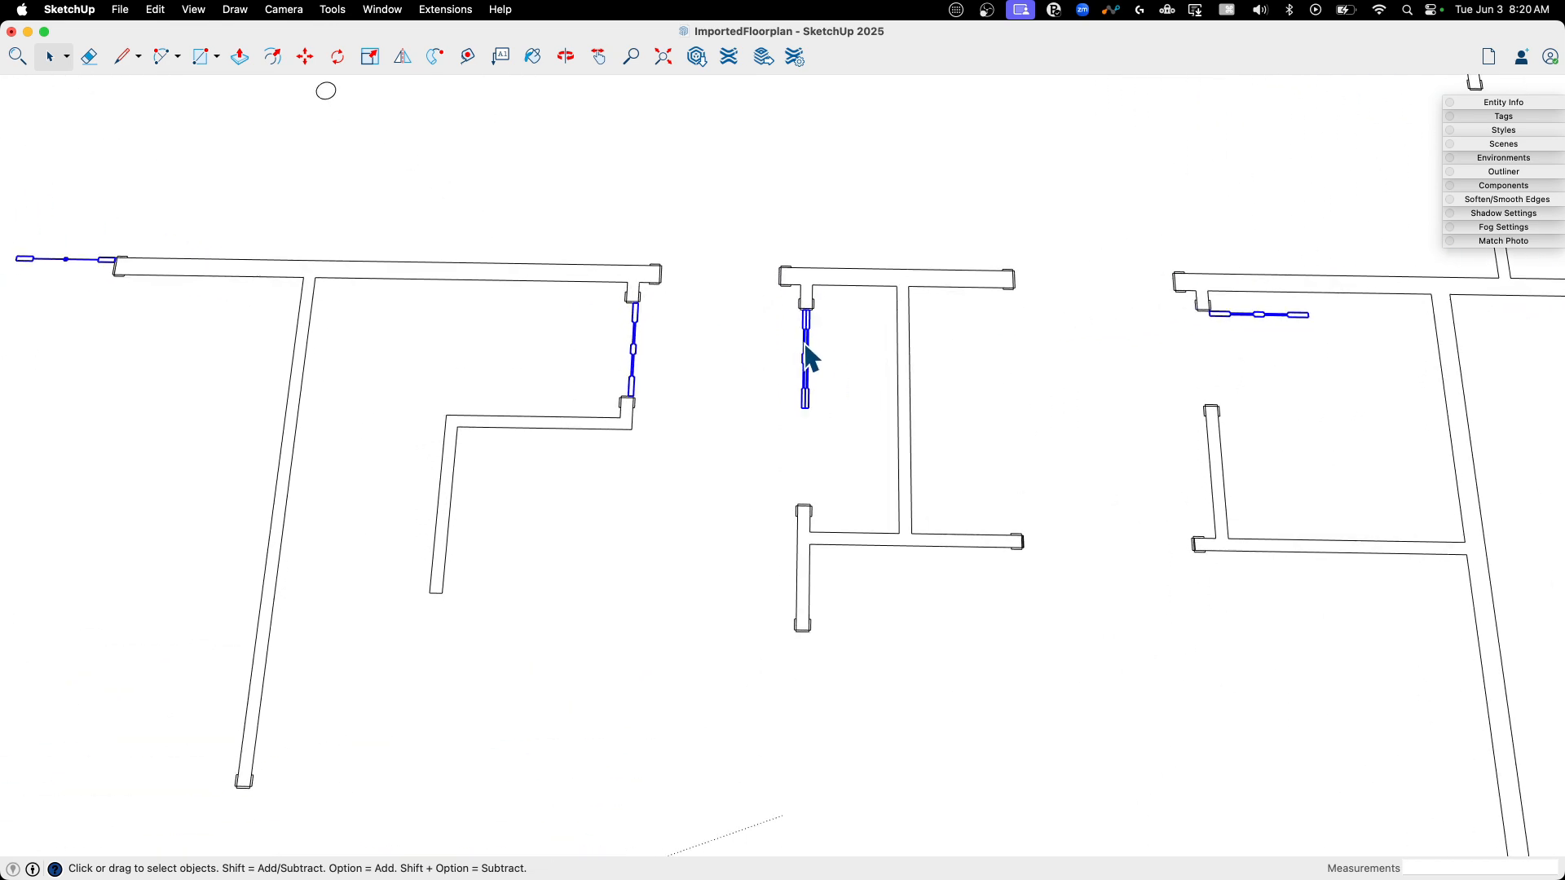
pyautogui.rightClick(806, 350)
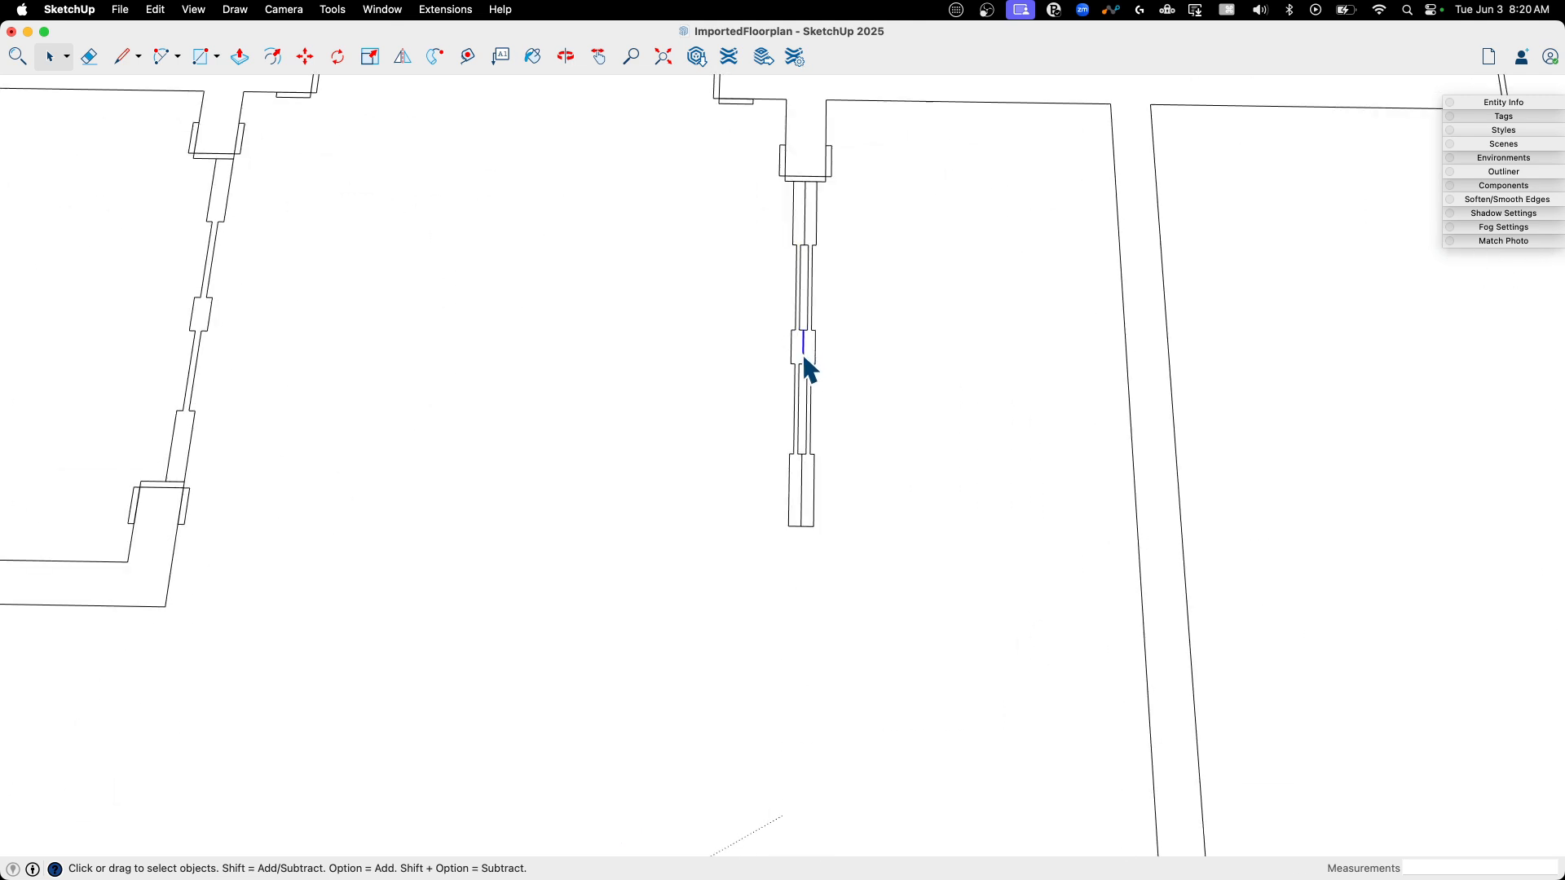
pyautogui.scroll(-3)
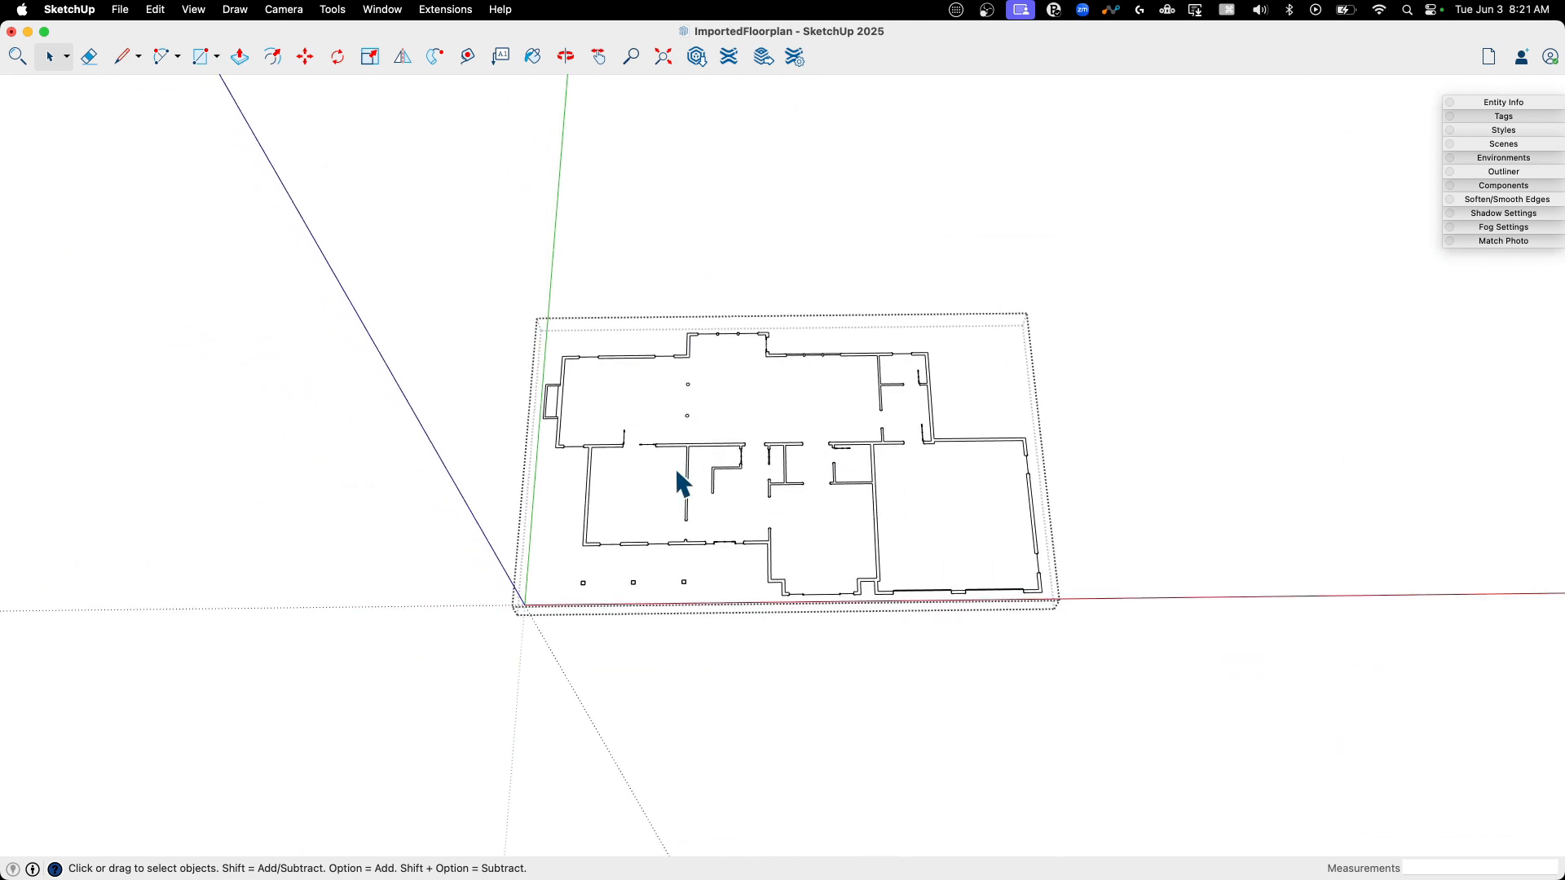
# Exit the floor plan group to see all three copies along the red axis
pyautogui.click(304, 58)
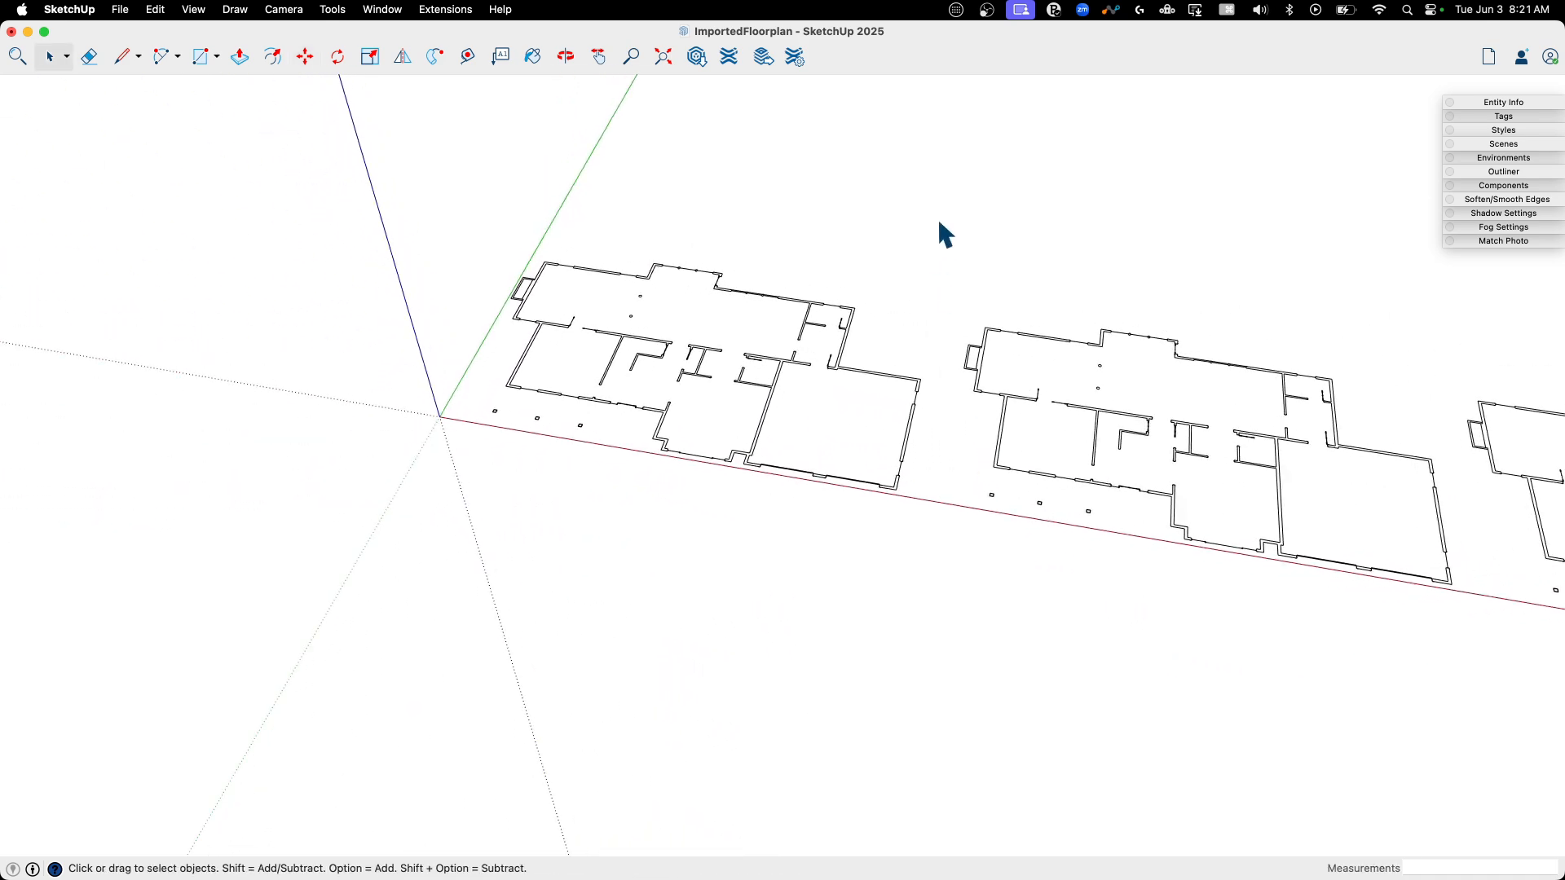
pyautogui.moveTo(1509, 142)
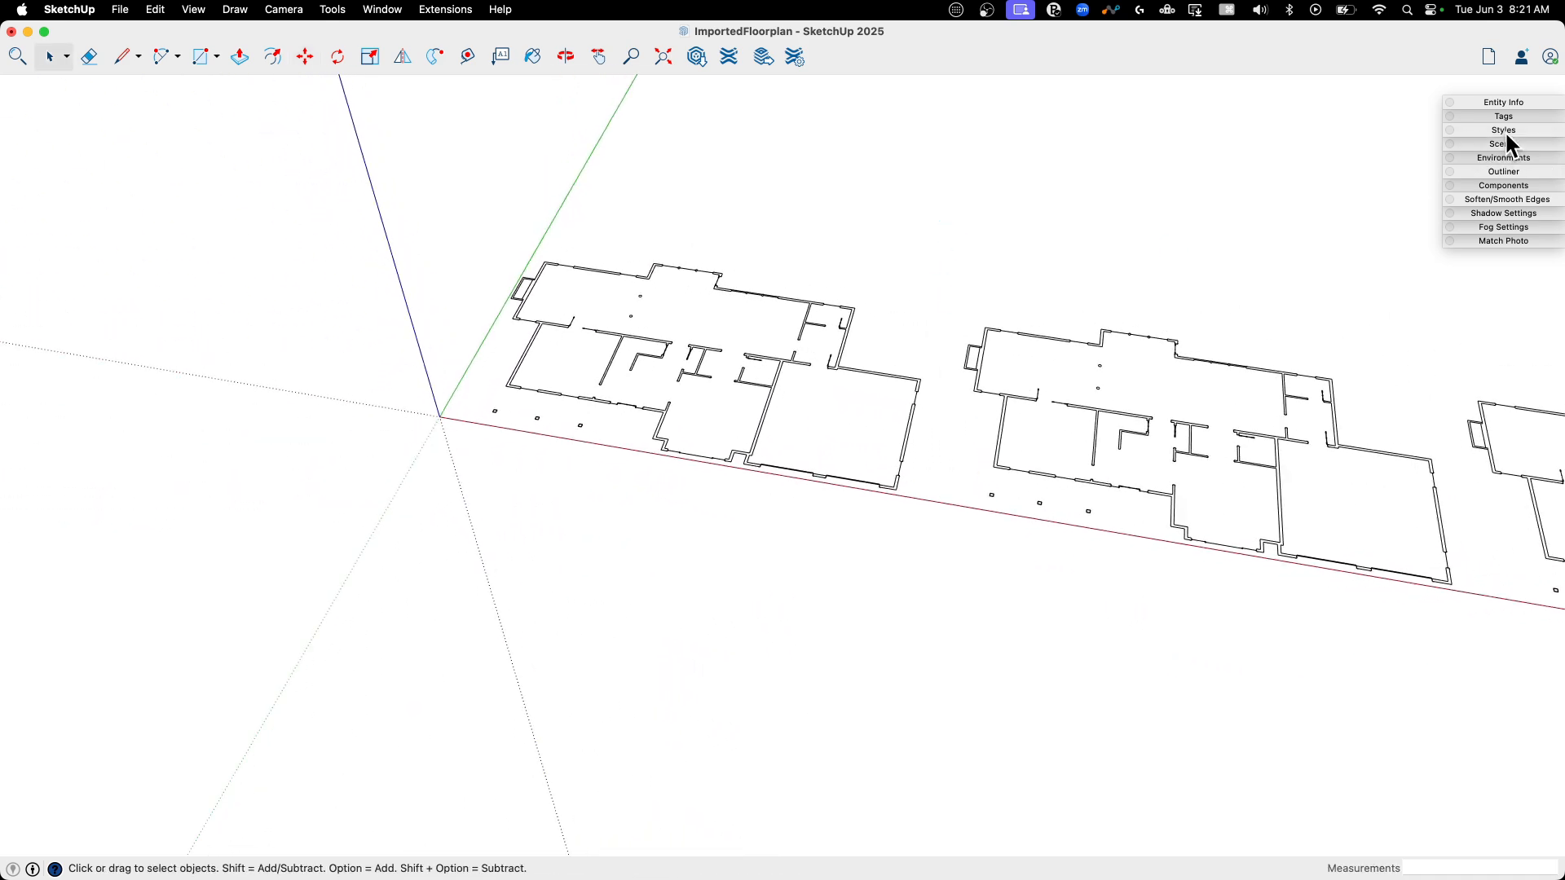
# Change the style's background colour to light blue in the Styles settings
pyautogui.click(1502, 130)
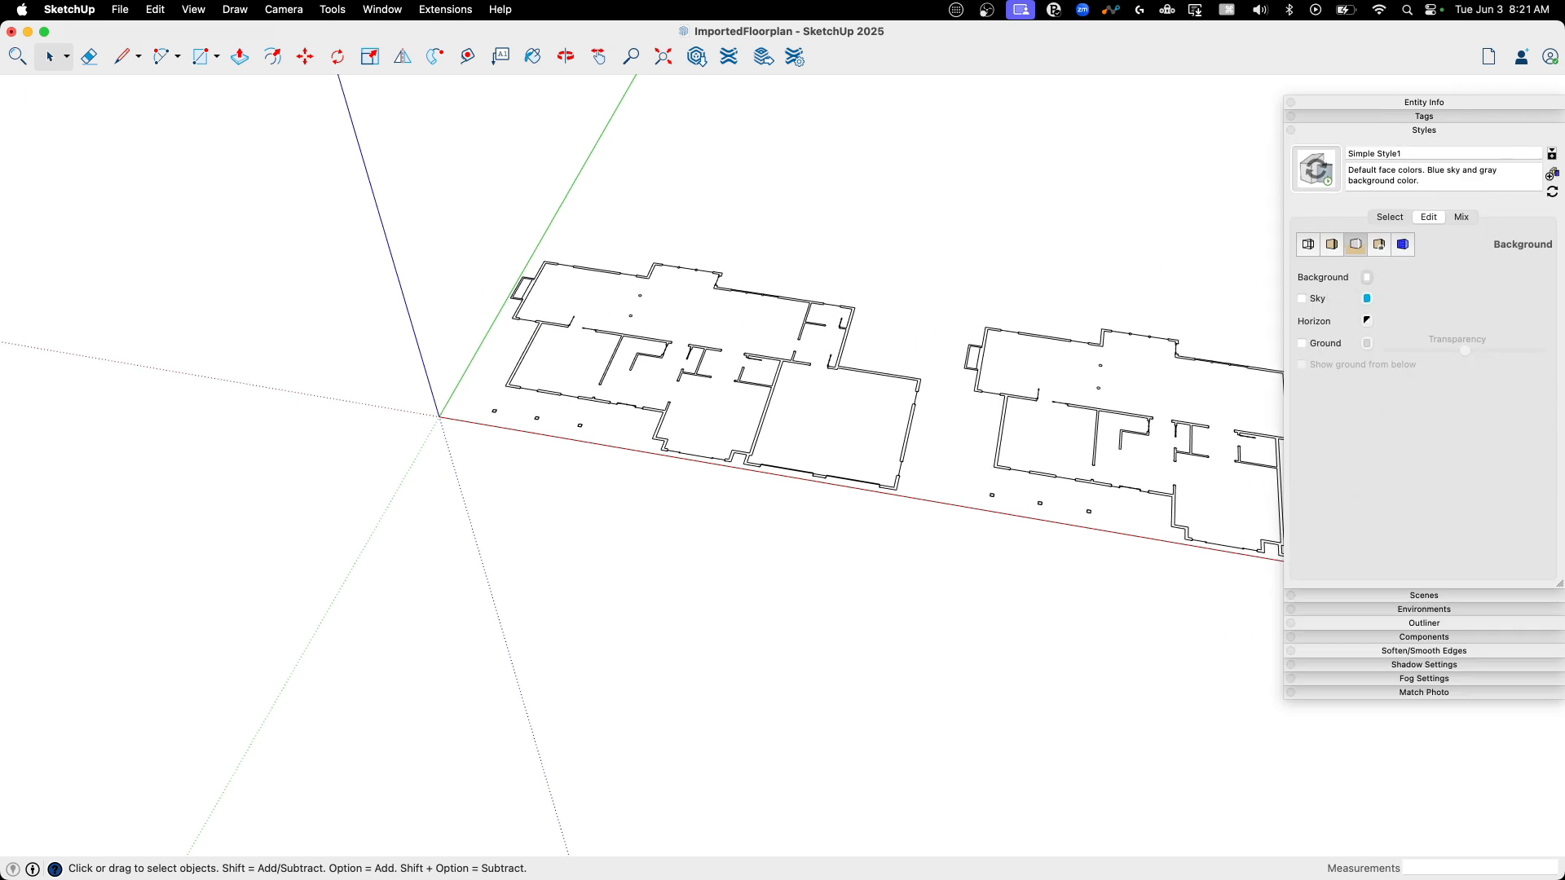
pyautogui.click(1365, 276)
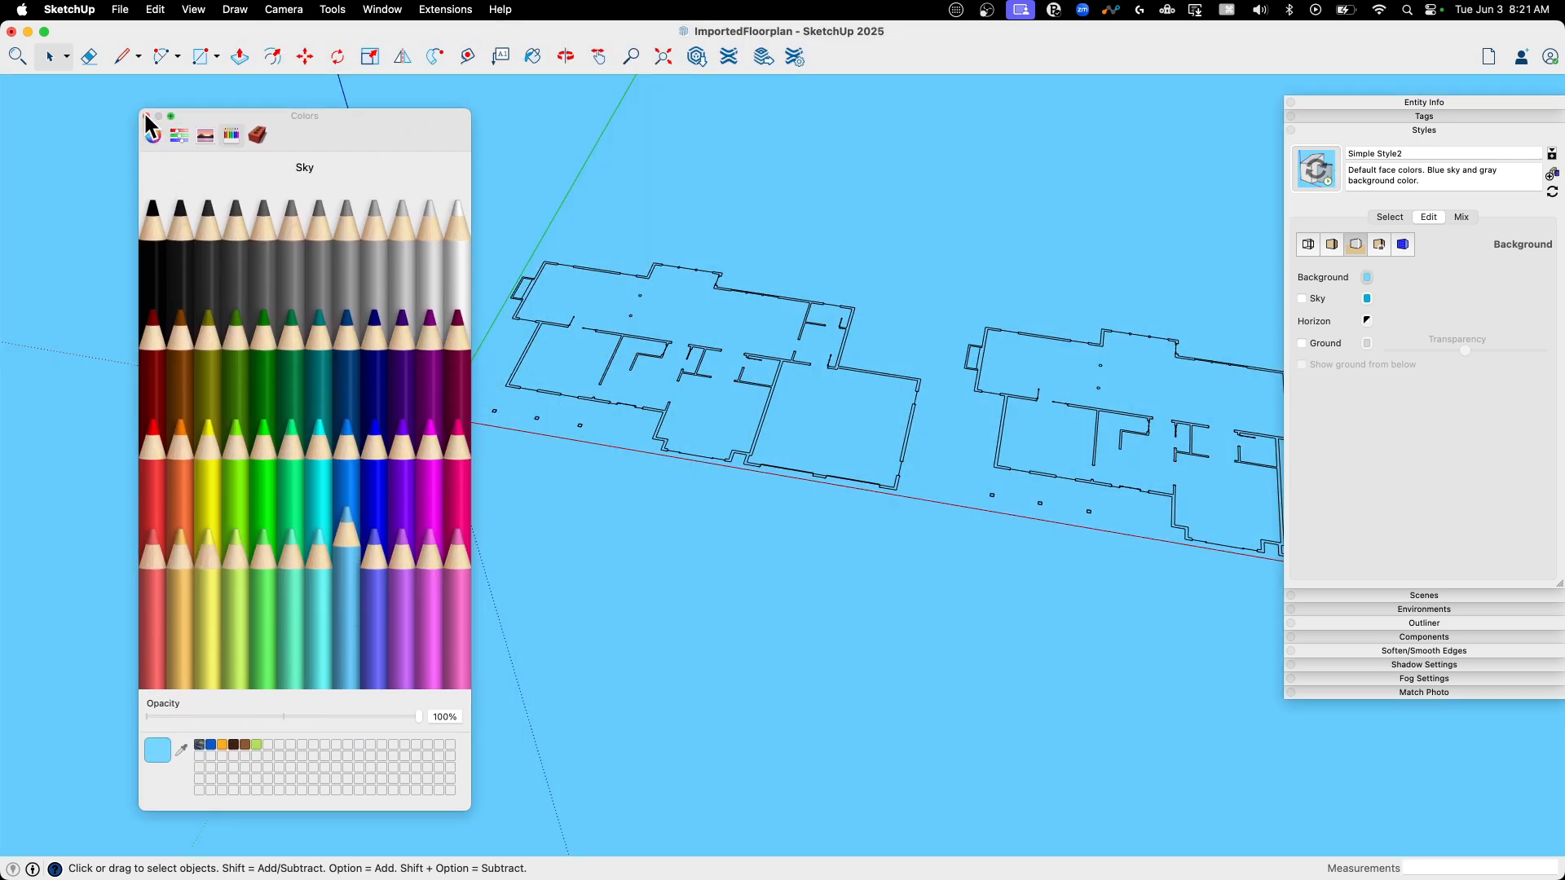
pyautogui.click(145, 116)
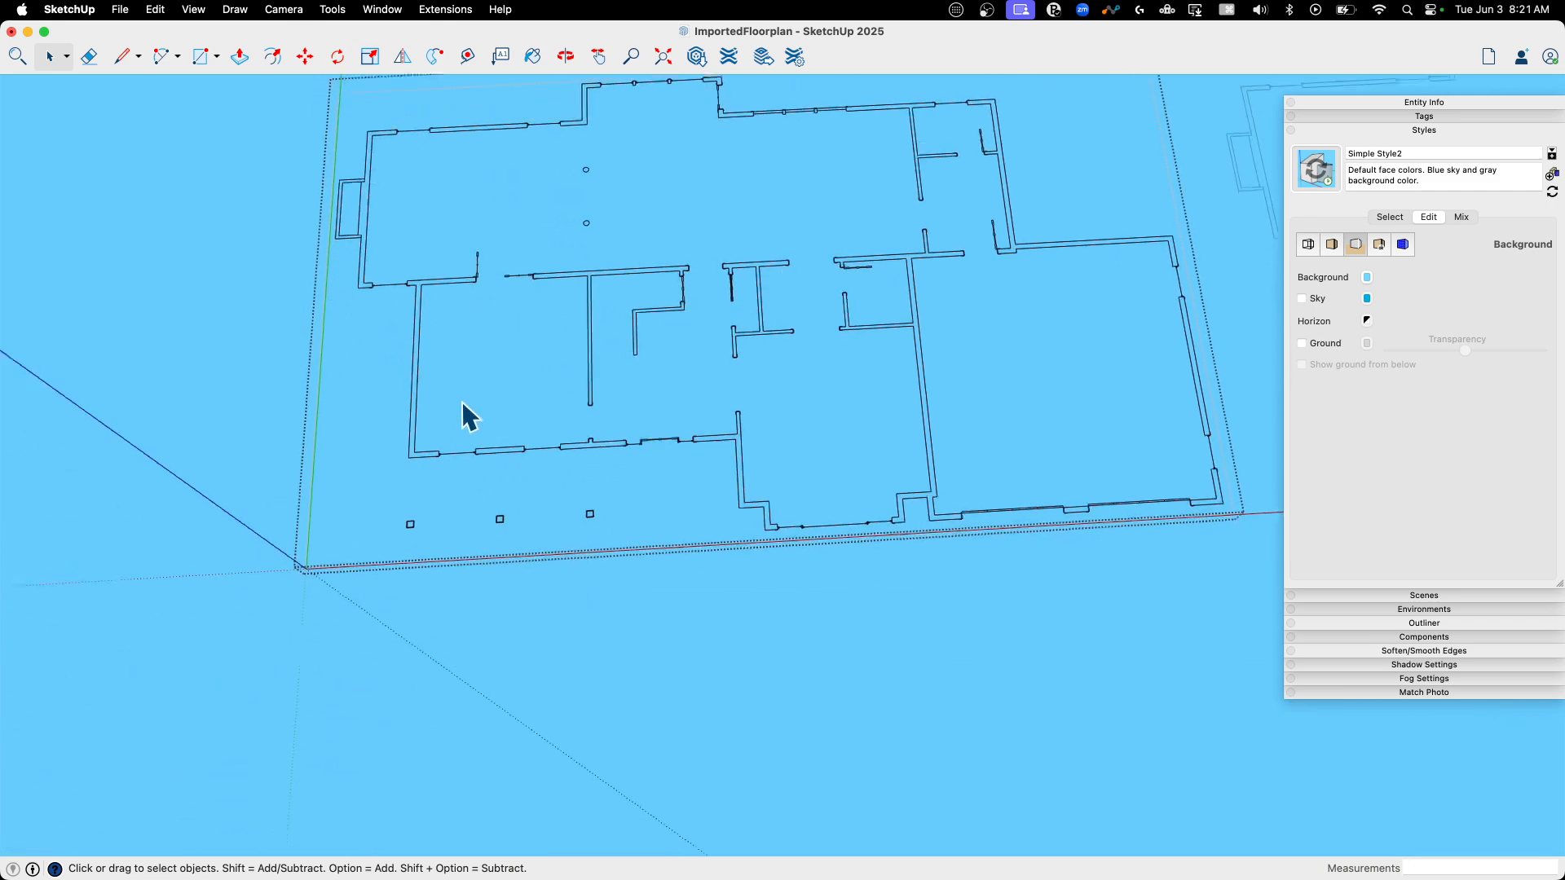
# Draw lines closing an open wall end and the gap between wall ends to form faces
pyautogui.click(121, 56)
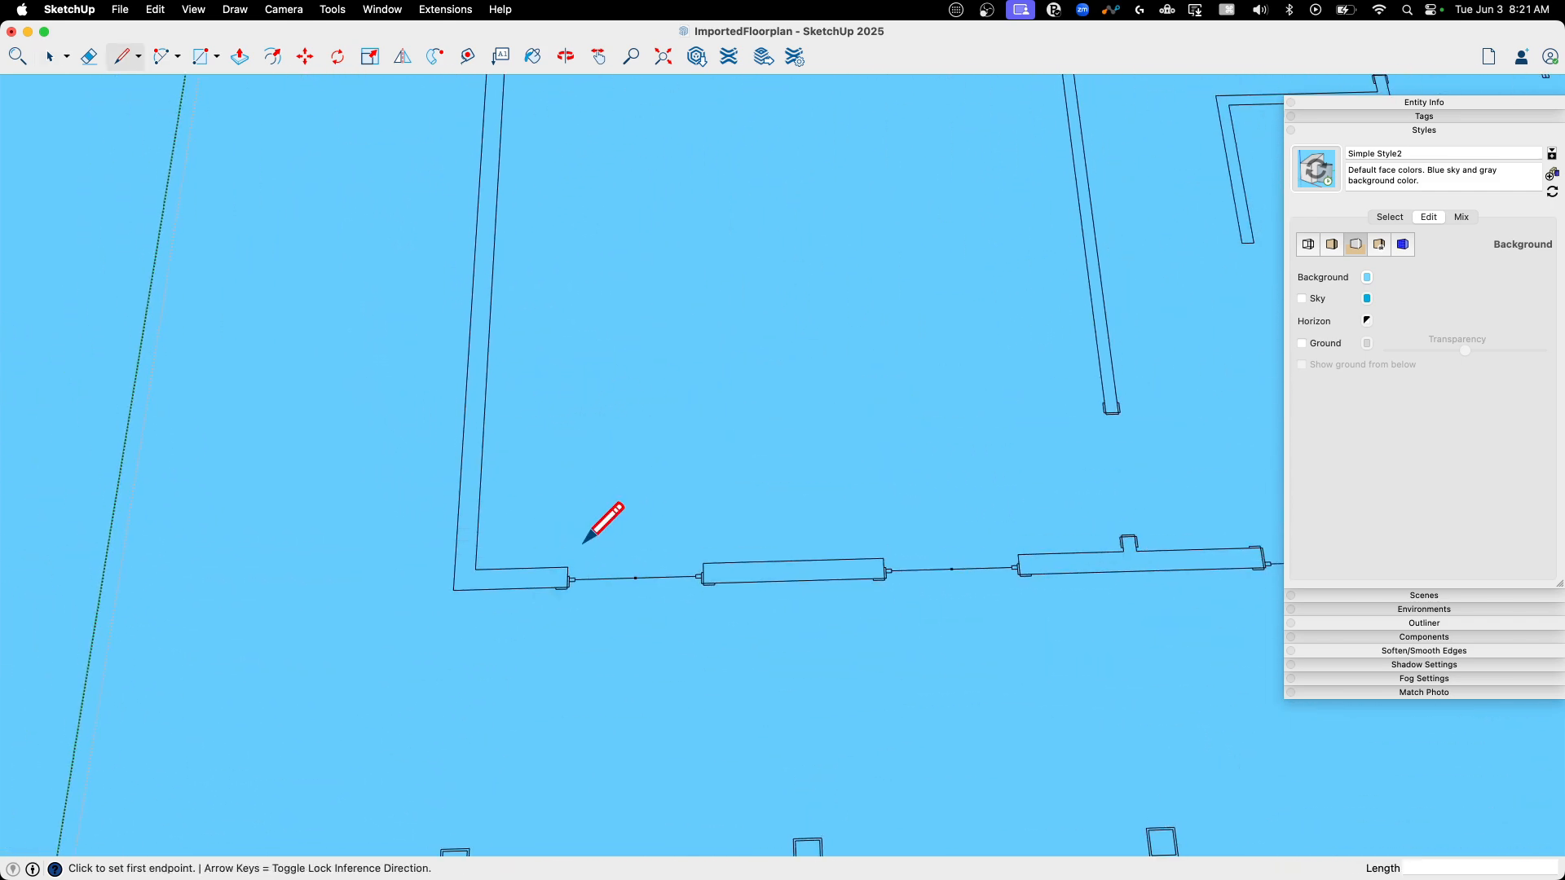
pyautogui.click(475, 569)
pyautogui.write("4'")
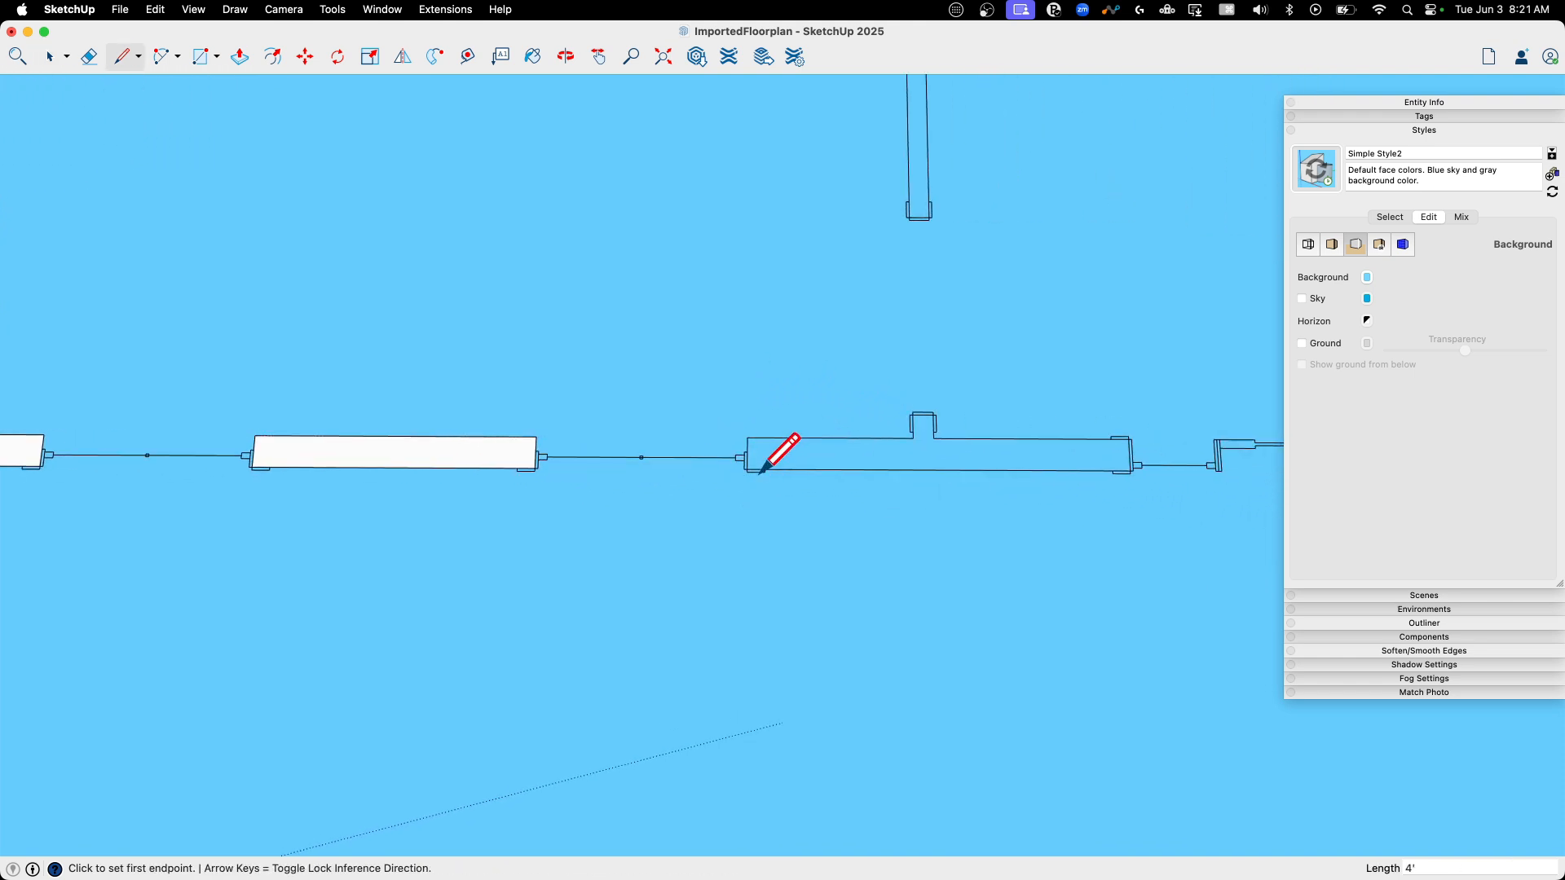
pyautogui.click(763, 459)
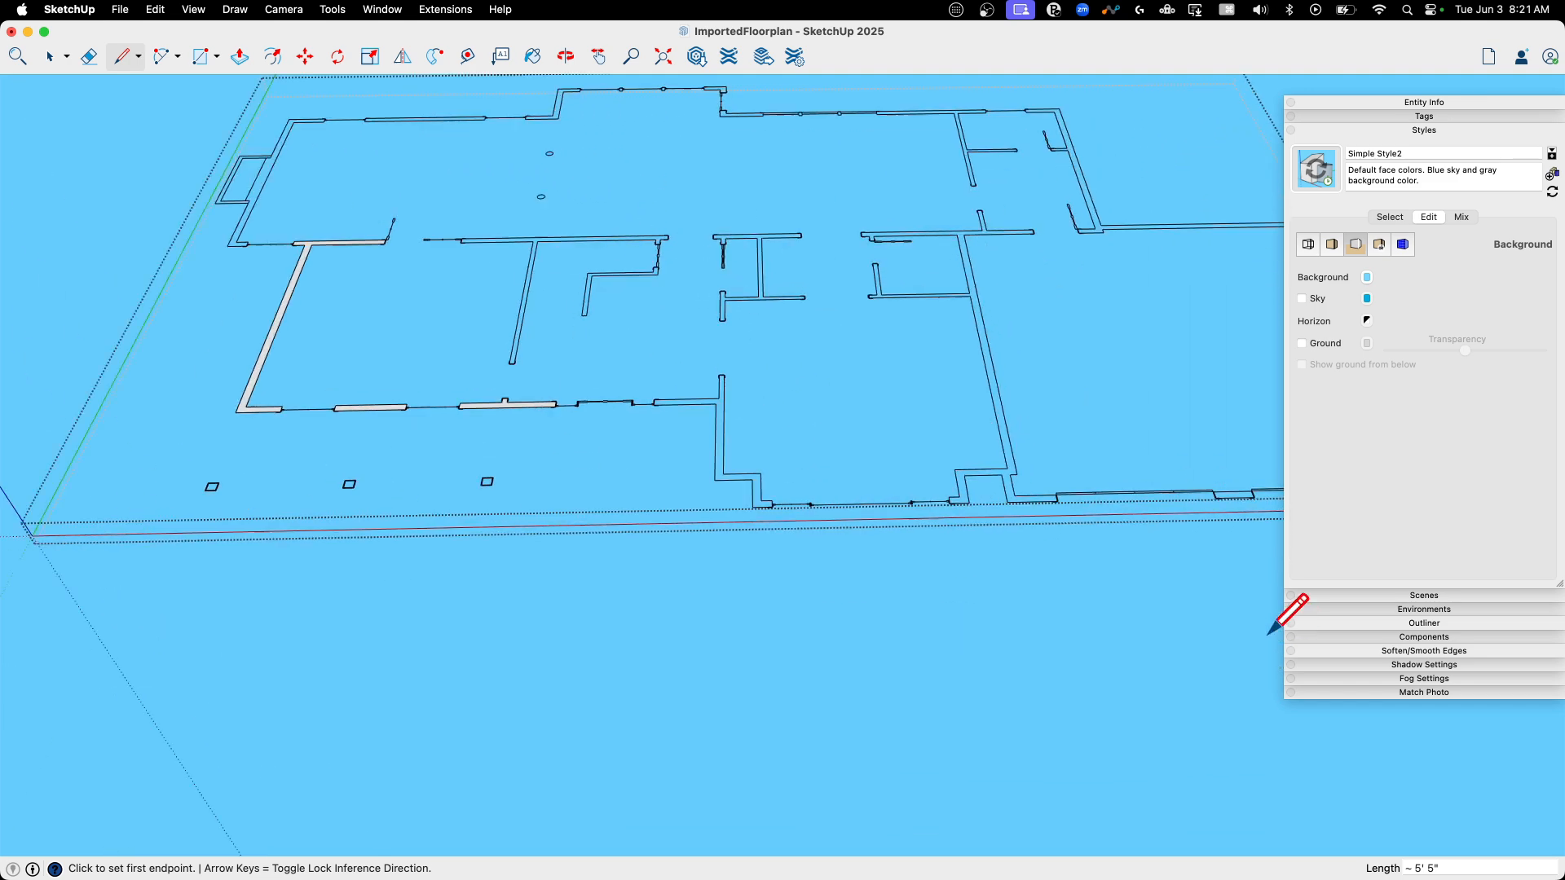
pyautogui.click(873, 429)
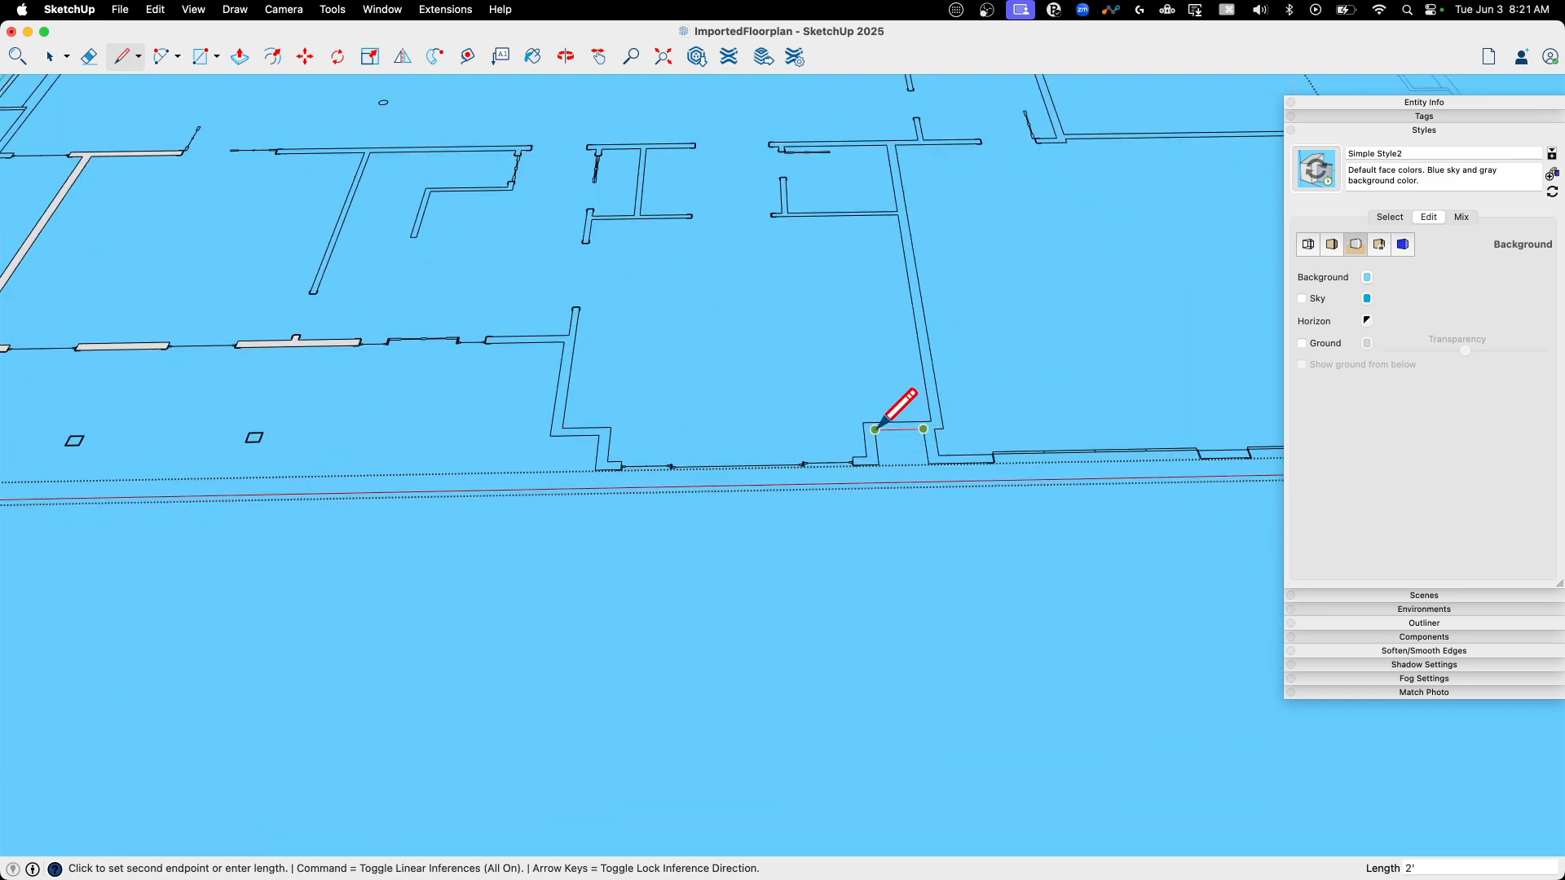
pyautogui.click(923, 430)
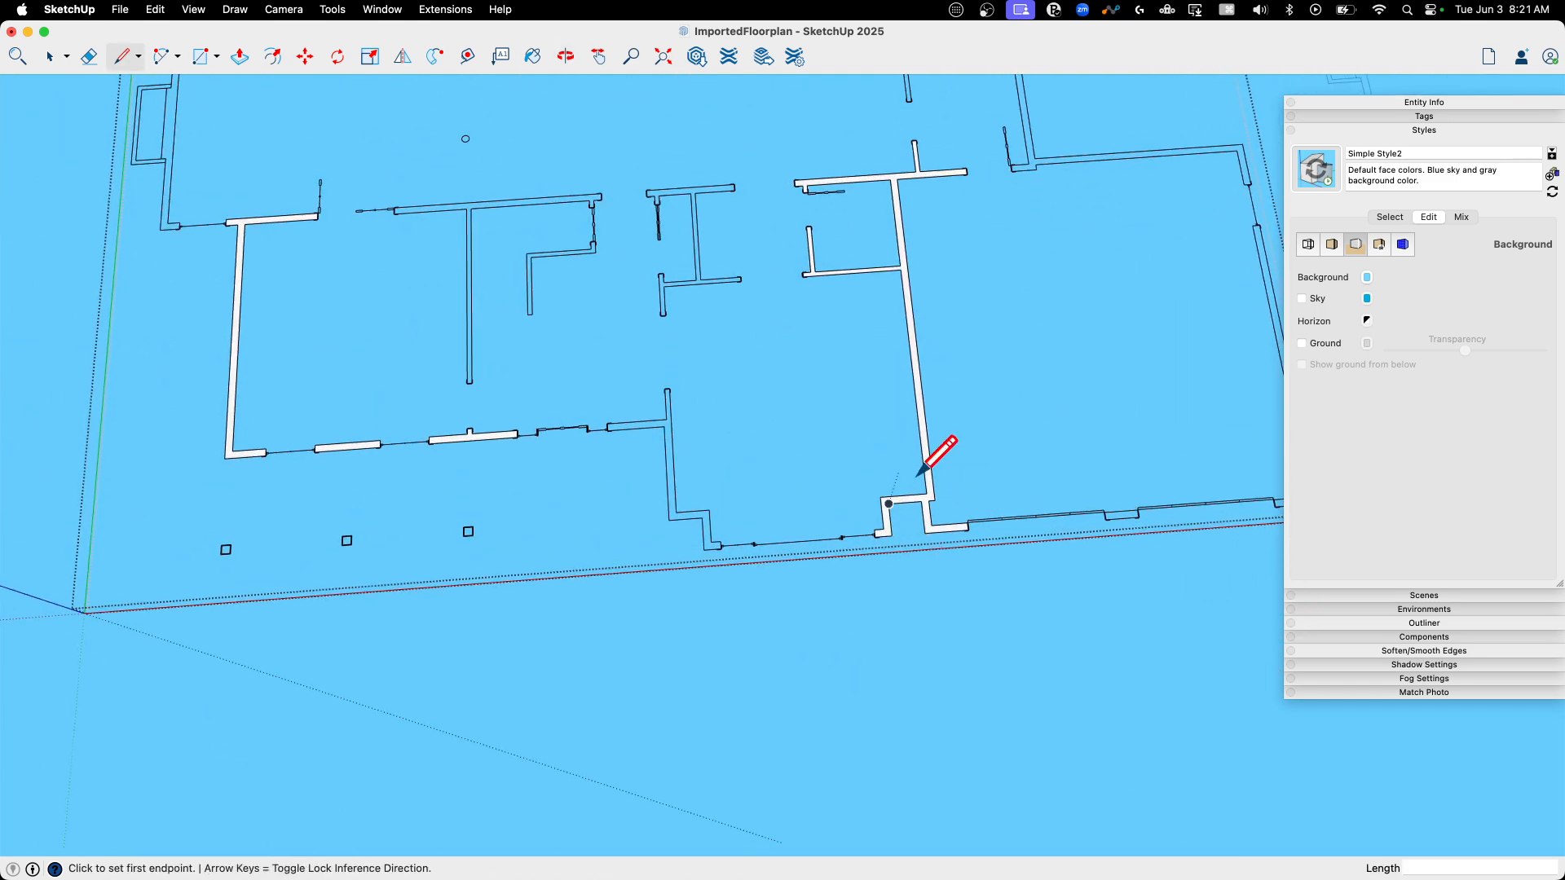
pyautogui.click(888, 504)
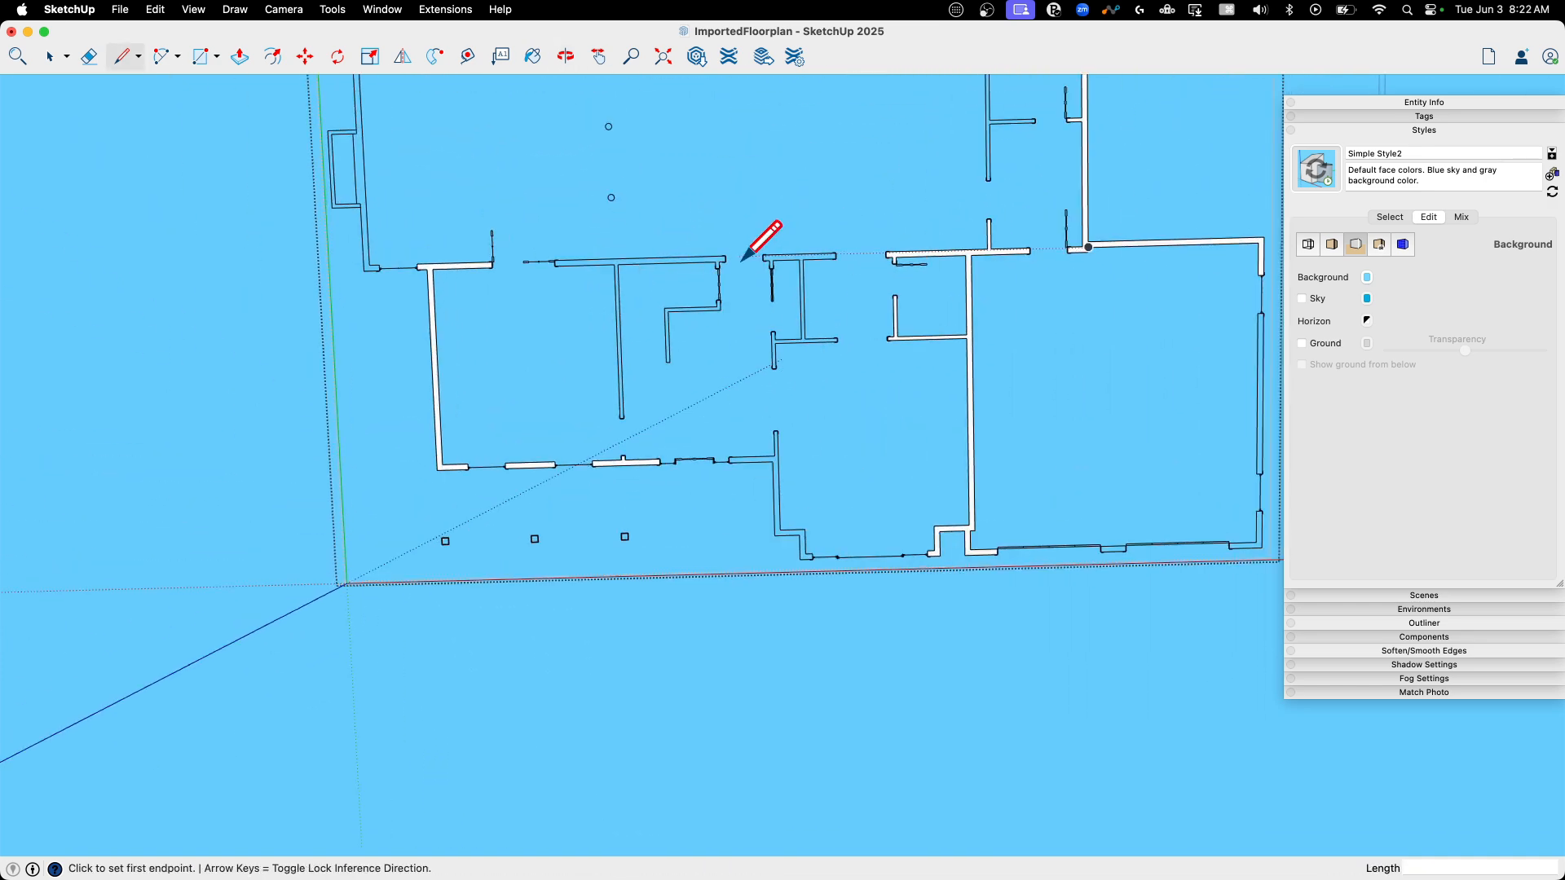
# Close the upper wall junction, top wall and top-corner wall end with lines to fill faces
pyautogui.scroll(3)
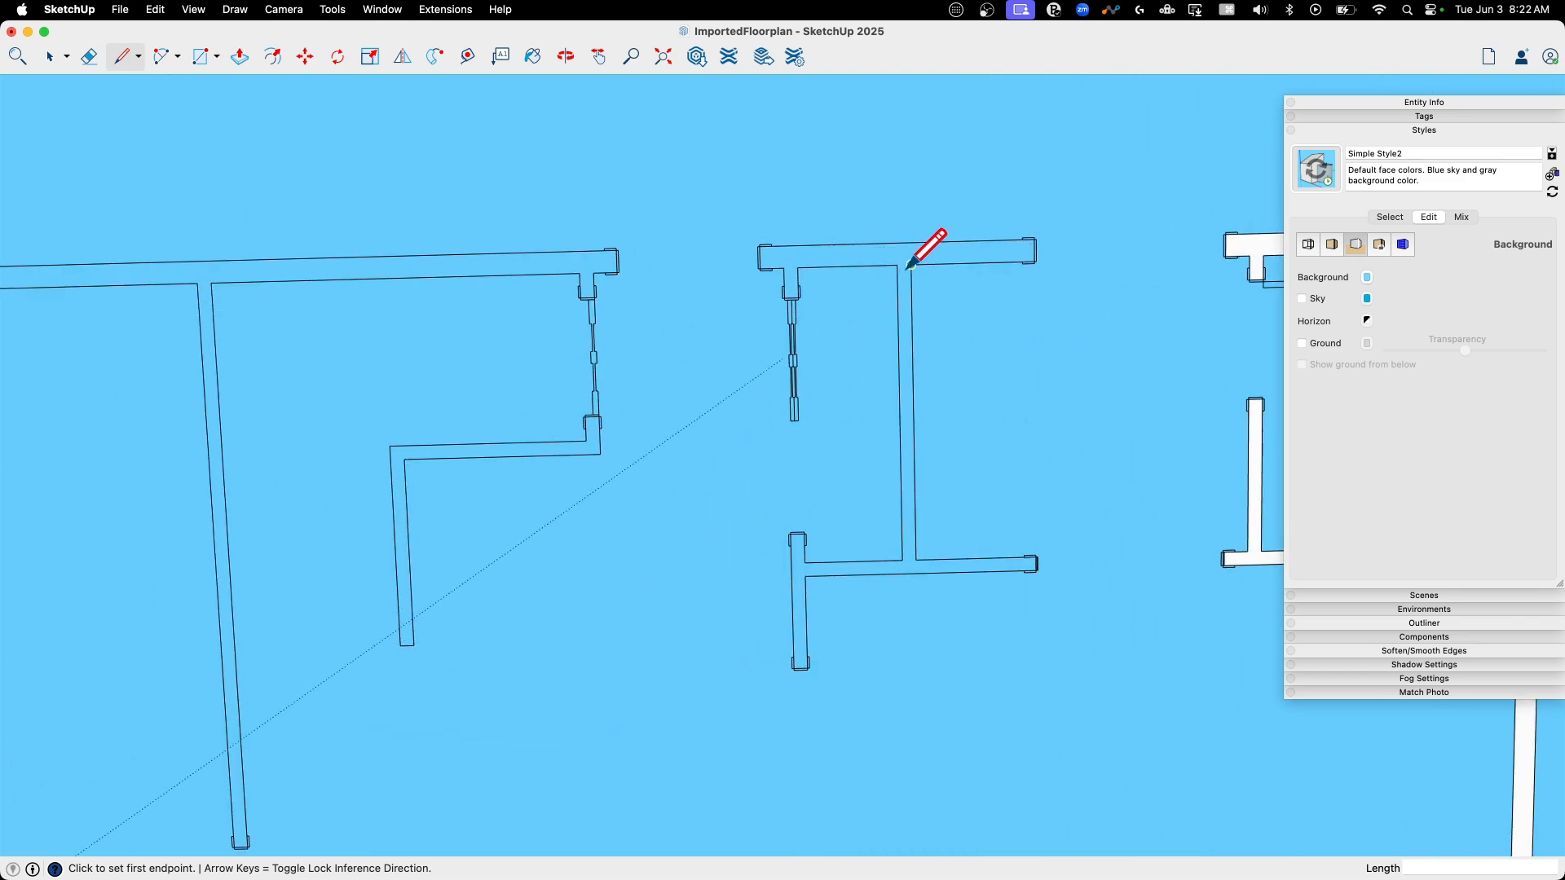
pyautogui.click(897, 266)
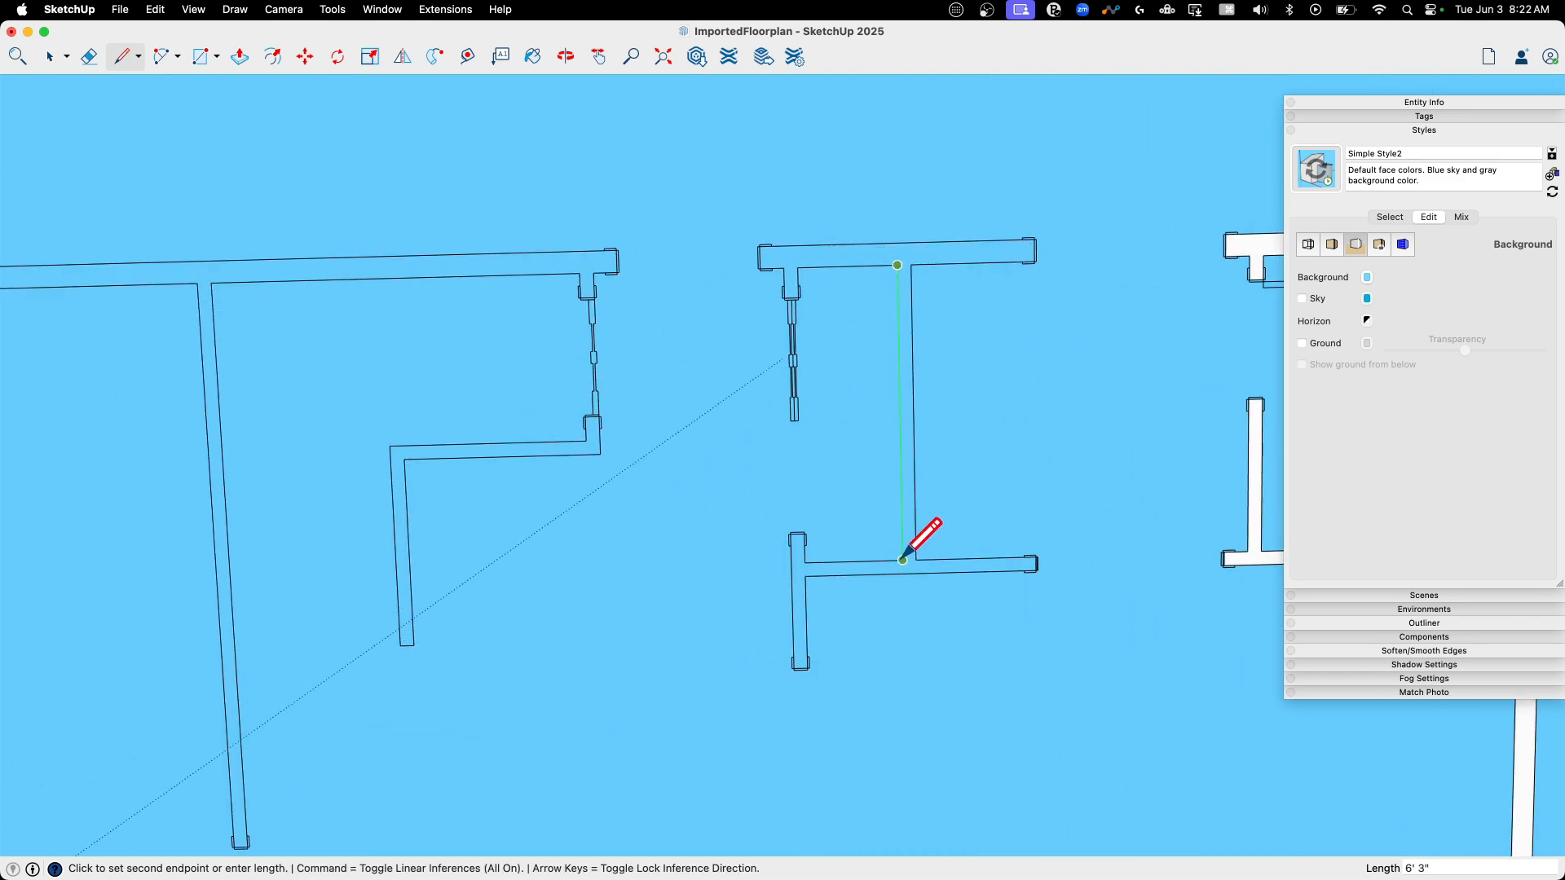
pyautogui.click(901, 559)
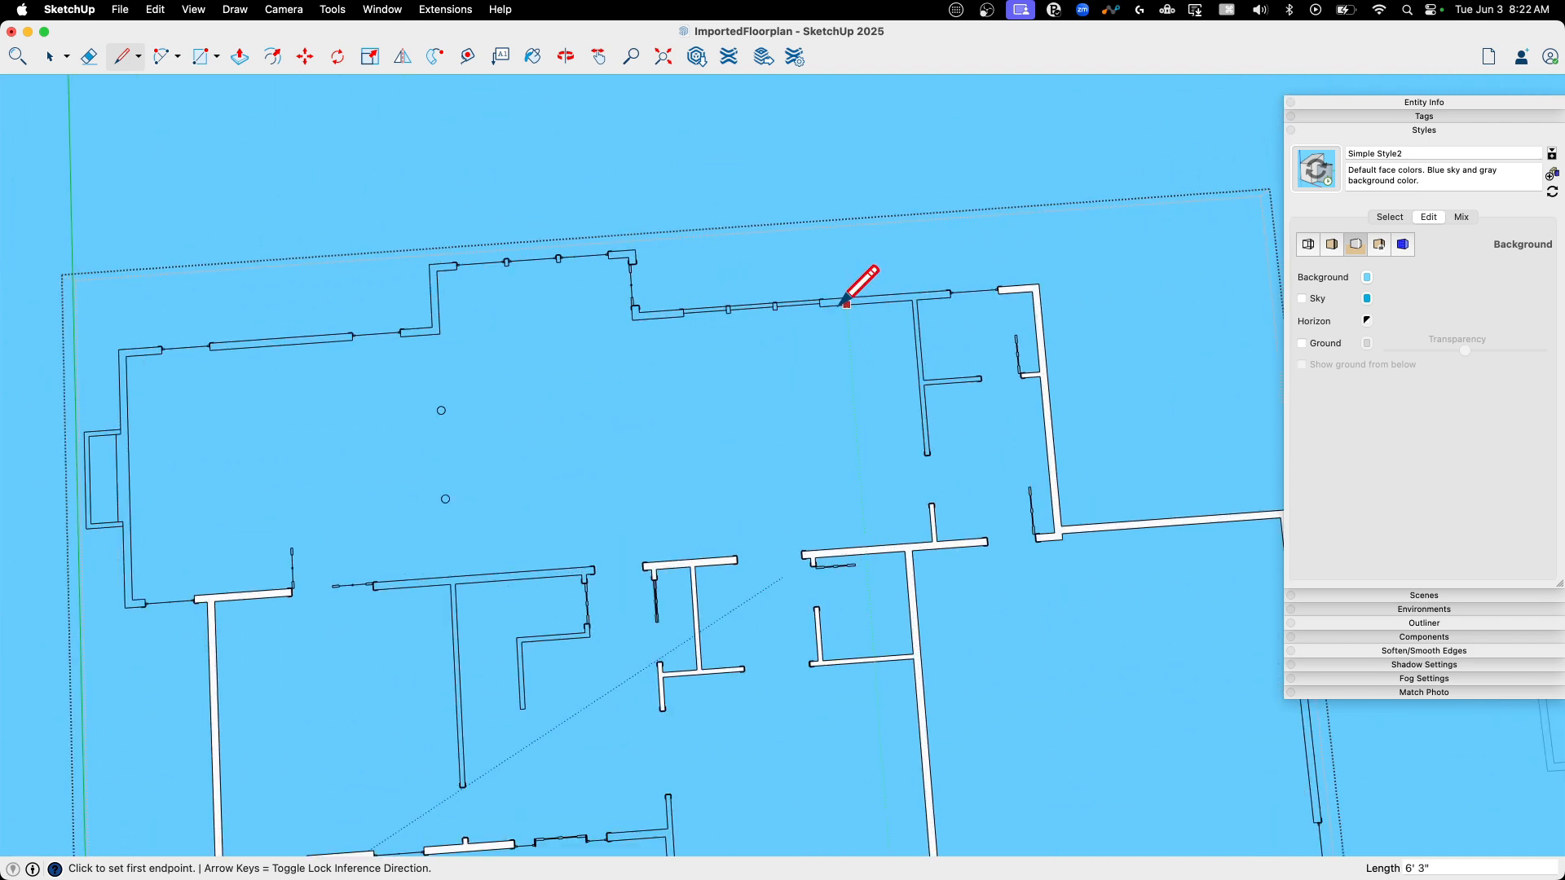
pyautogui.click(845, 303)
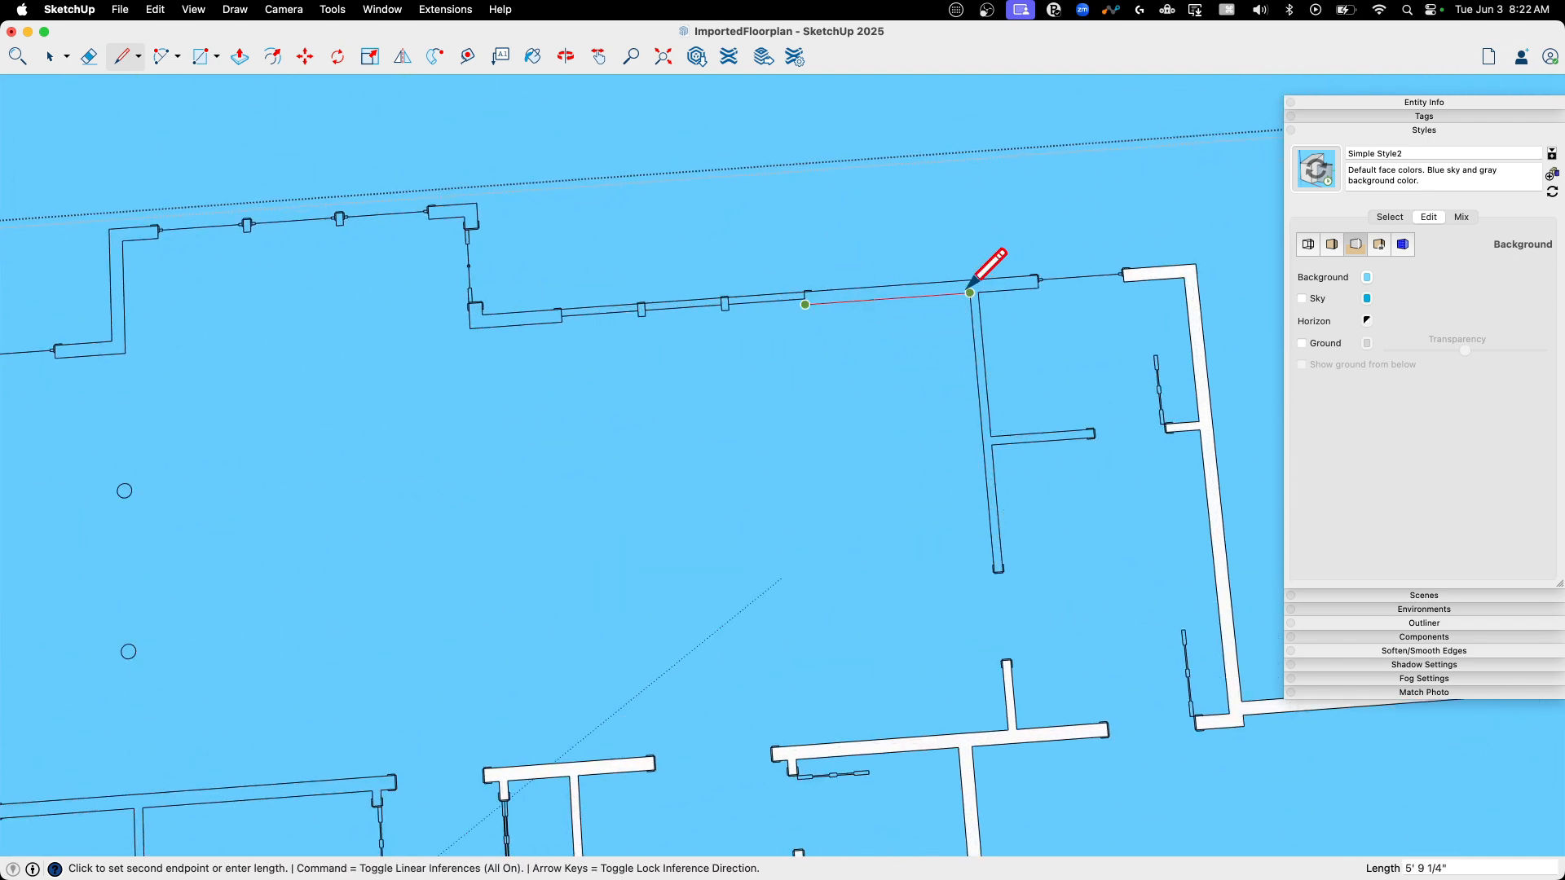
pyautogui.click(969, 293)
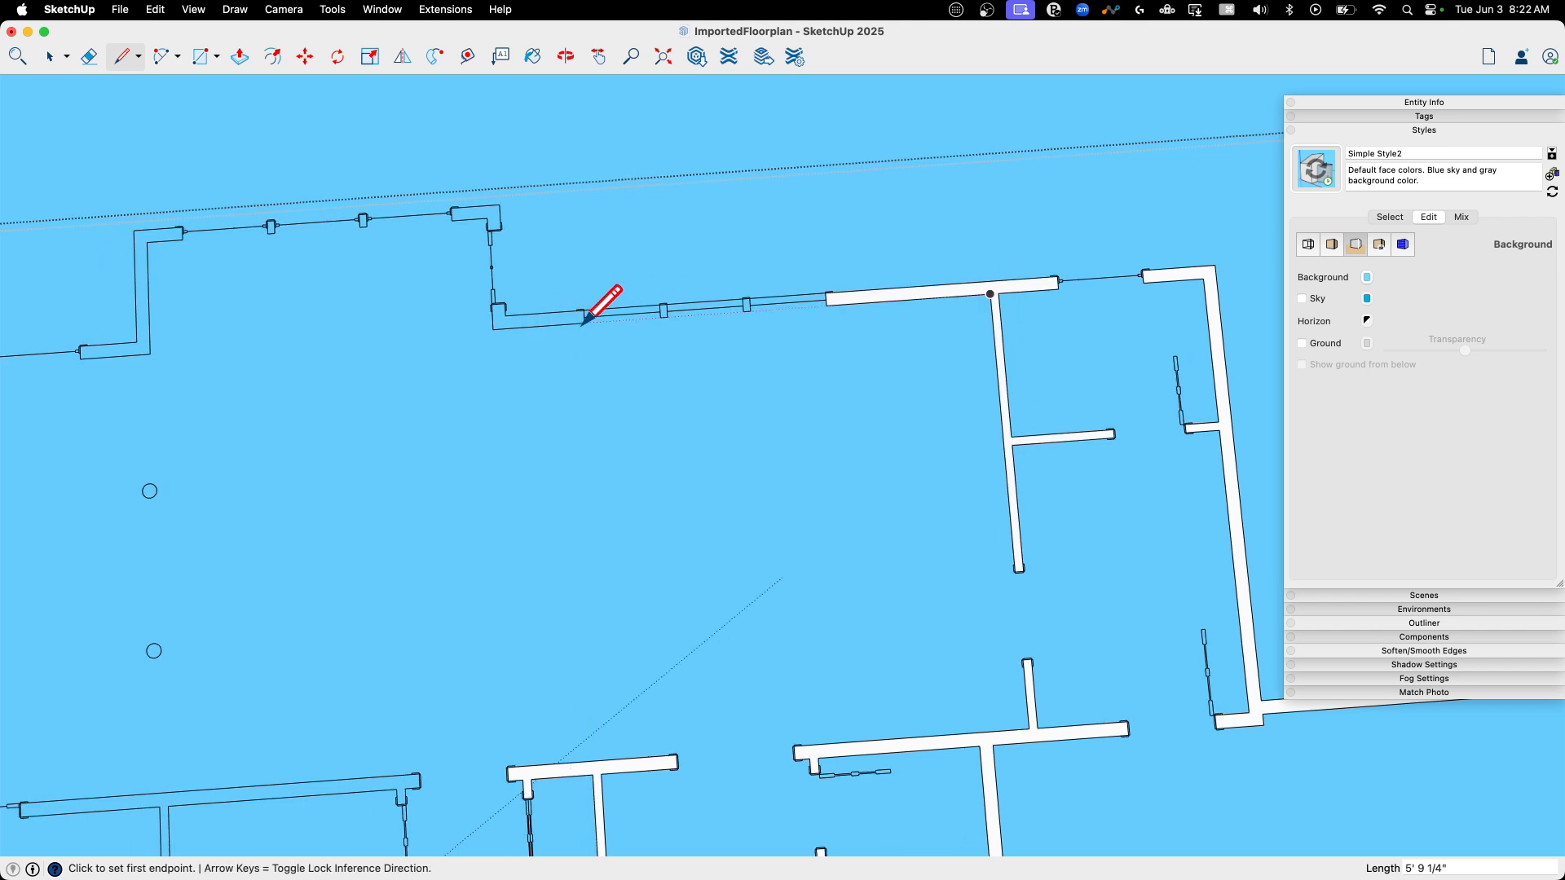
pyautogui.moveTo(499, 203)
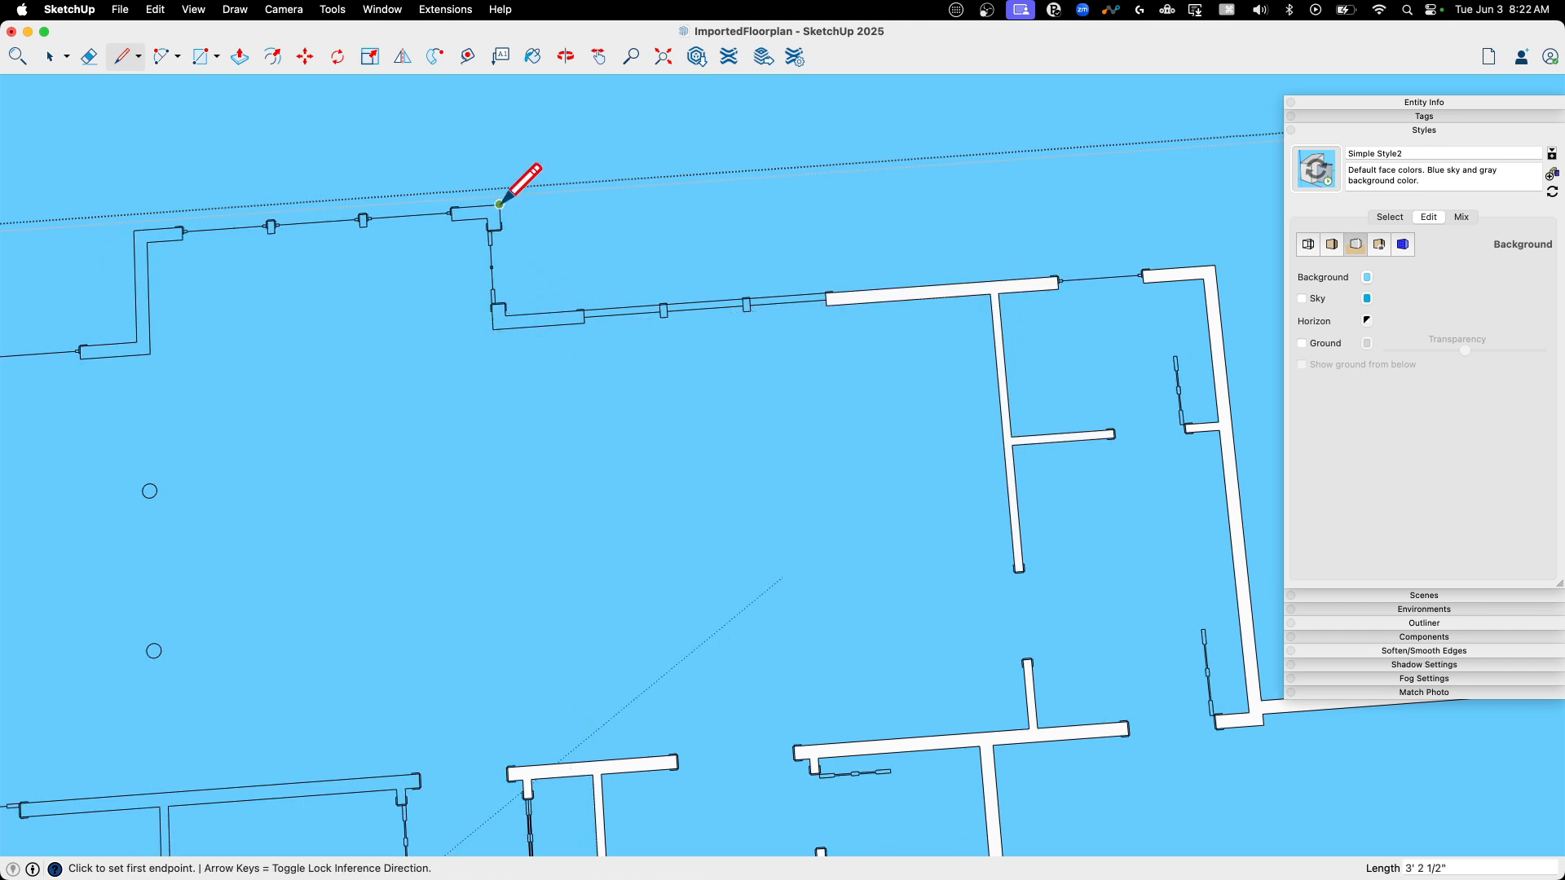
pyautogui.click(497, 204)
pyautogui.write("4'")
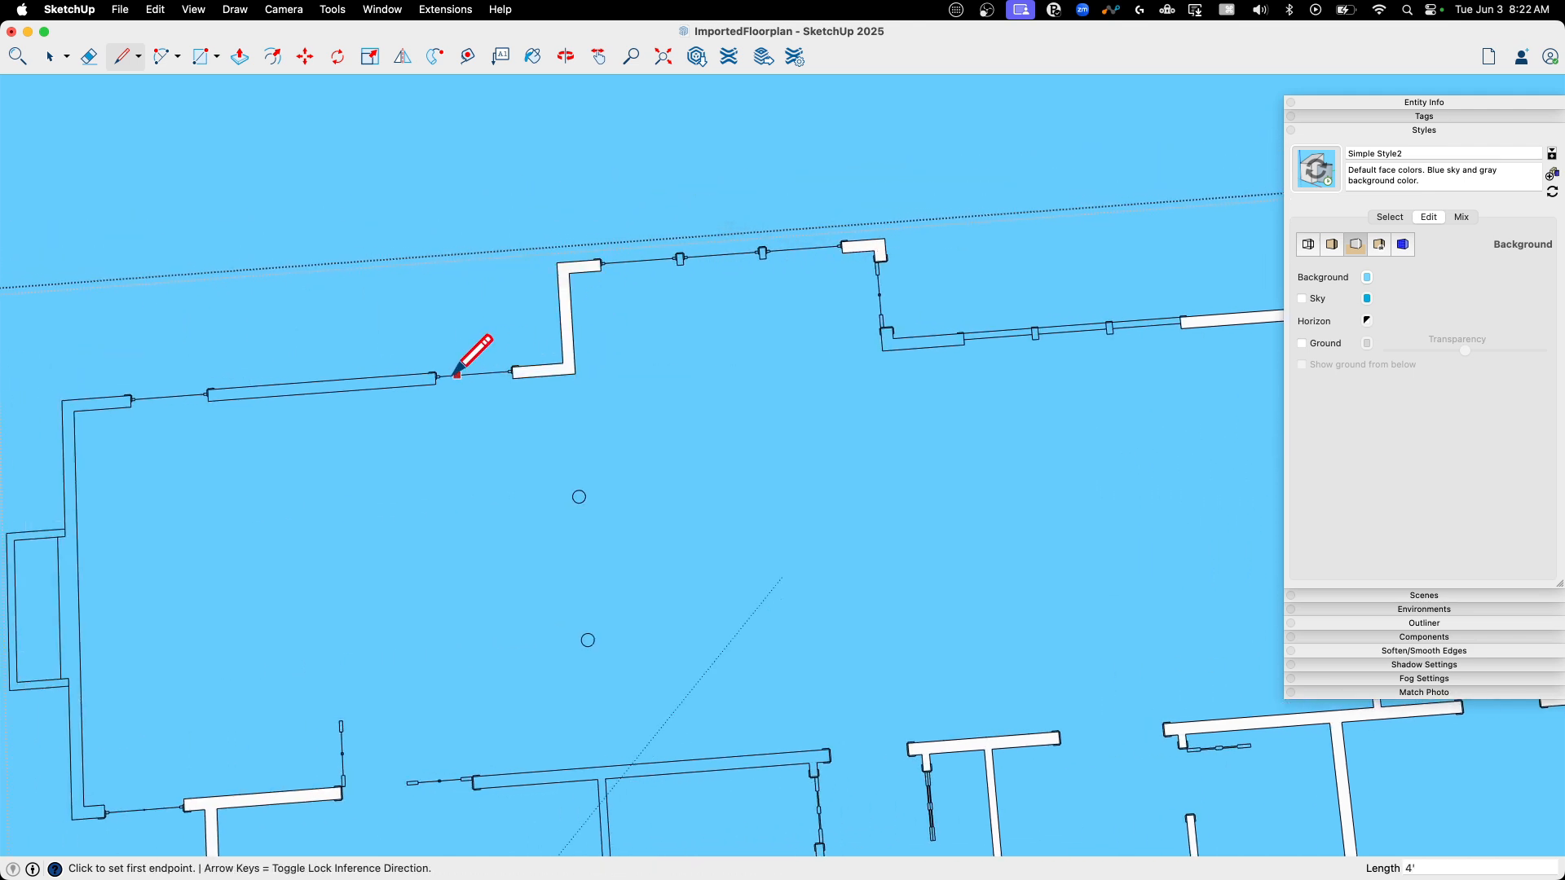
pyautogui.moveTo(210, 390)
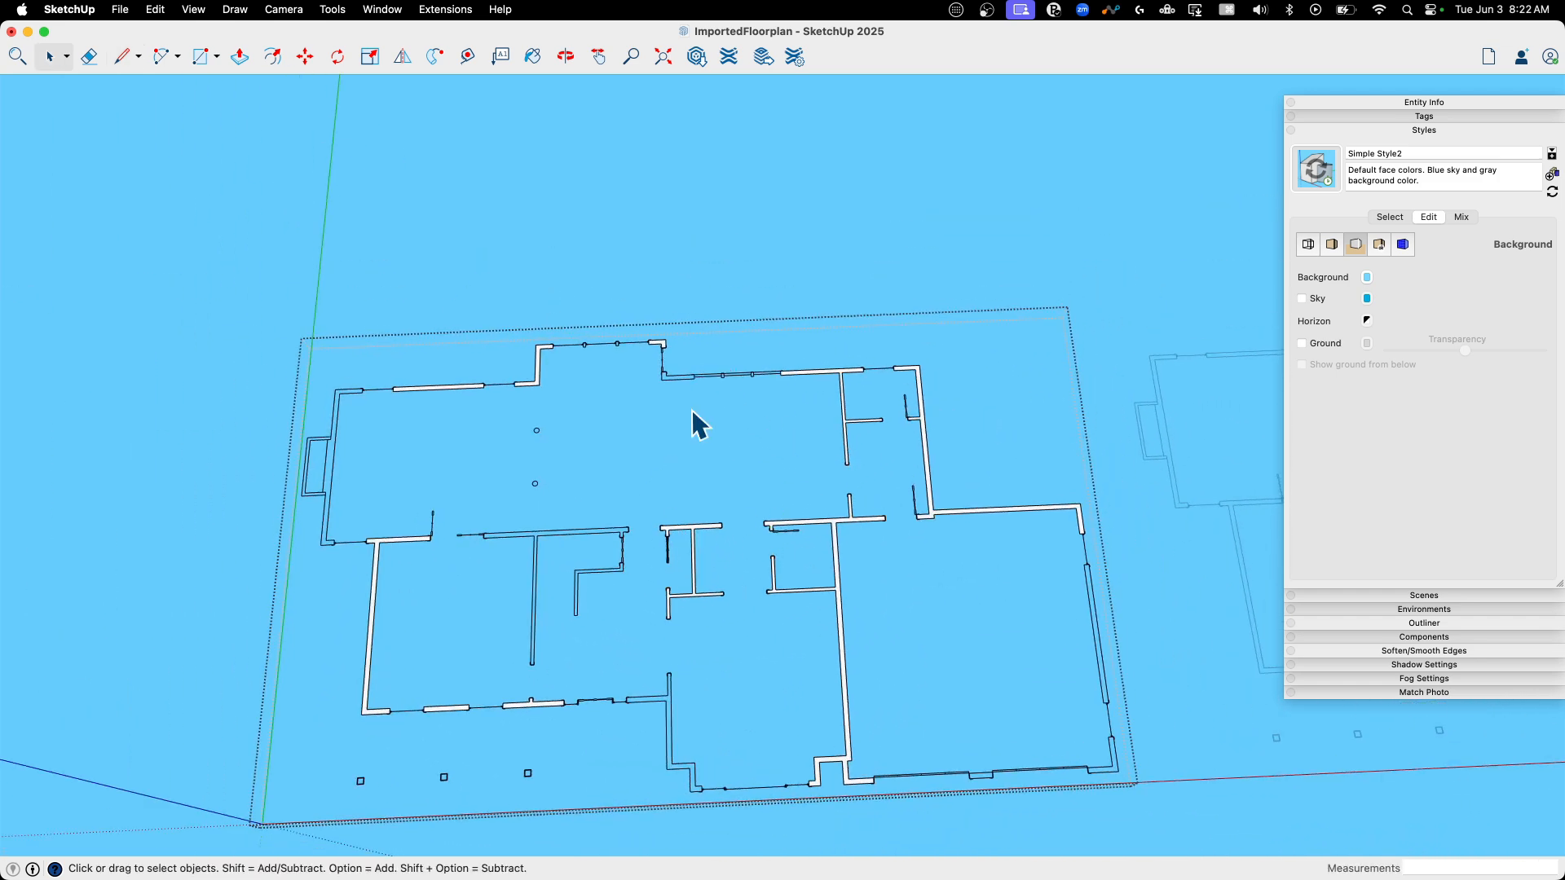
pyautogui.scroll(3)
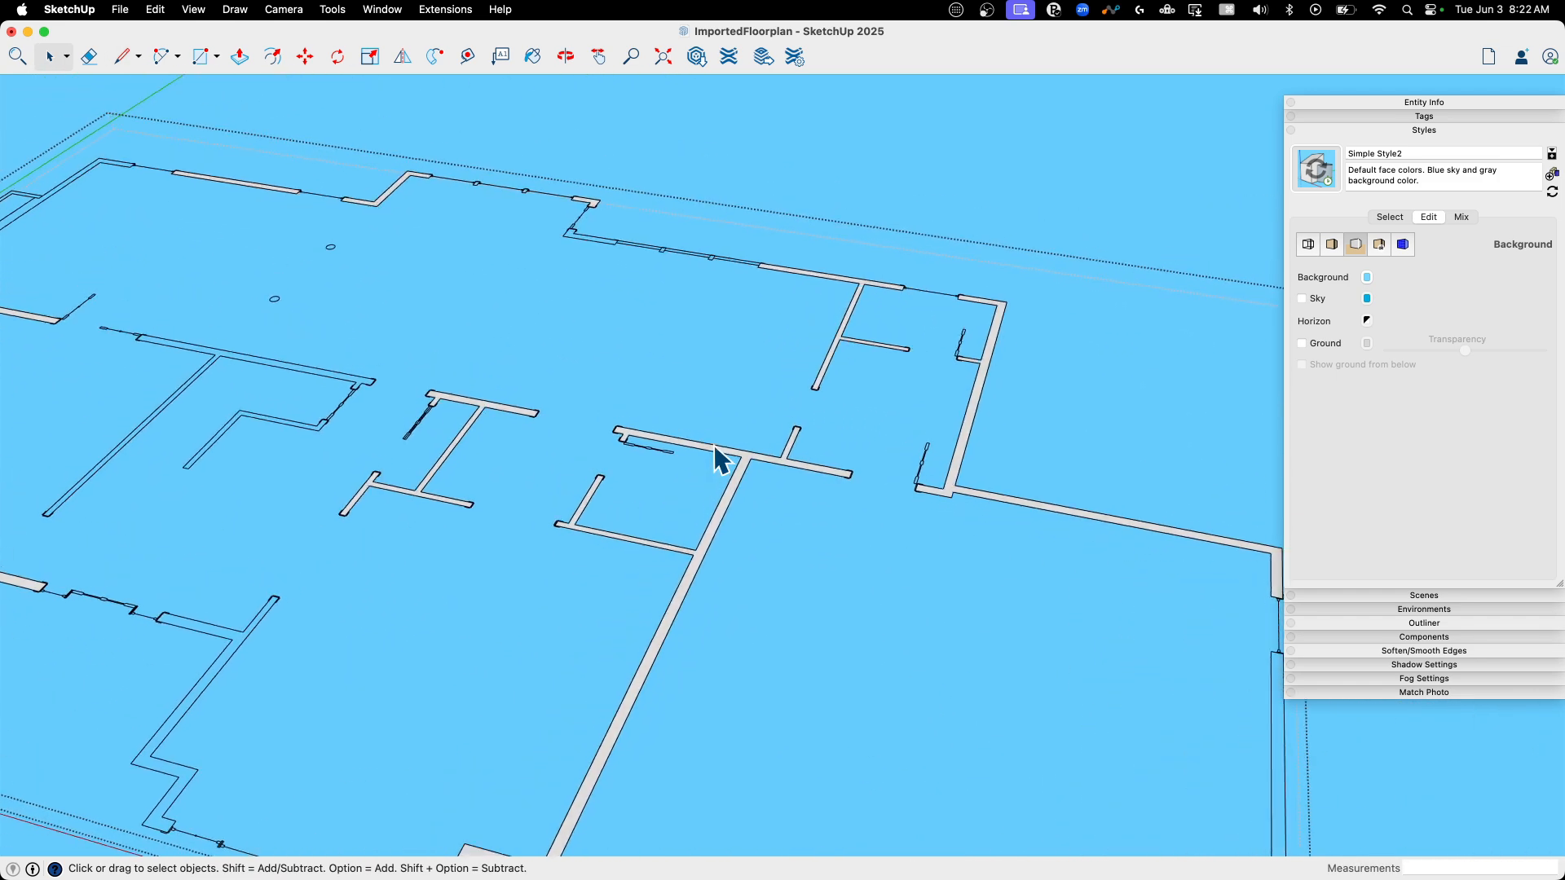
pyautogui.click(239, 56)
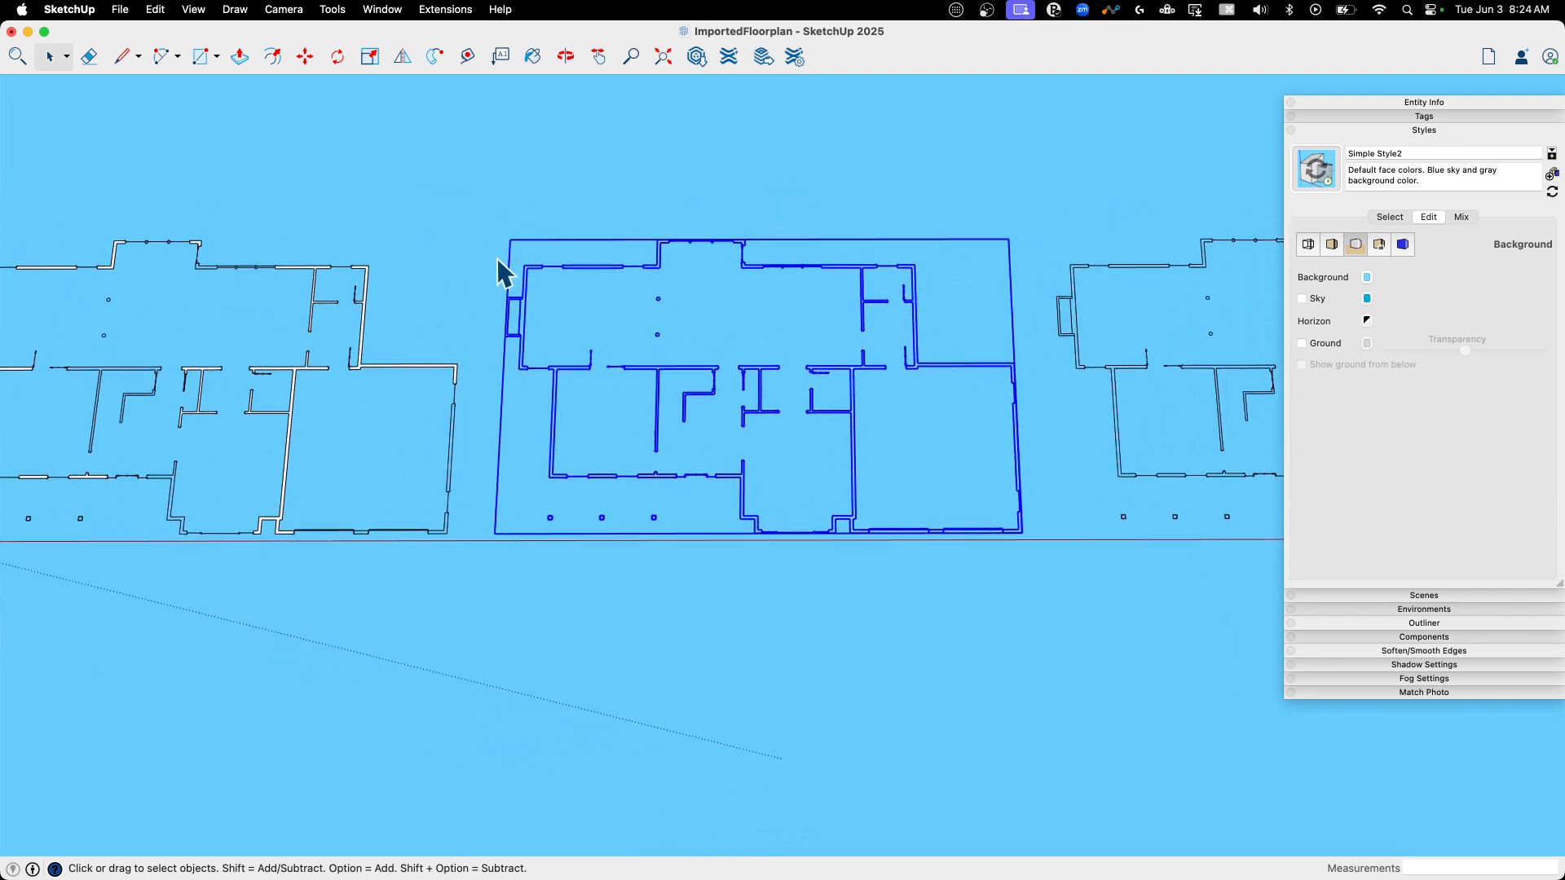
# Select the temporary rectangle under the middle plan and erase its leftover edges
pyautogui.click(199, 57)
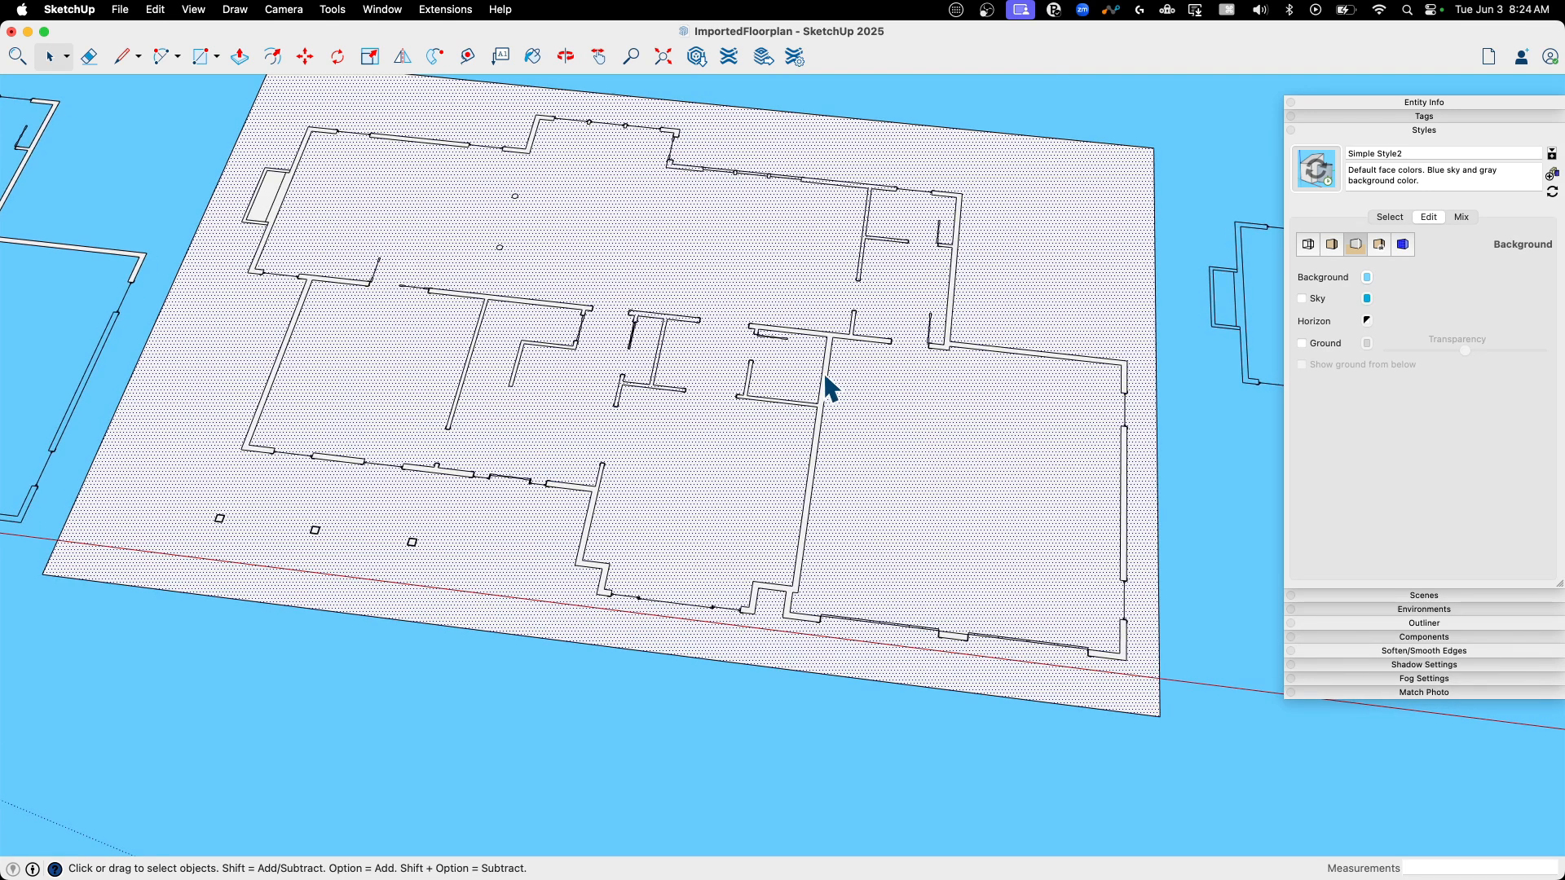
pyautogui.click(824, 369)
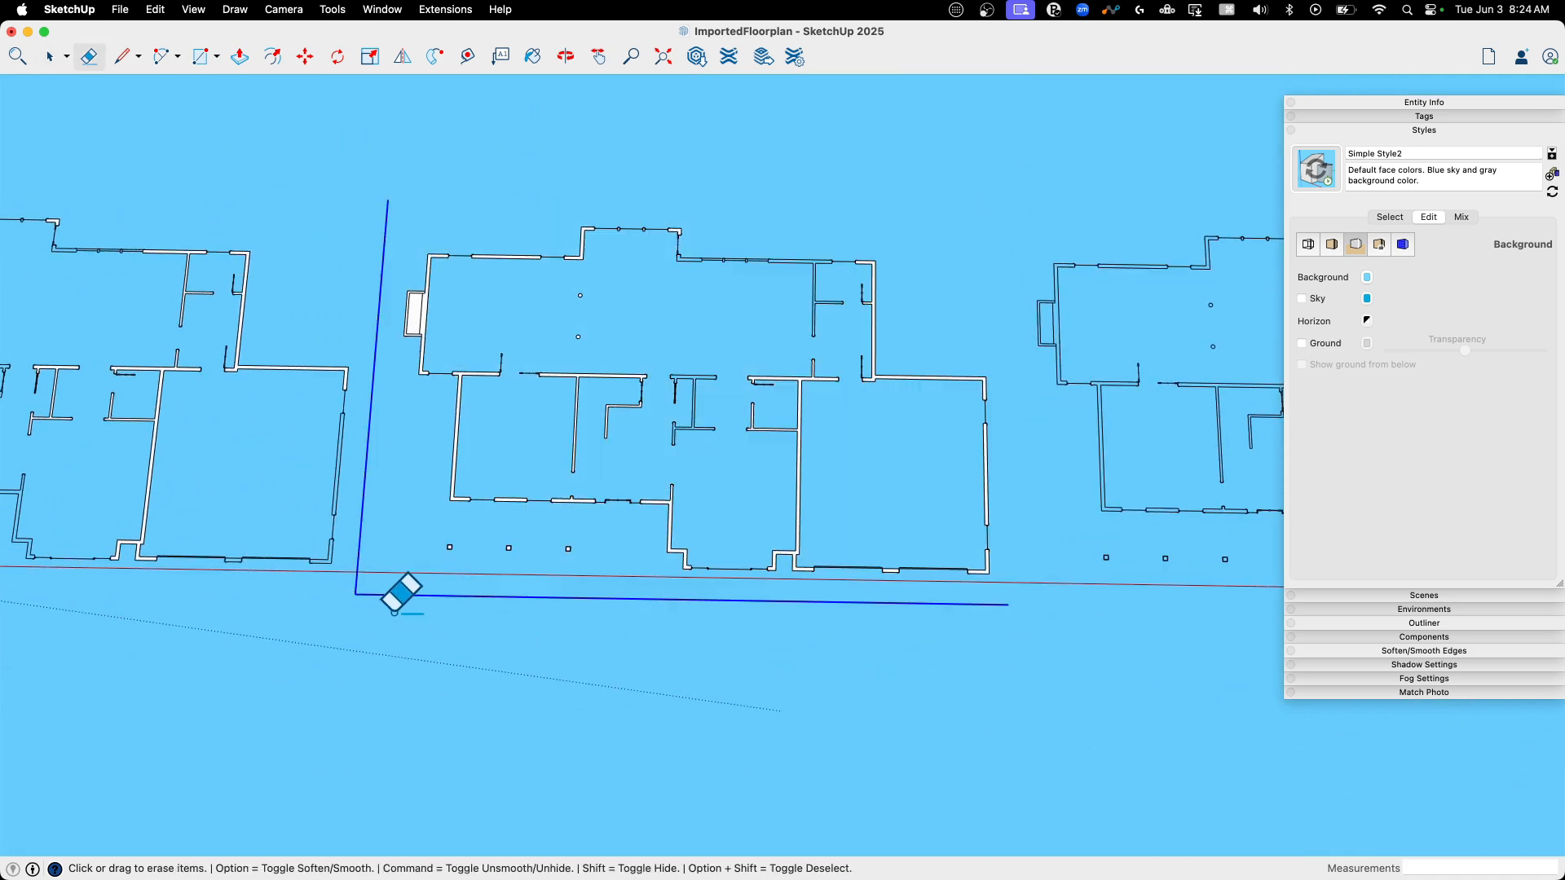
pyautogui.click(51, 57)
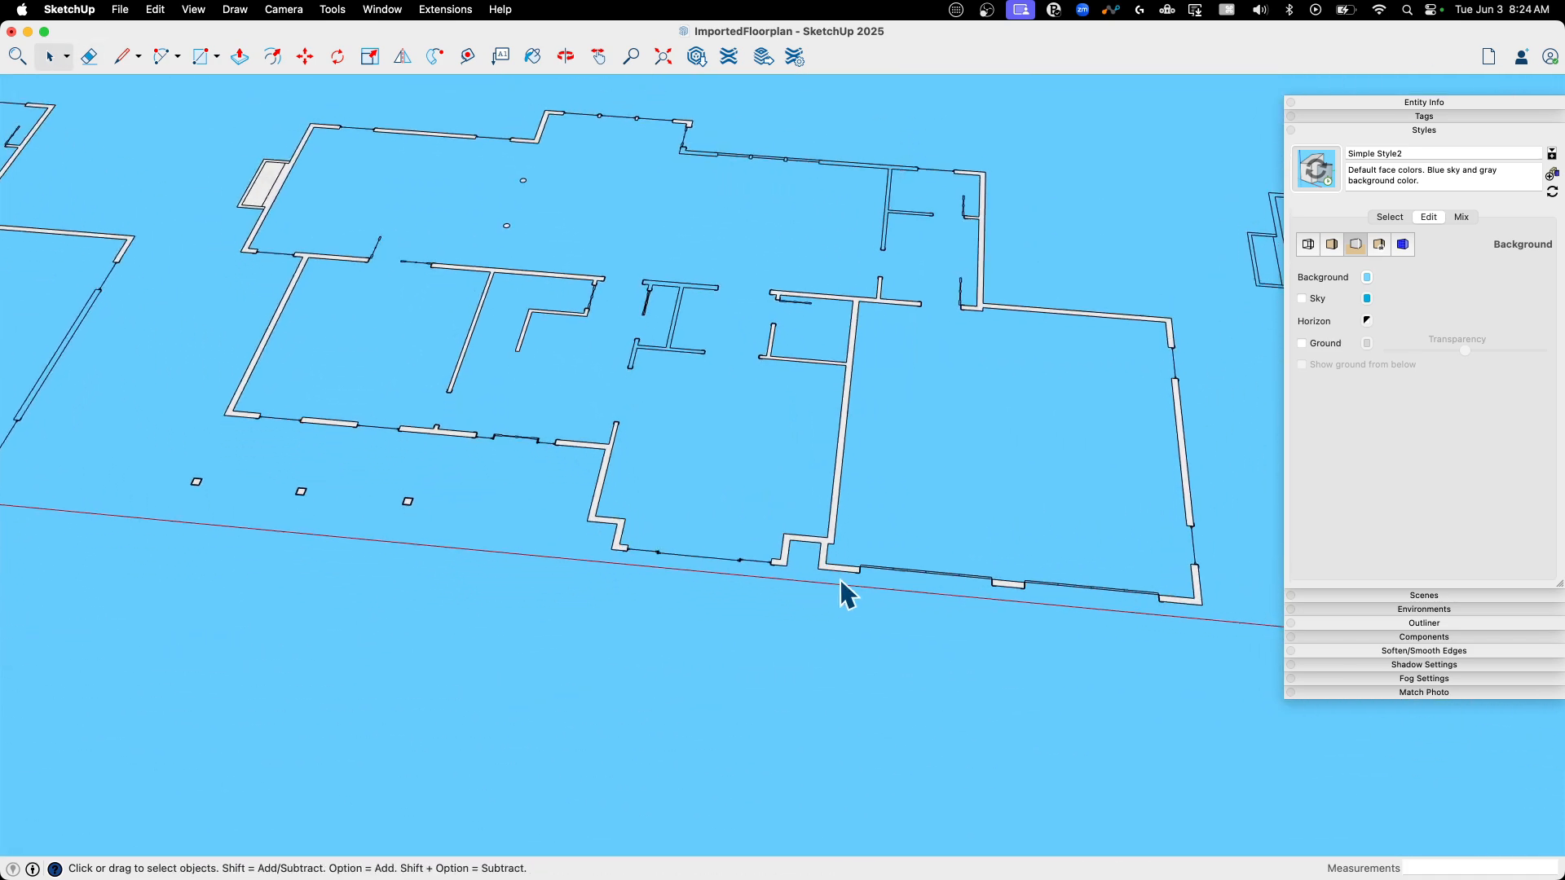
pyautogui.scroll(3)
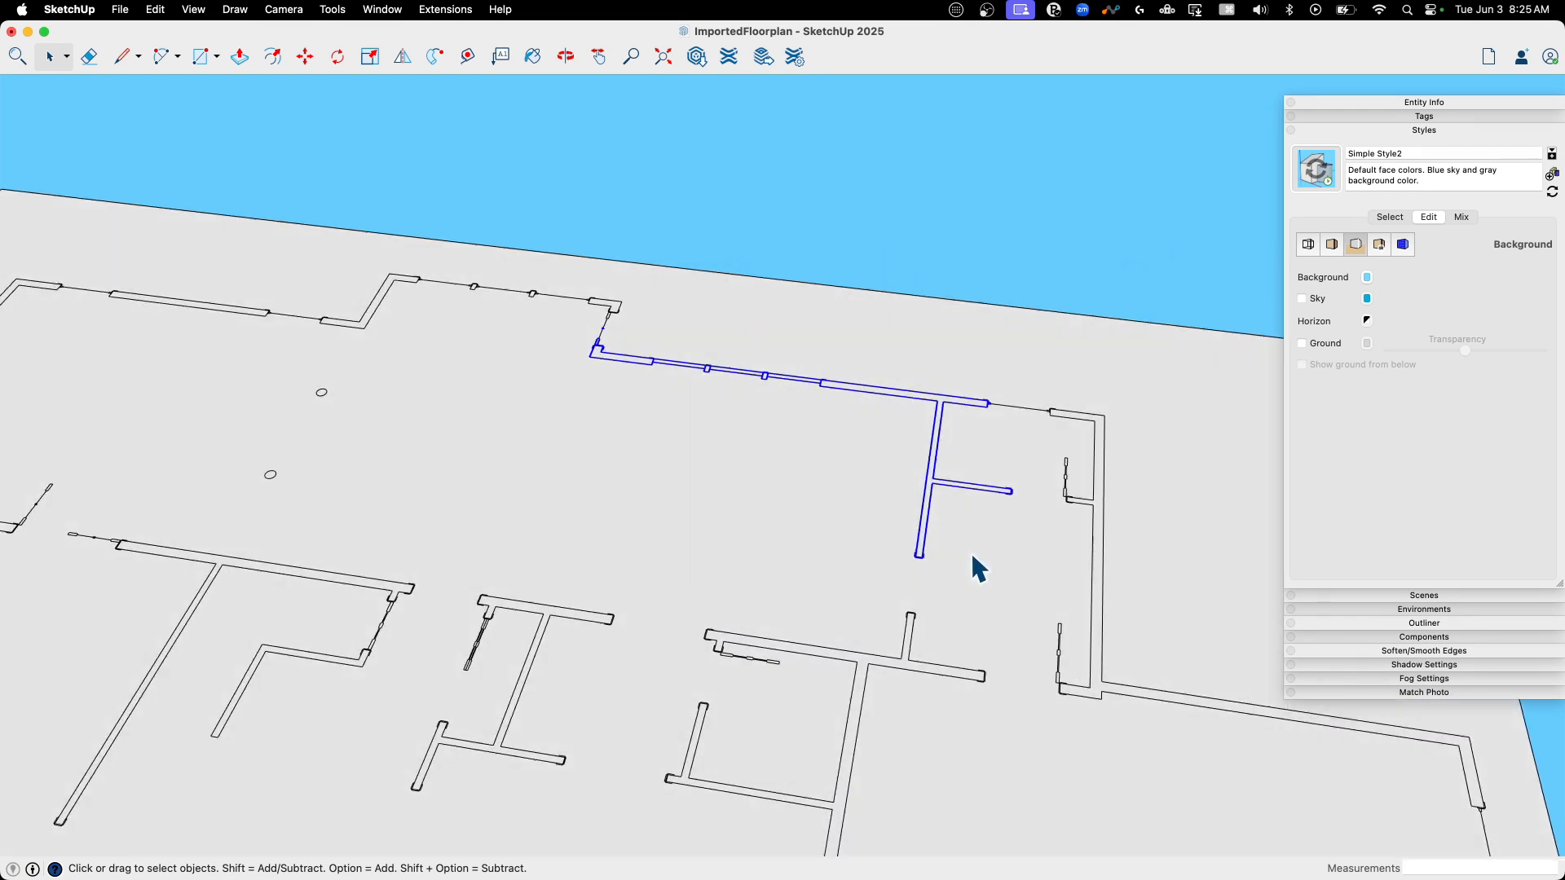
# Fix the upper interior wall junction with line edits so it forms a face
pyautogui.click(304, 57)
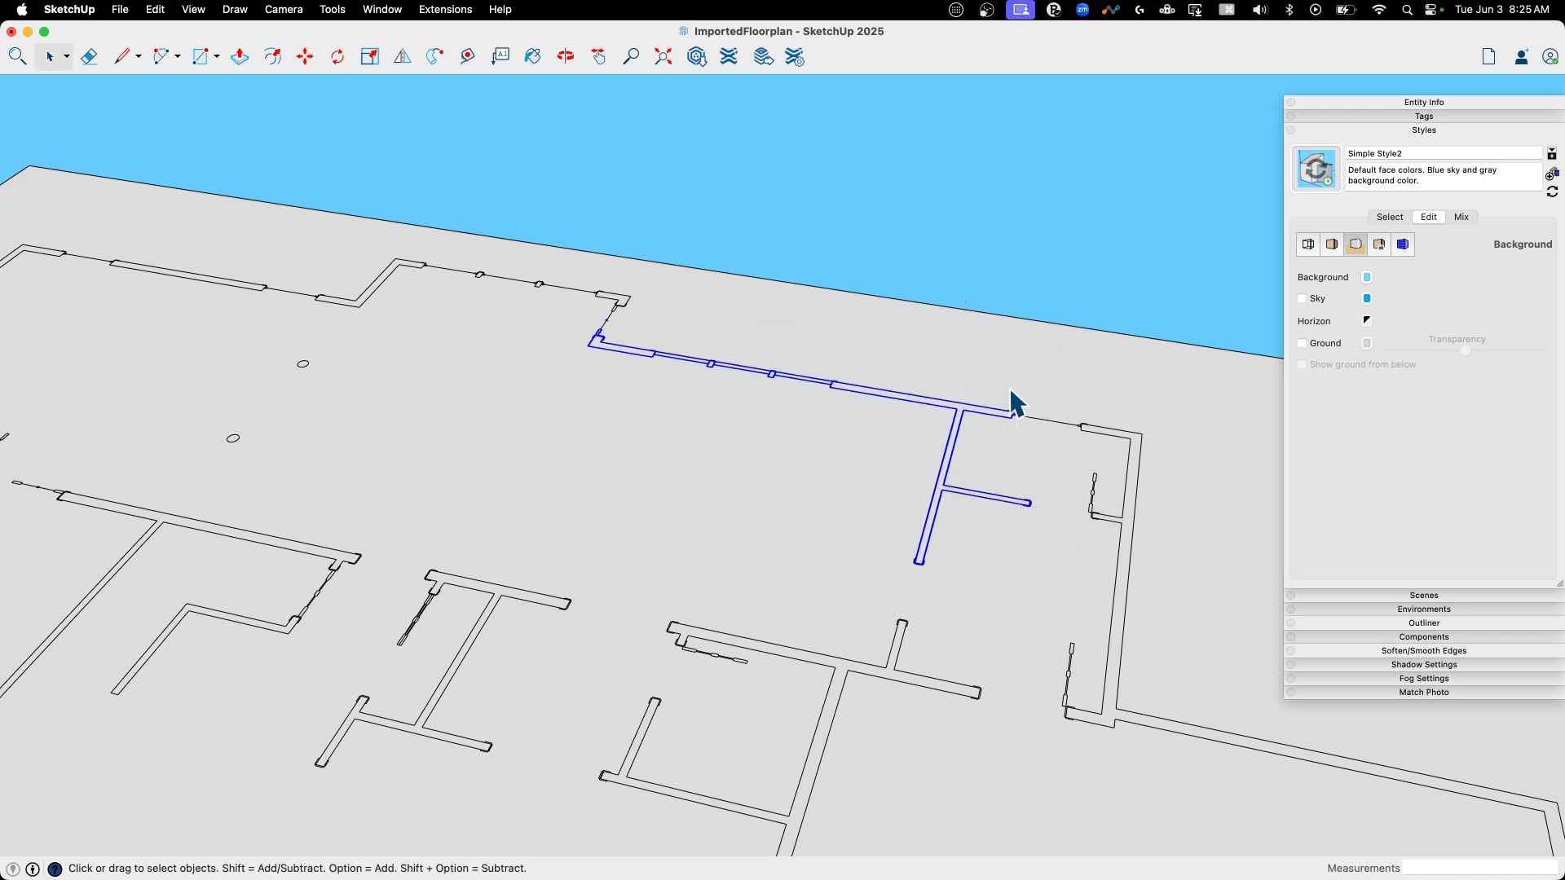
pyautogui.click(122, 56)
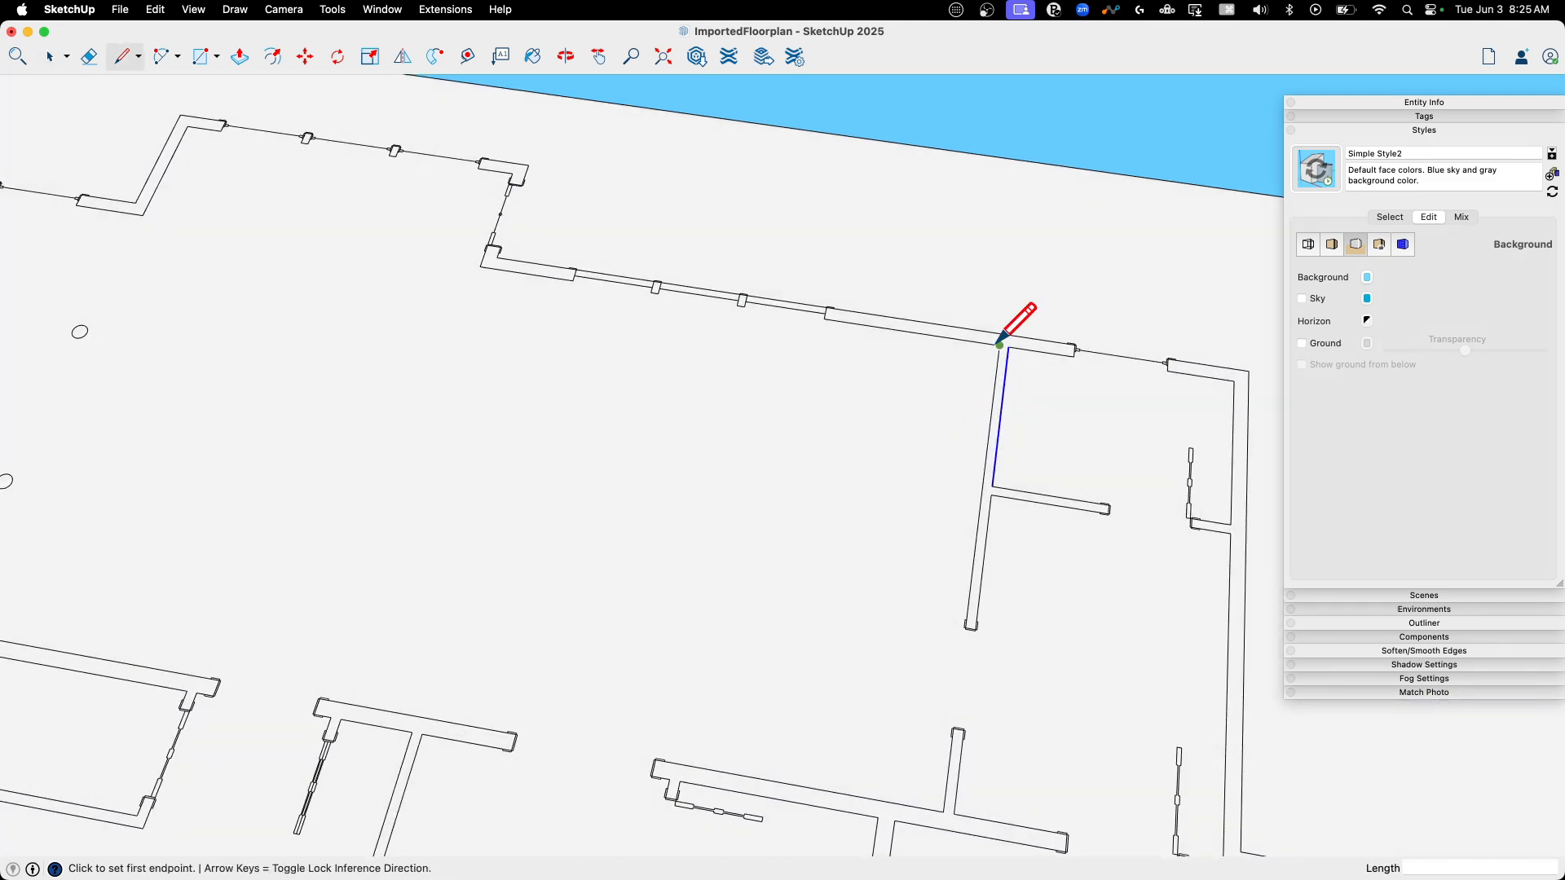
pyautogui.click(47, 57)
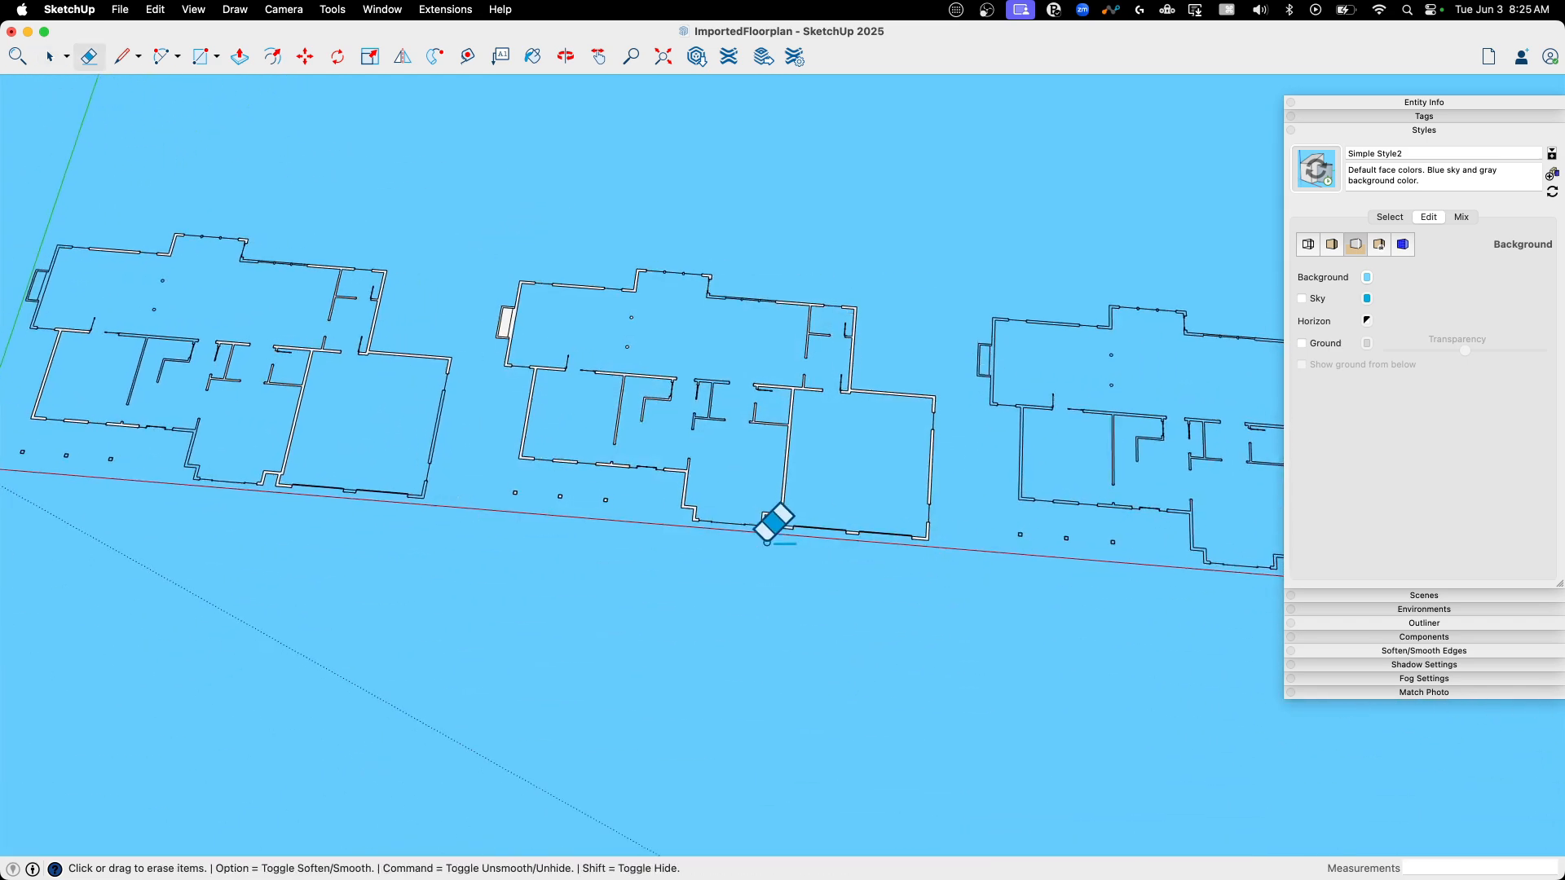
# Erase the stray leftover edge with the Eraser
pyautogui.click(52, 57)
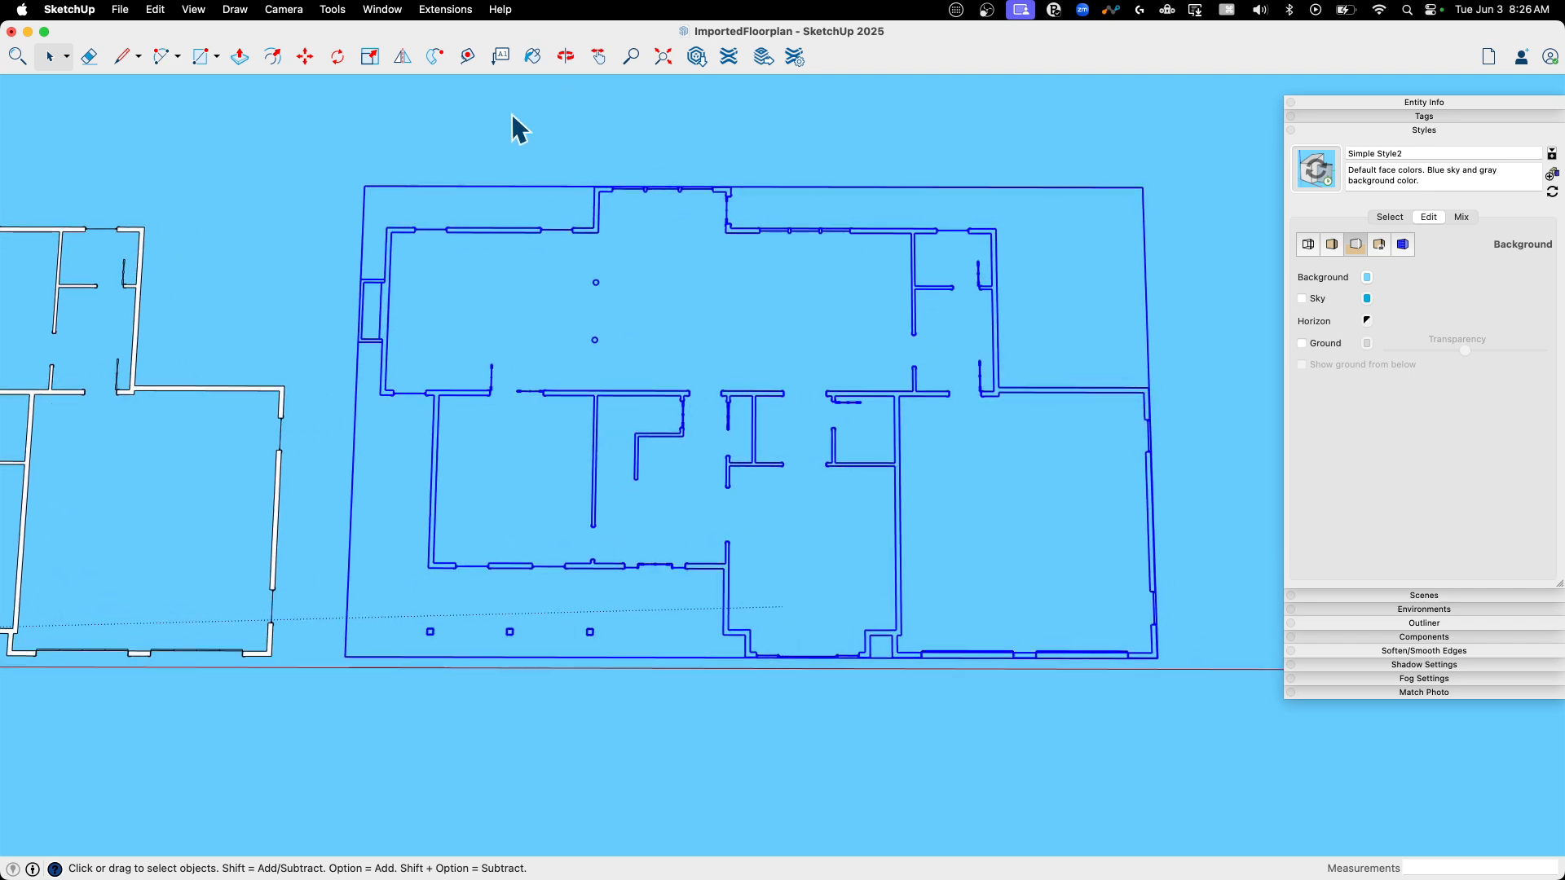
# Run Eneroth Face Creator from the Extensions menu on the selected plan
pyautogui.click(446, 9)
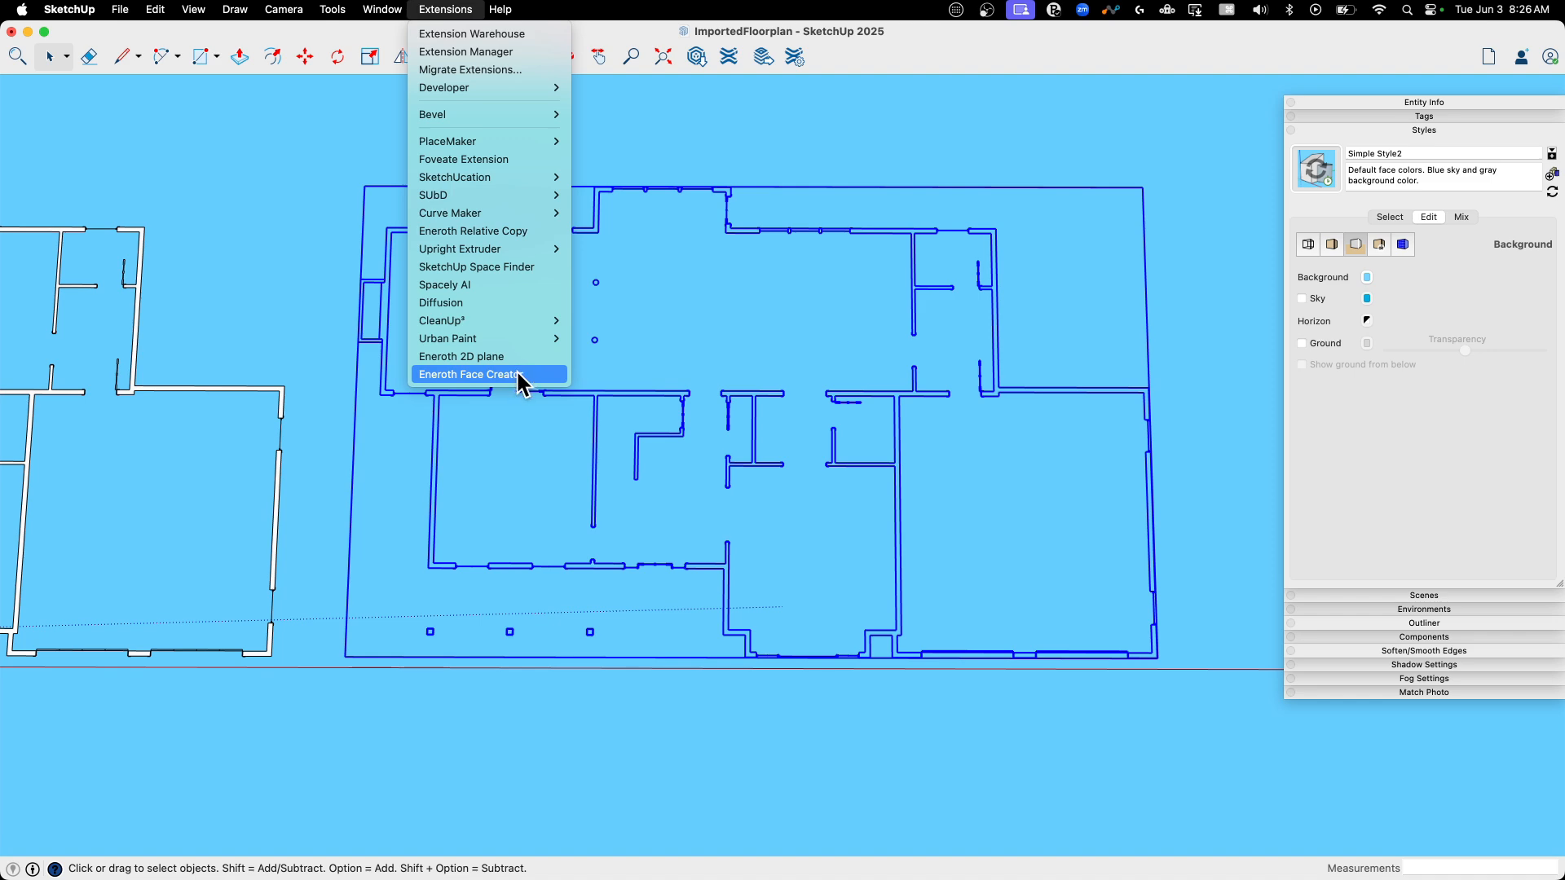
pyautogui.moveTo(526, 390)
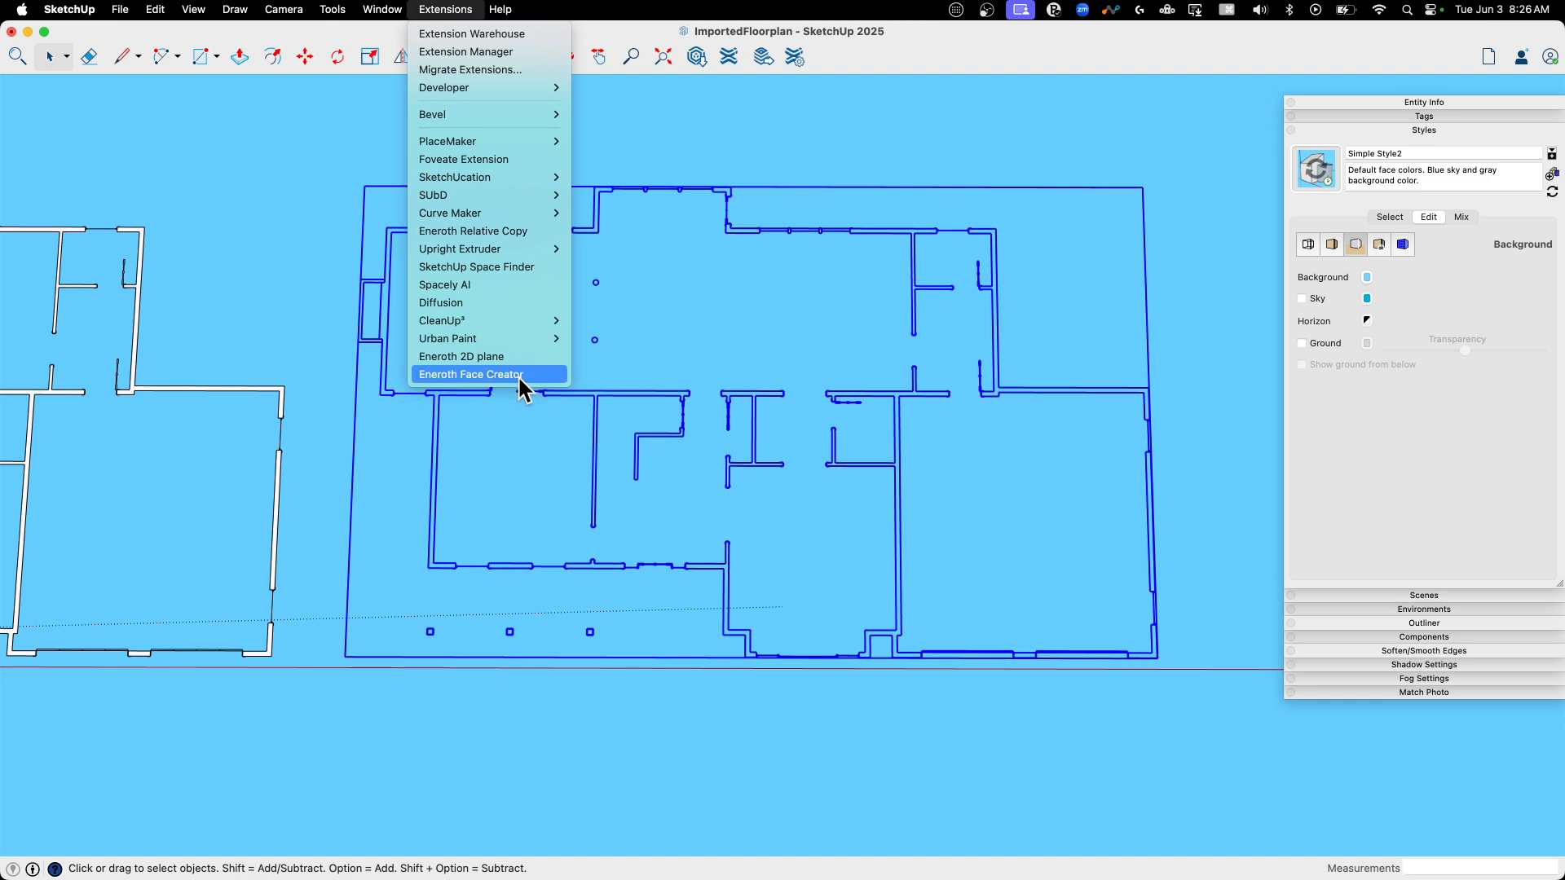
pyautogui.click(470, 374)
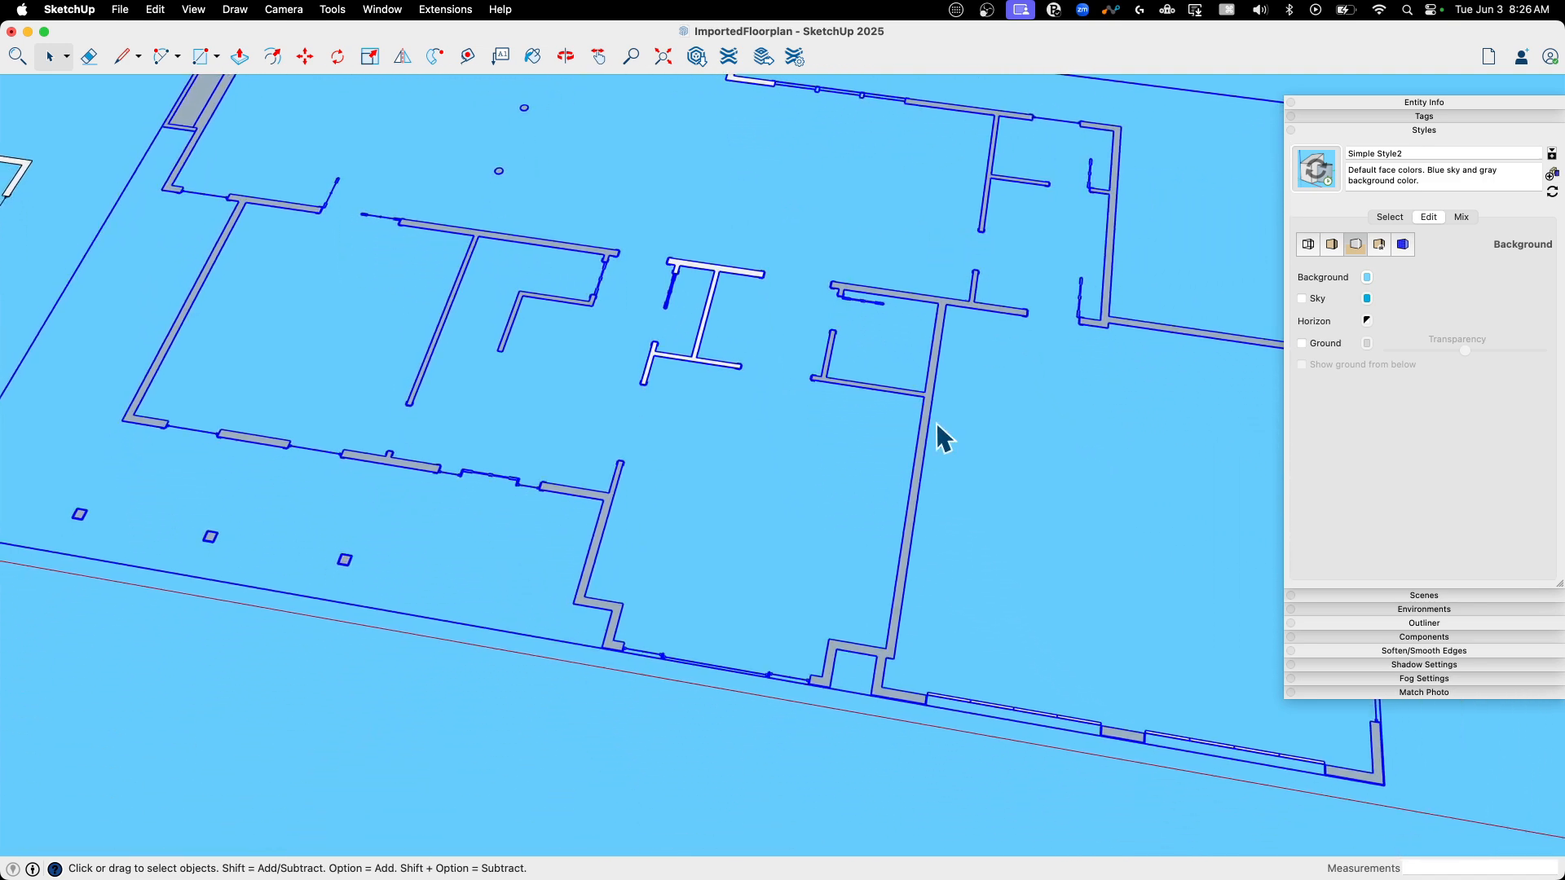
# Zoom to the selected wall edge and inspect the generated wall faces
pyautogui.rightClick(929, 431)
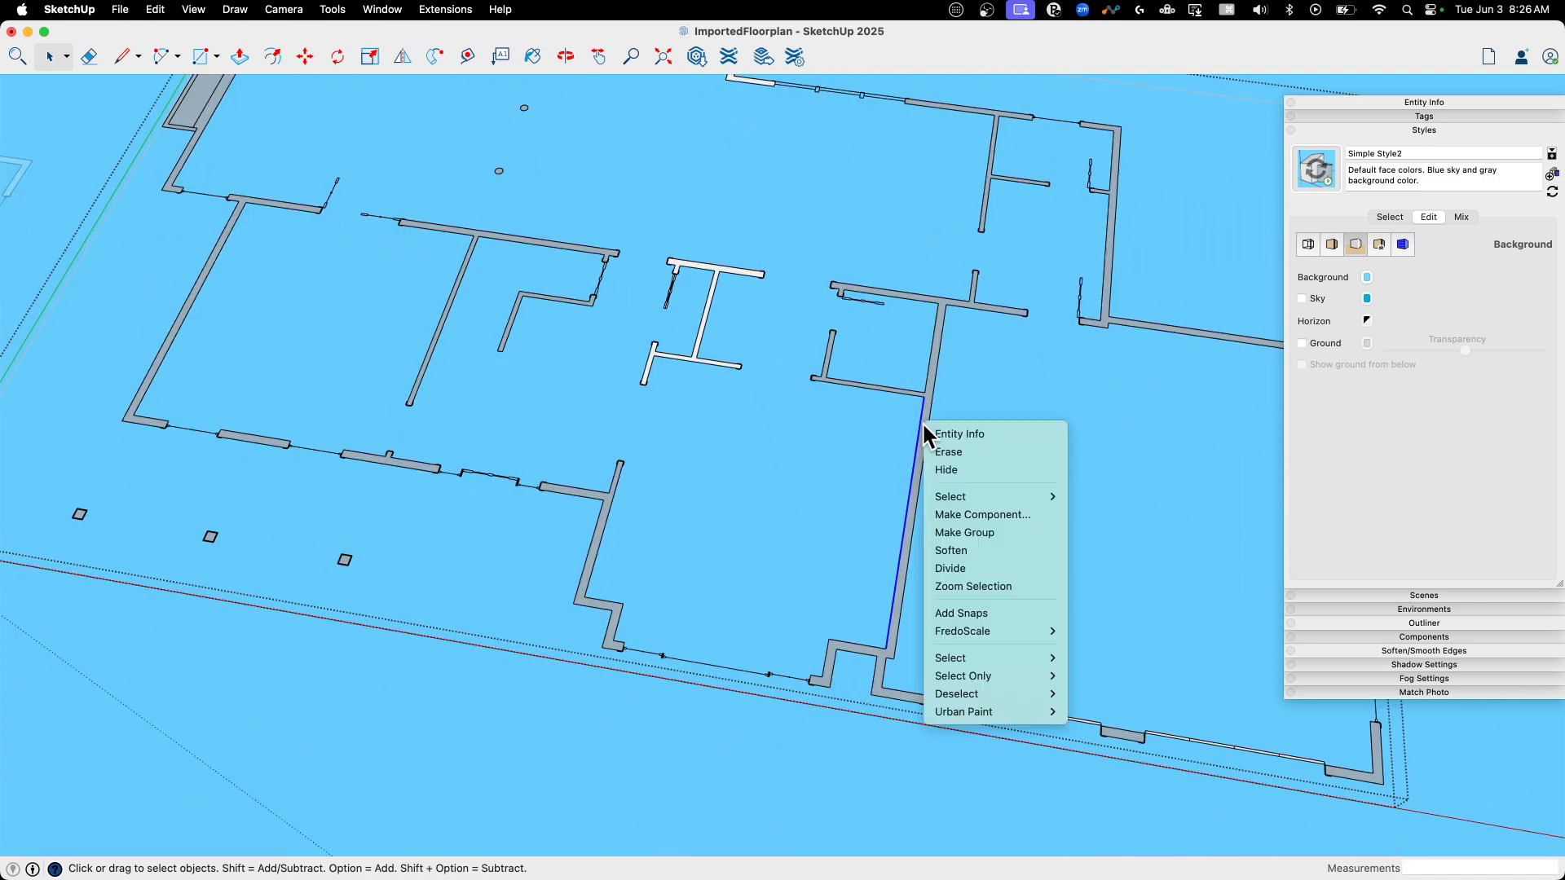
pyautogui.click(972, 586)
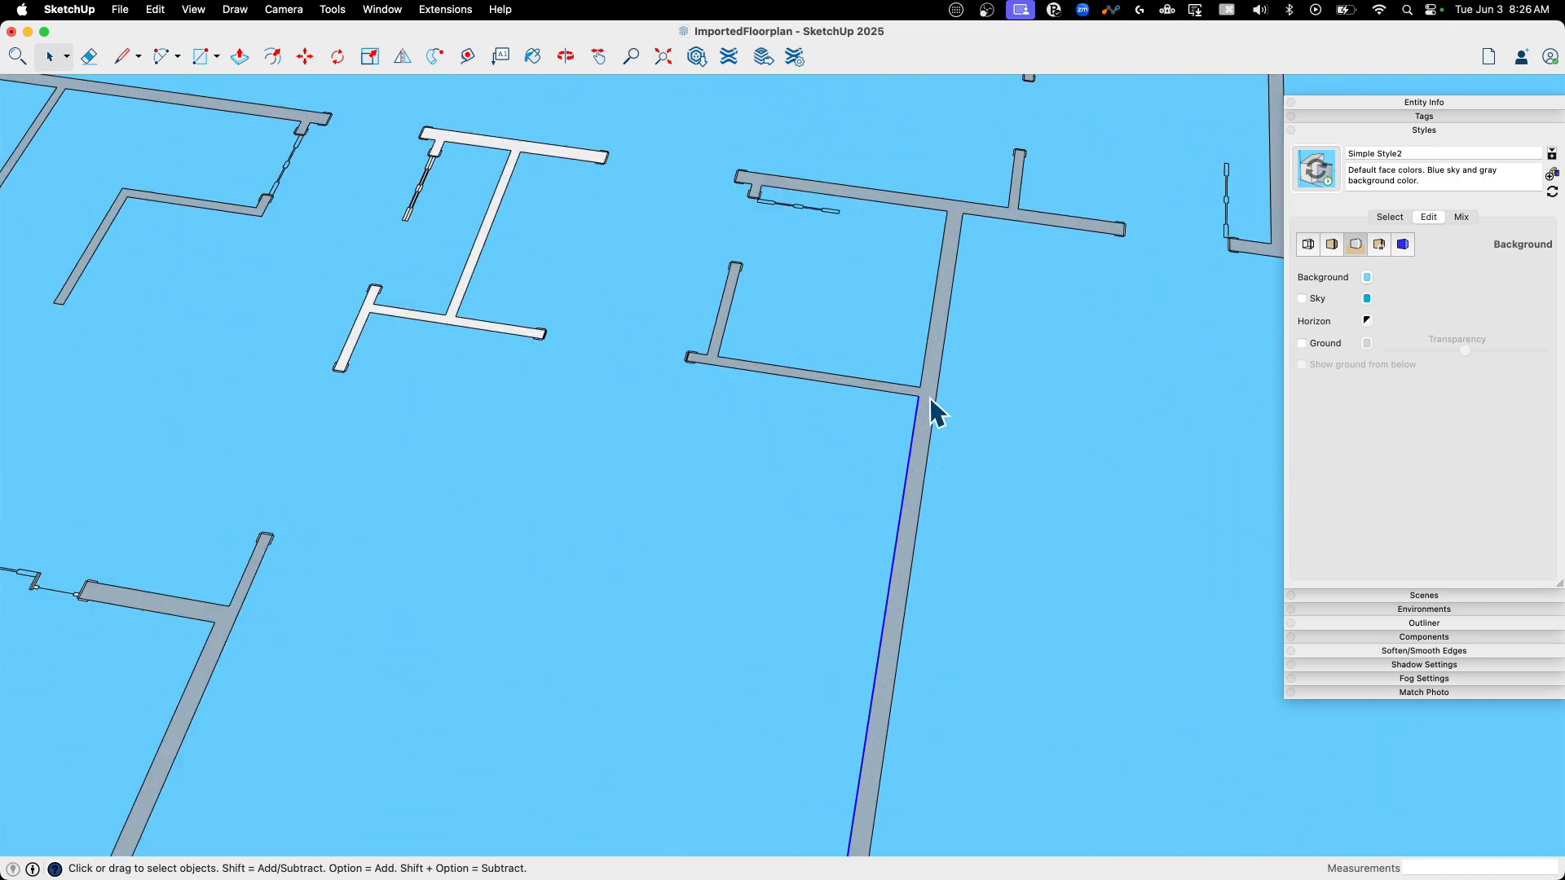
pyautogui.rightClick(935, 409)
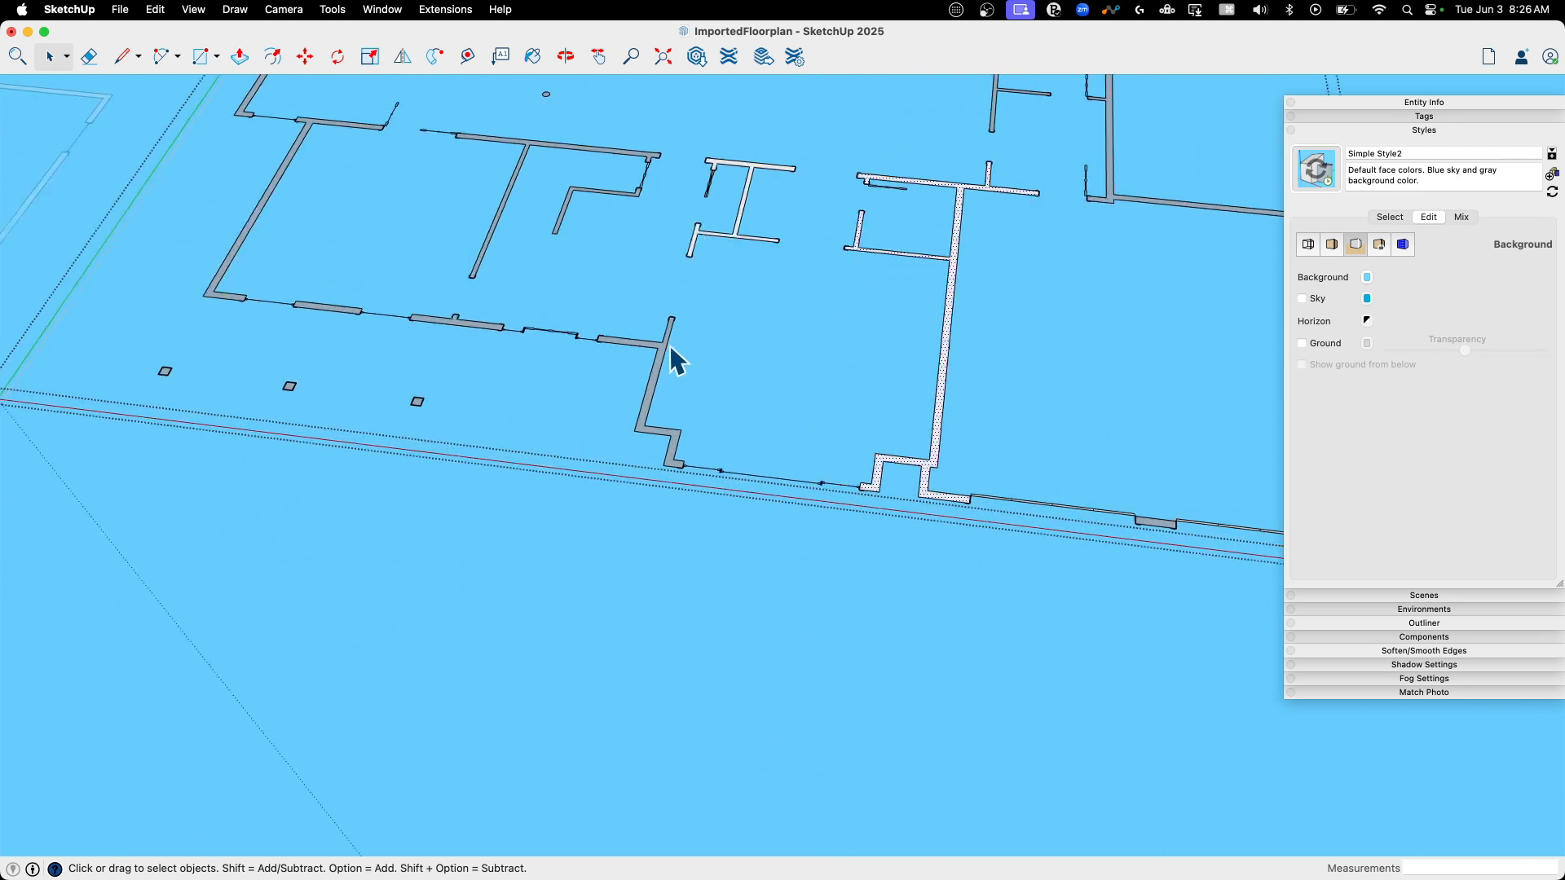
pyautogui.click(238, 56)
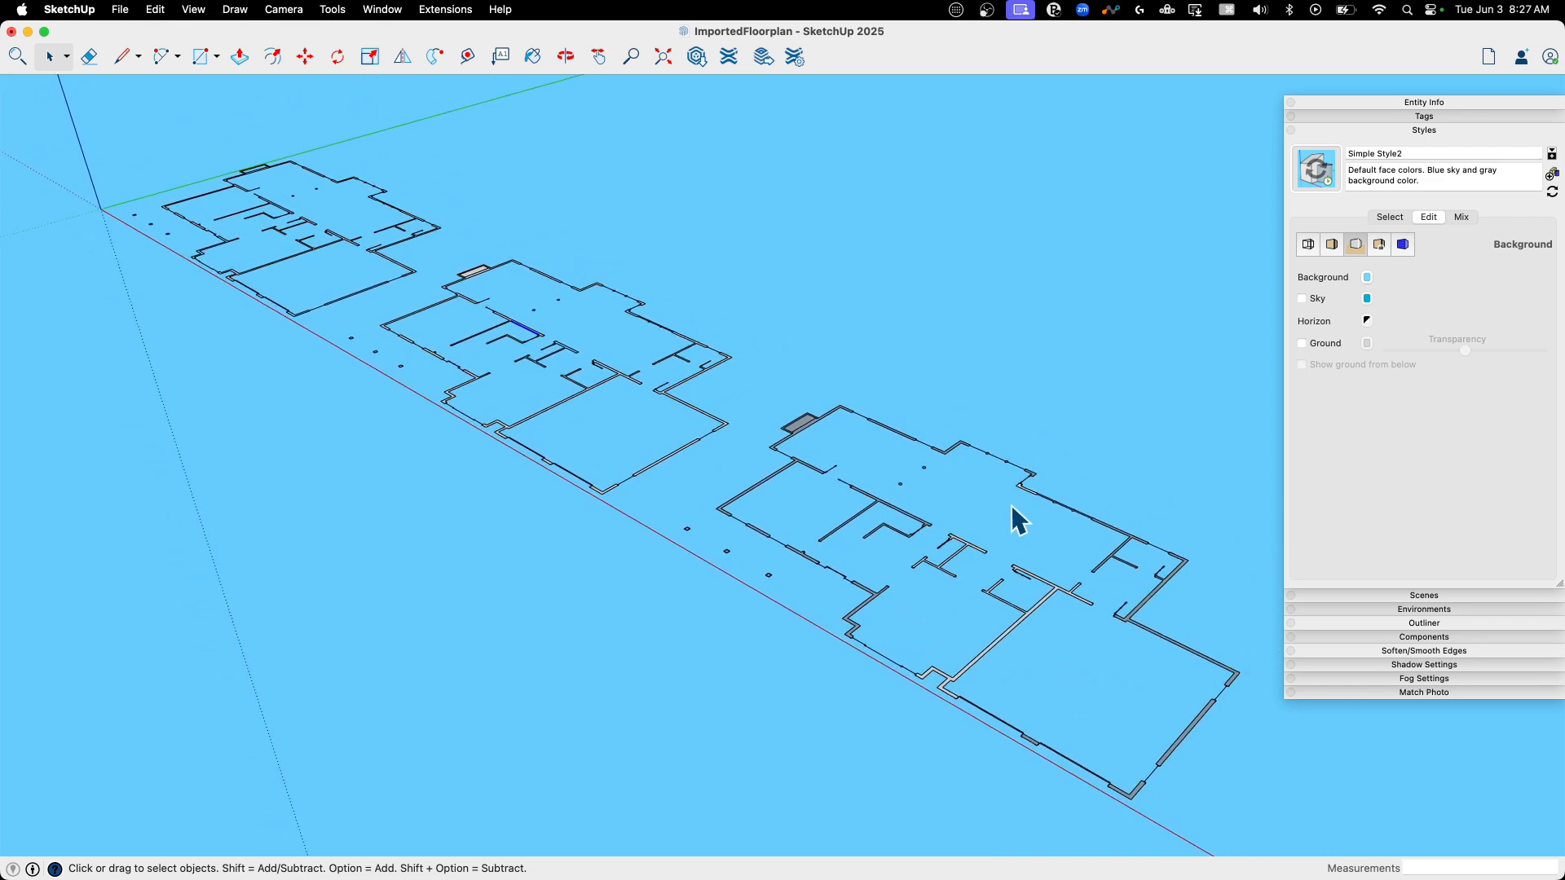
pyautogui.moveTo(1099, 355)
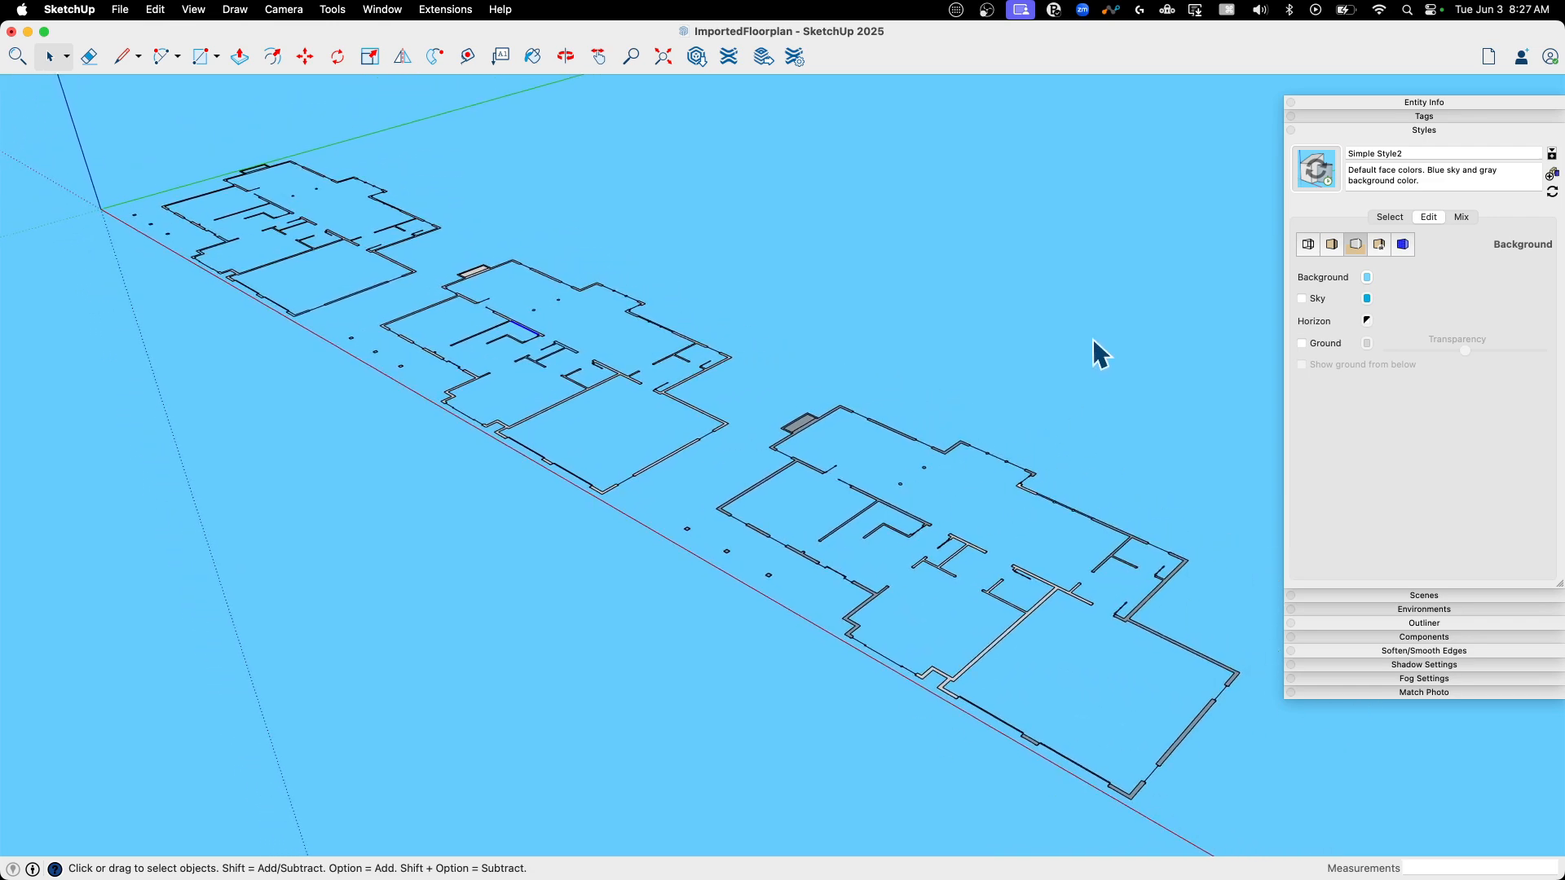